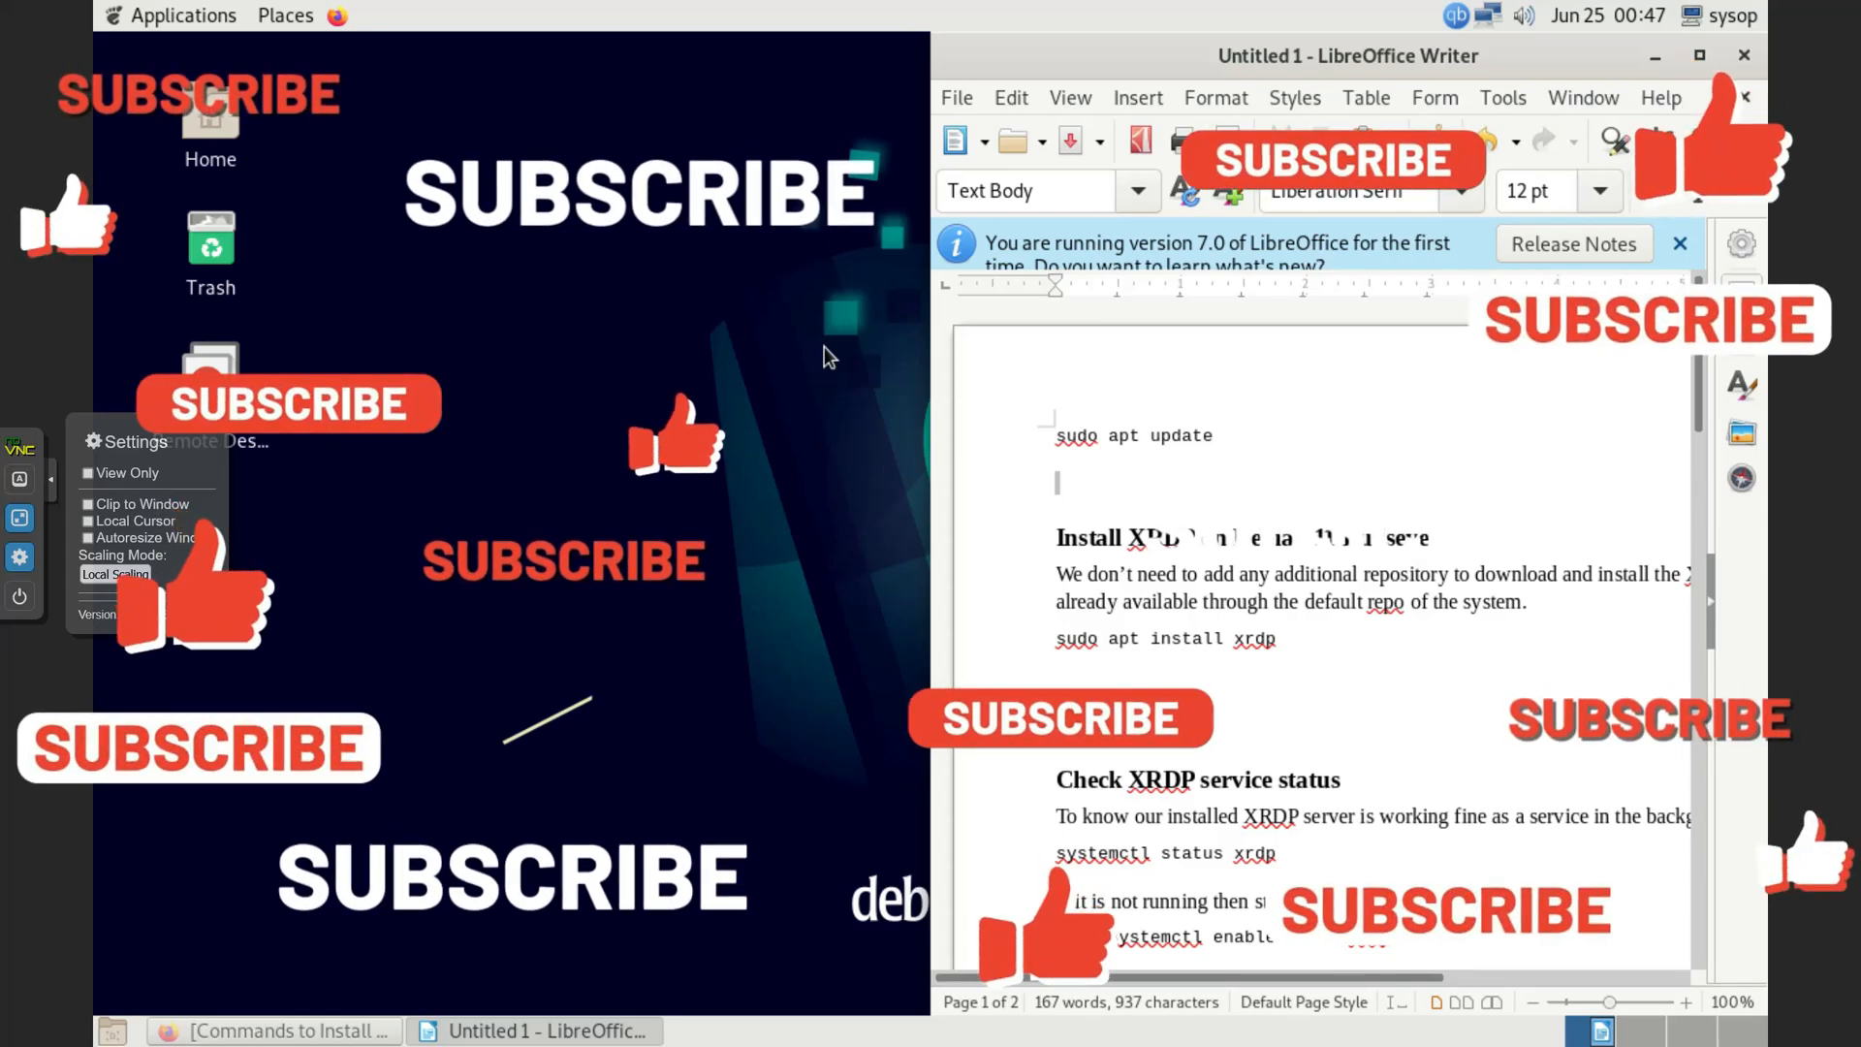
mouse_move(1756, 804)
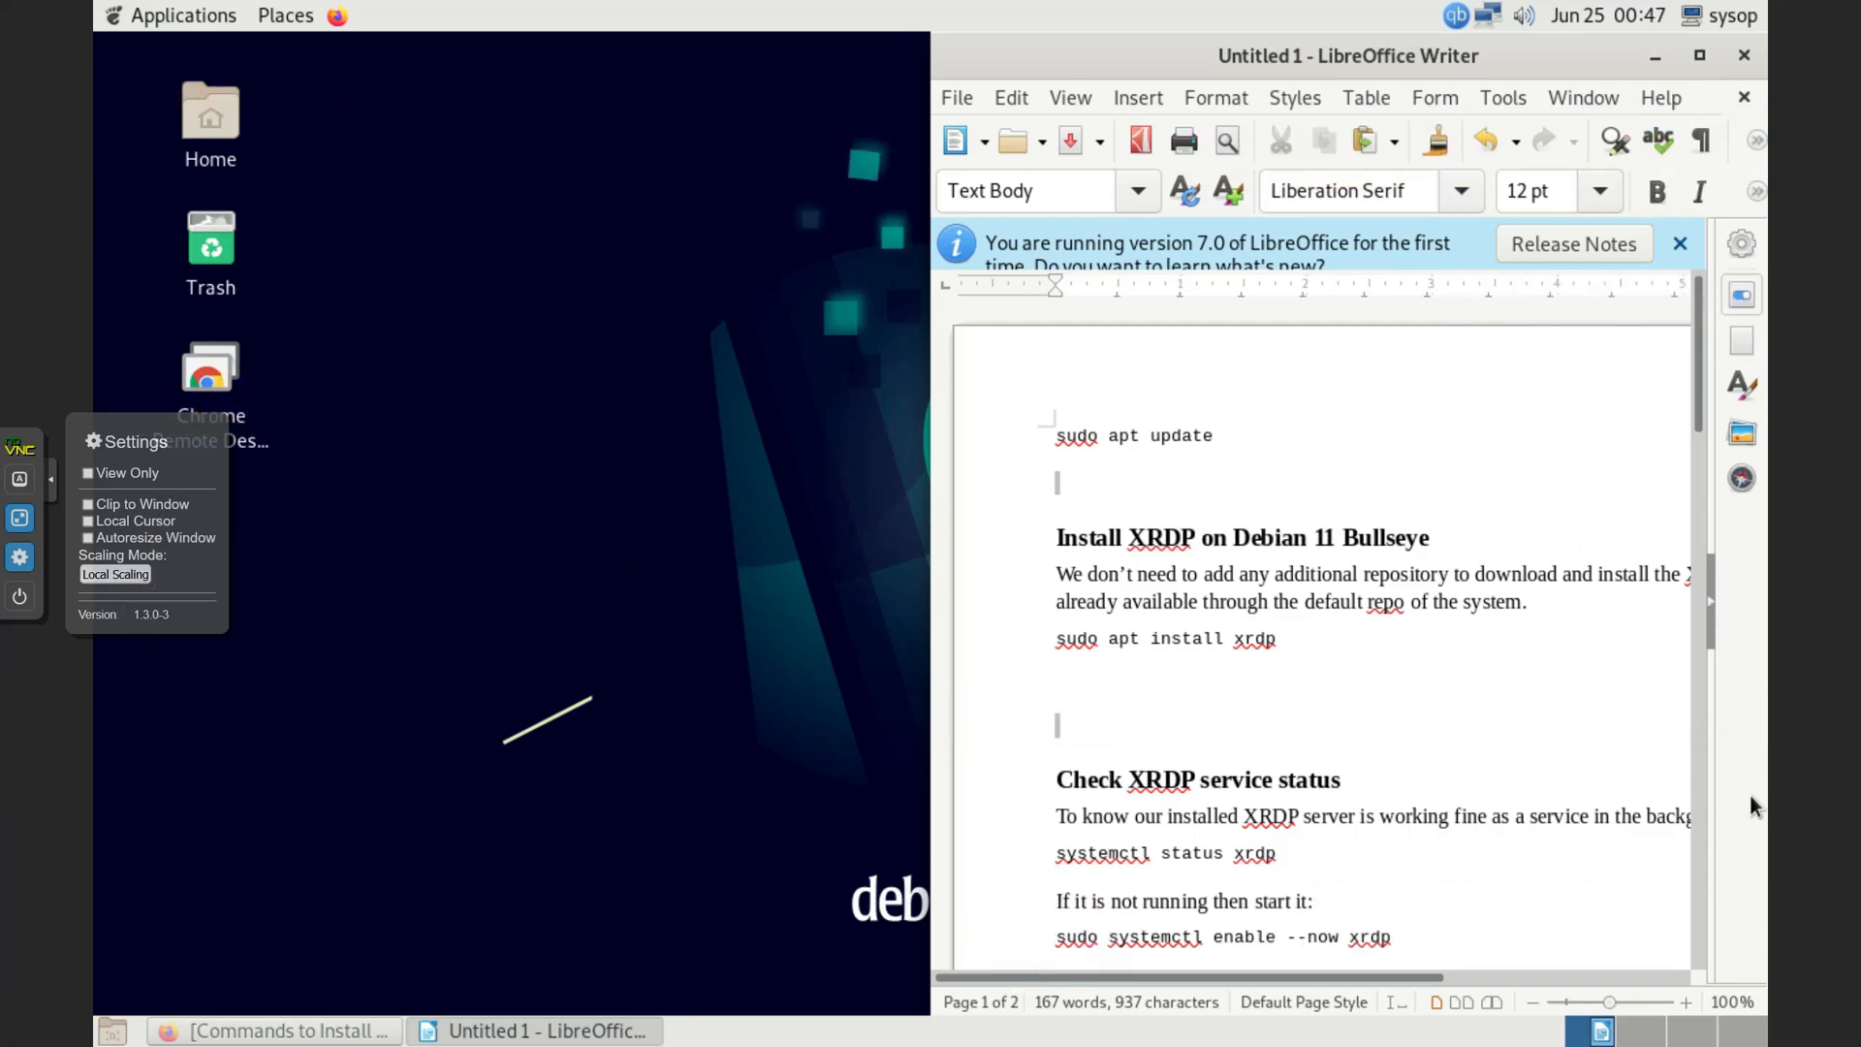
mouse_move(1593, 477)
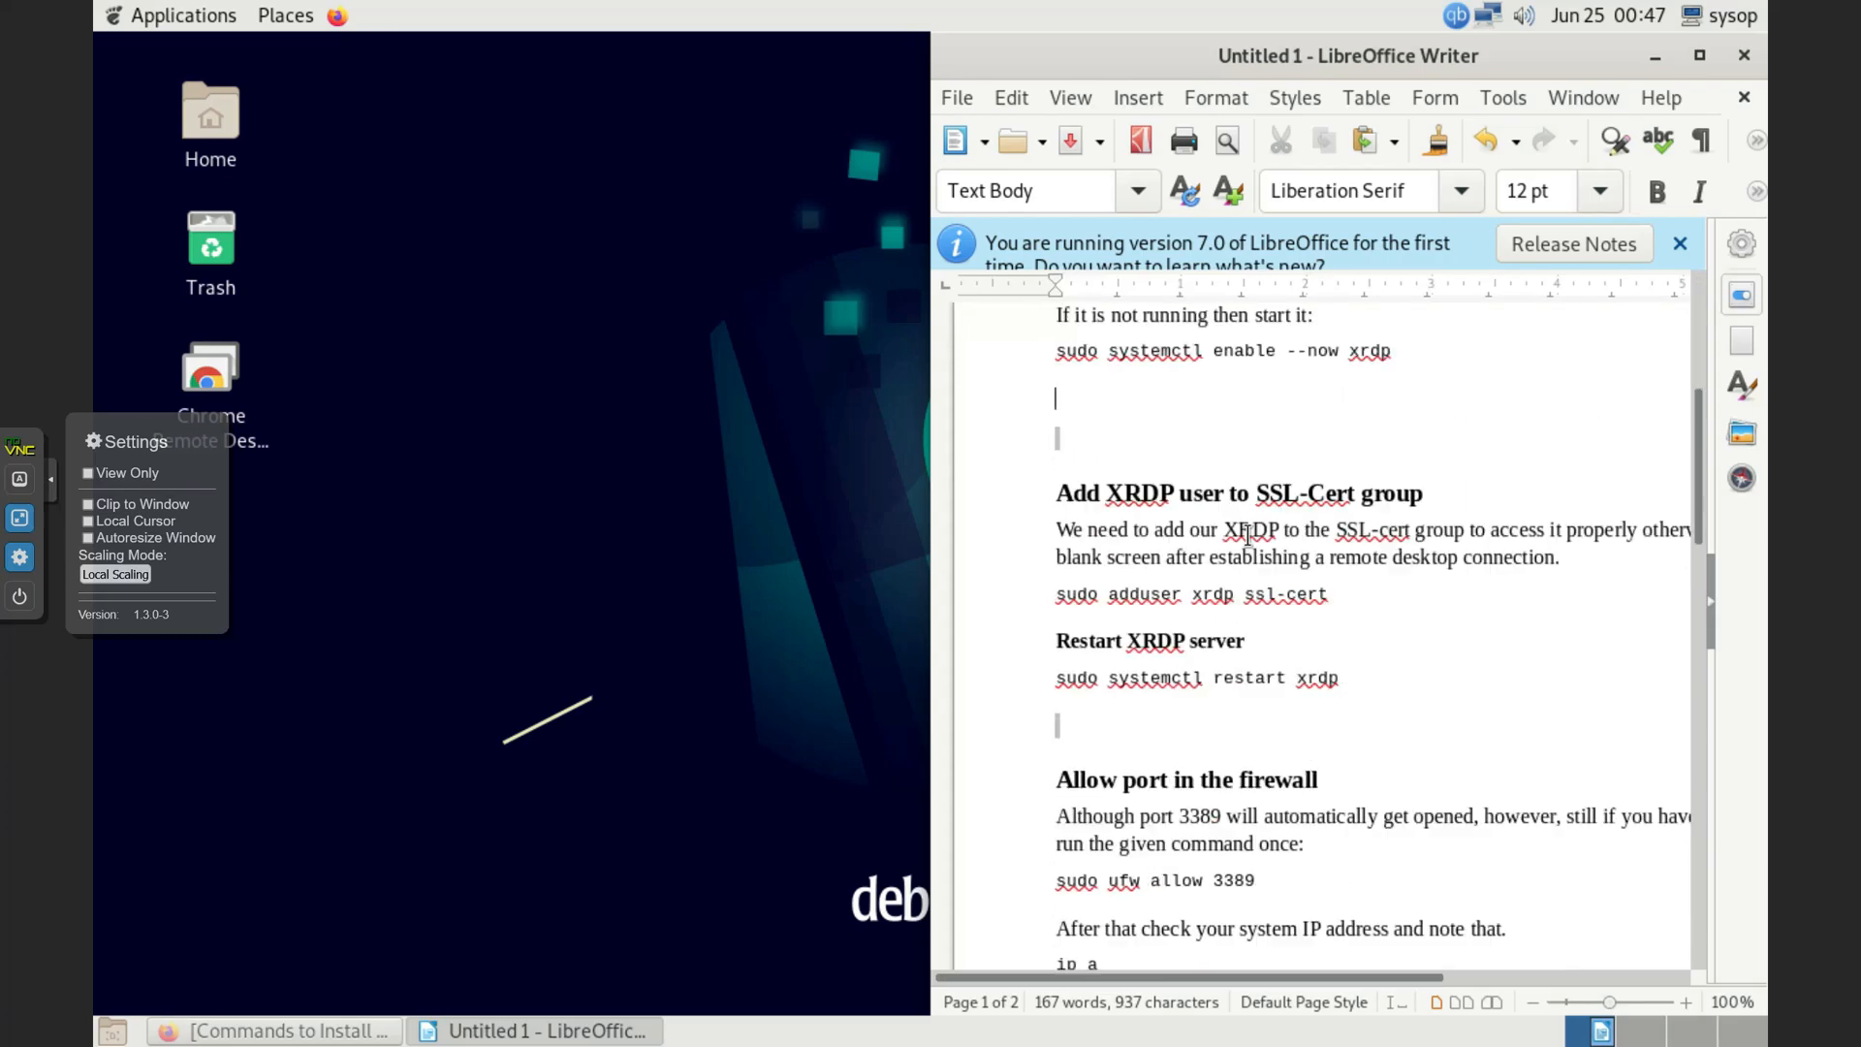
Launch Terminal from Applications, and after sudo su is refused, become root with su -.
scroll("down", 3)
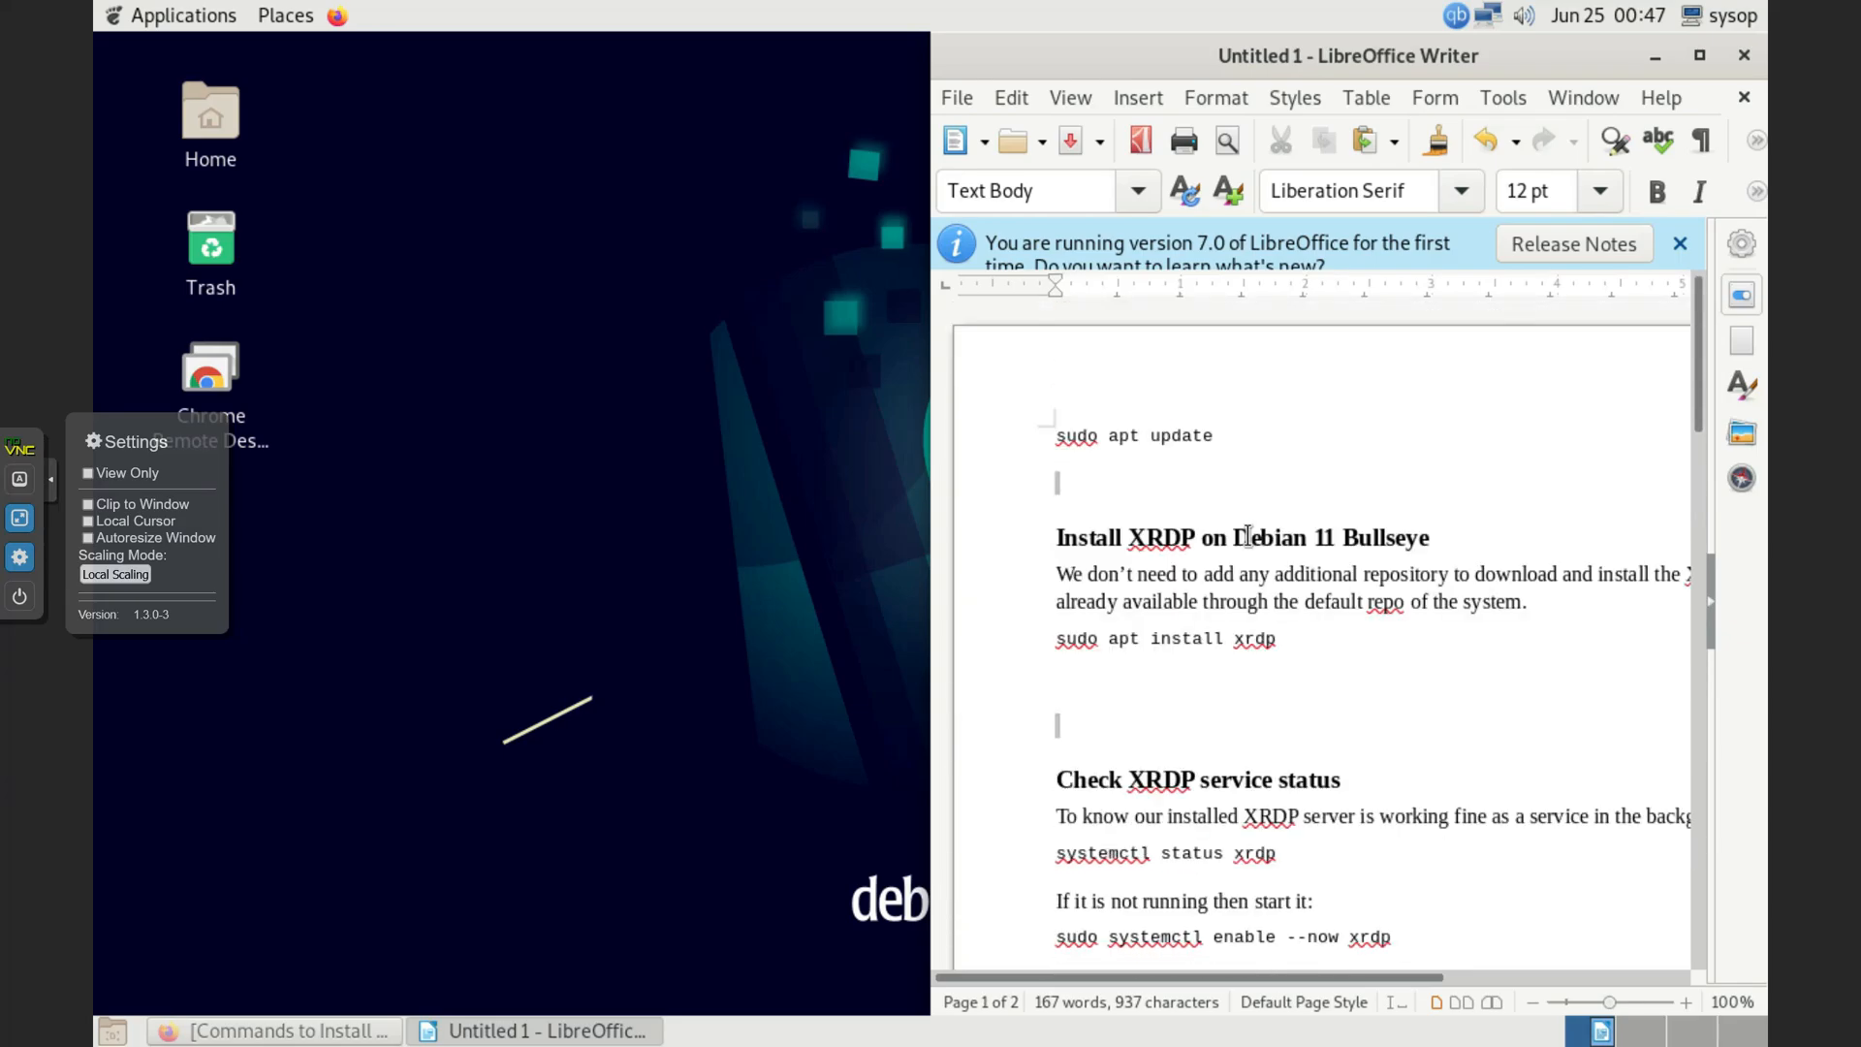
scroll("down", 3)
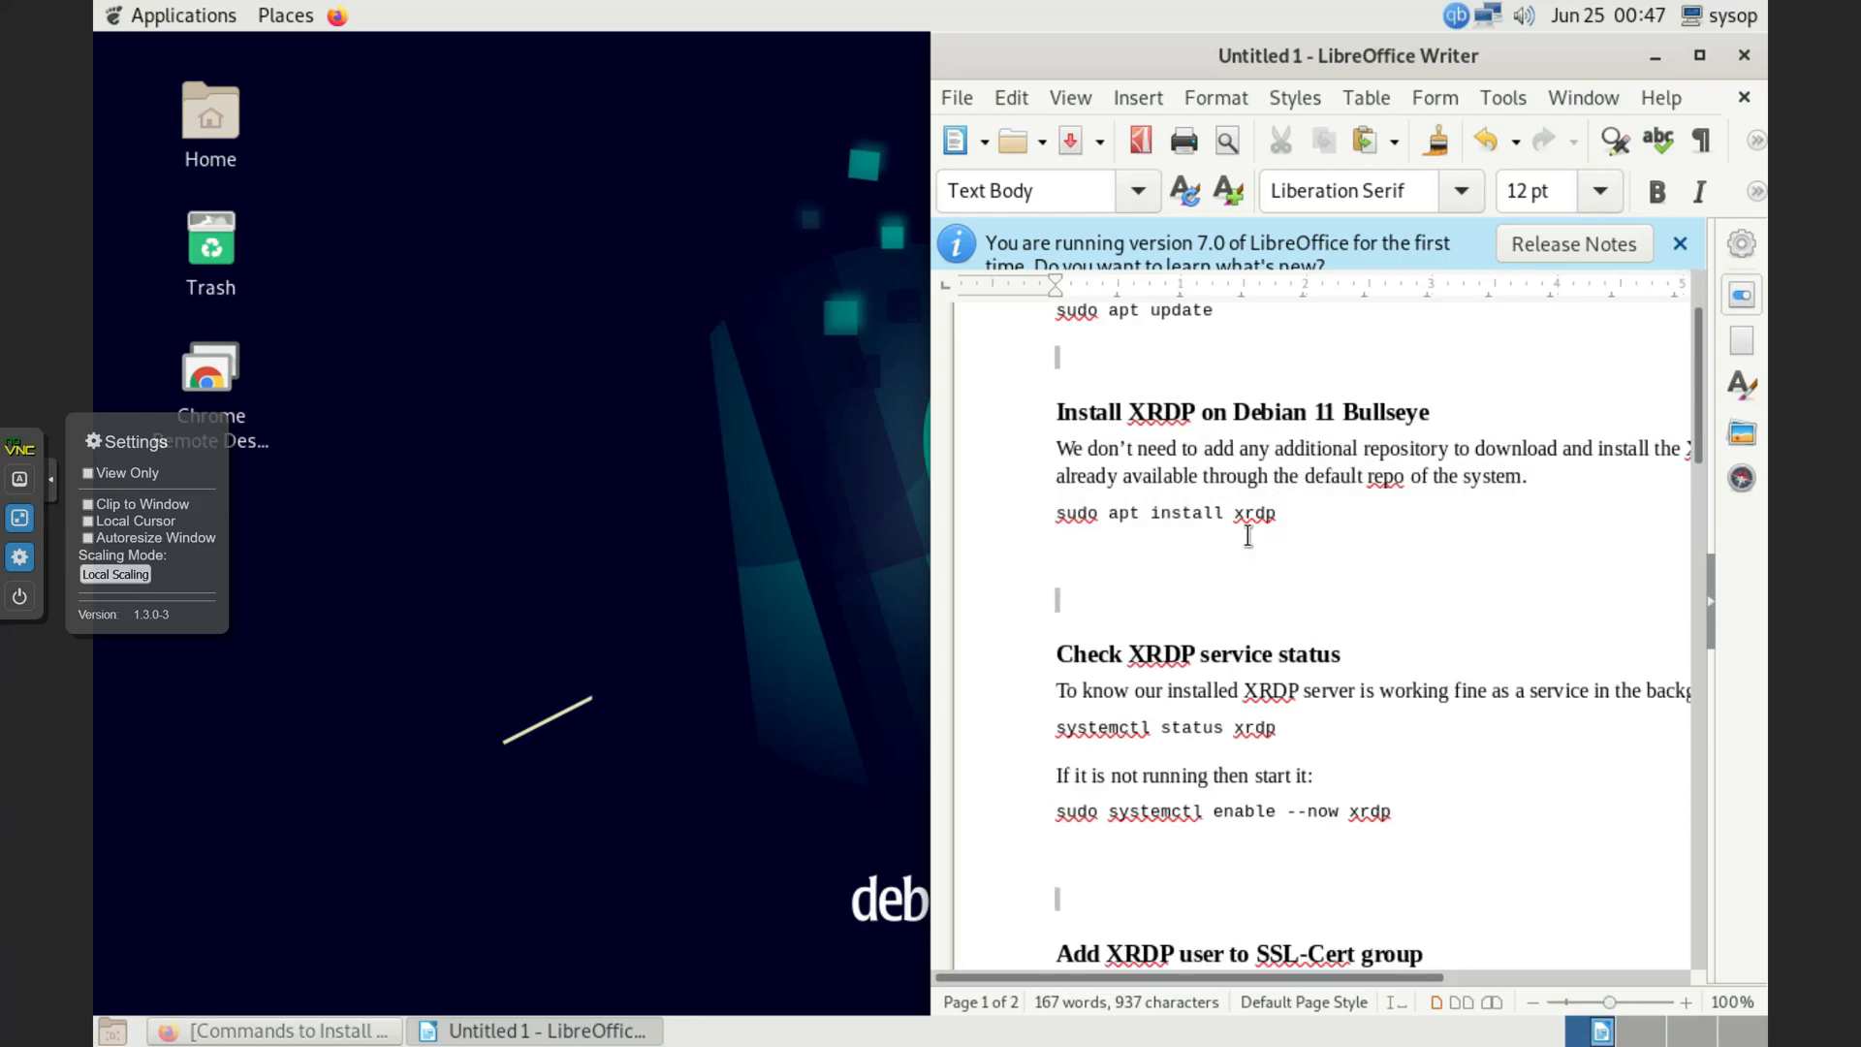
scroll("down", 3)
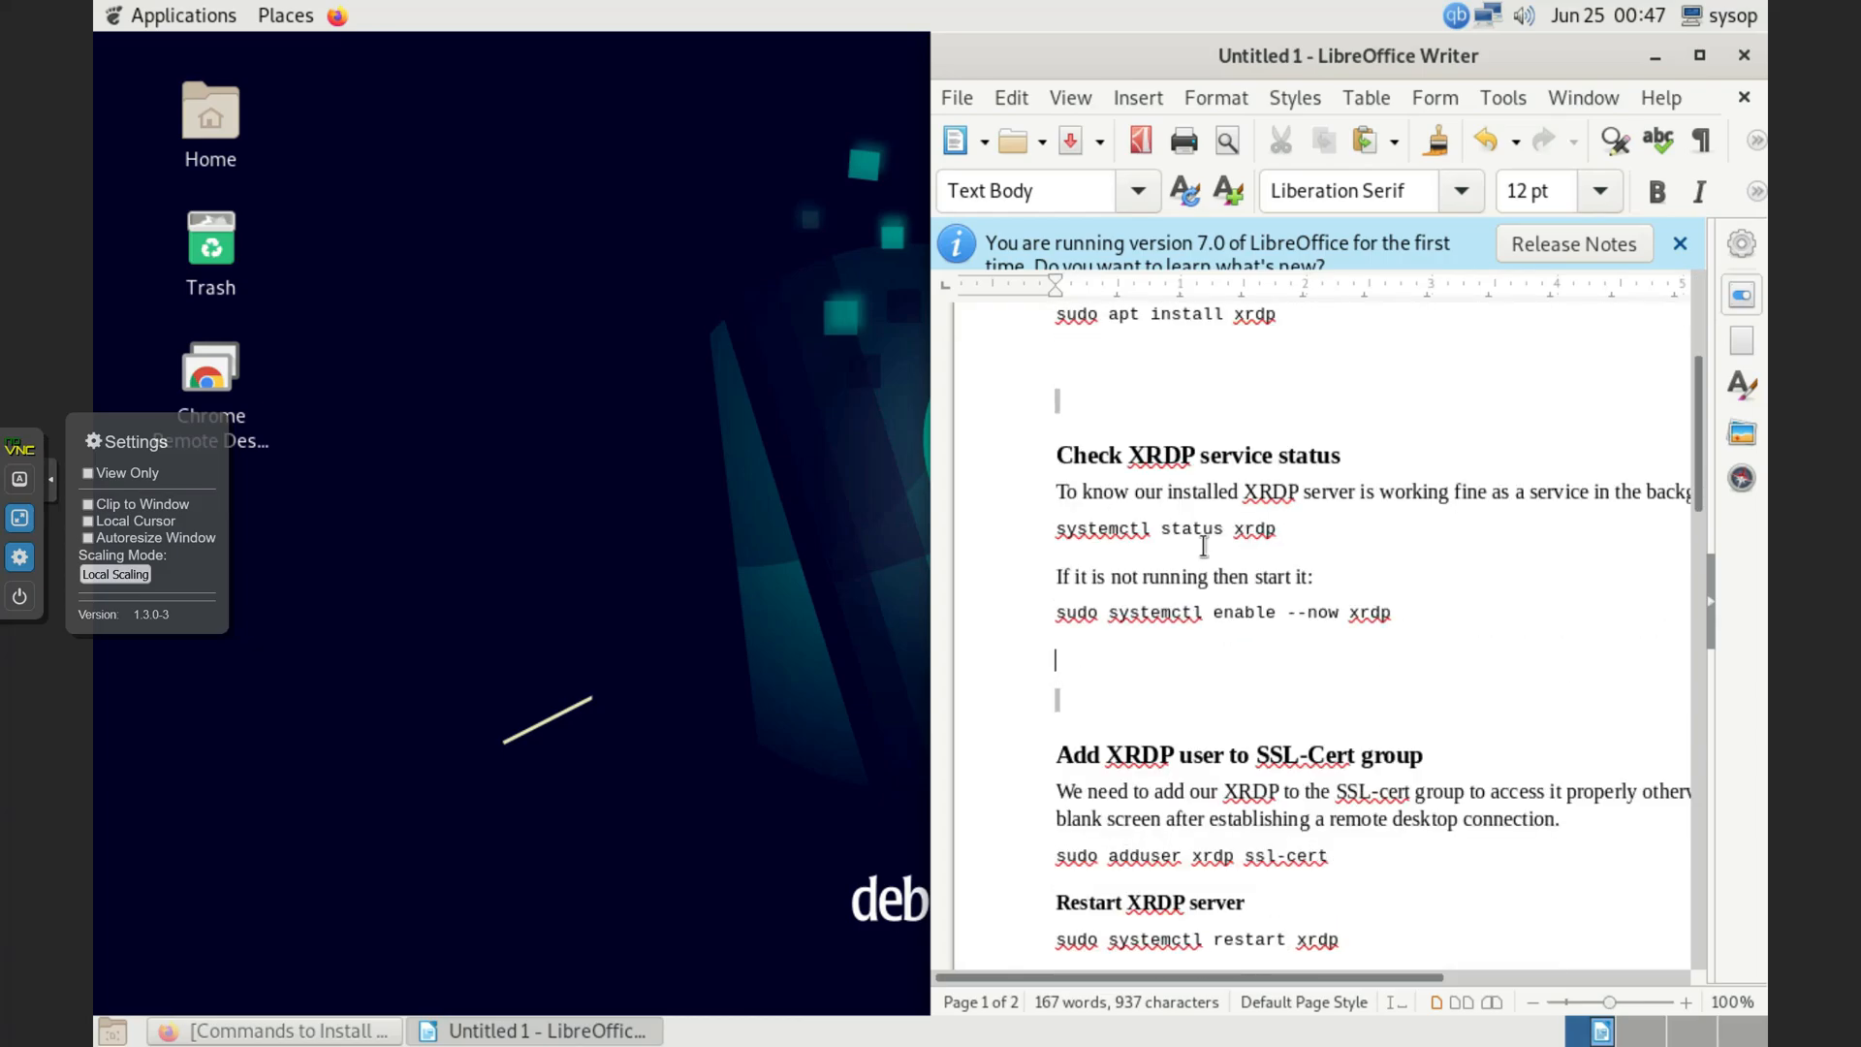
scroll("down", 3)
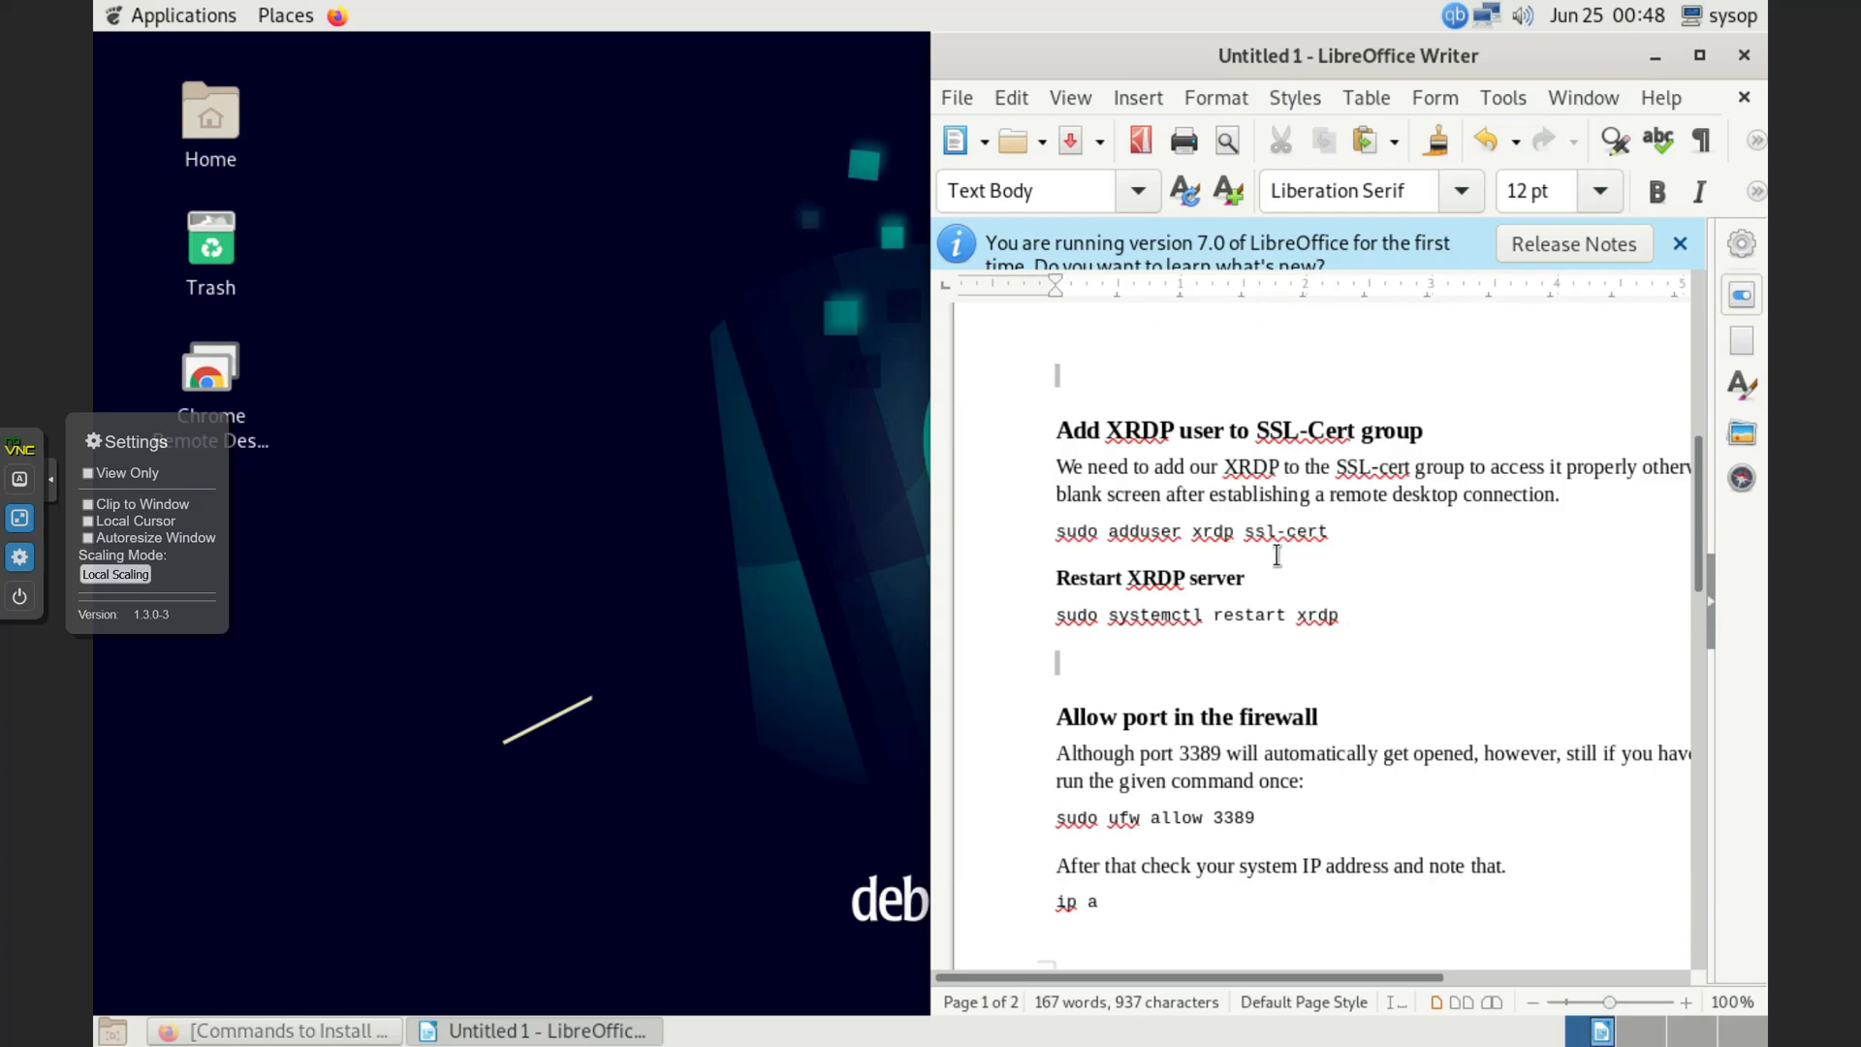
scroll("down", 3)
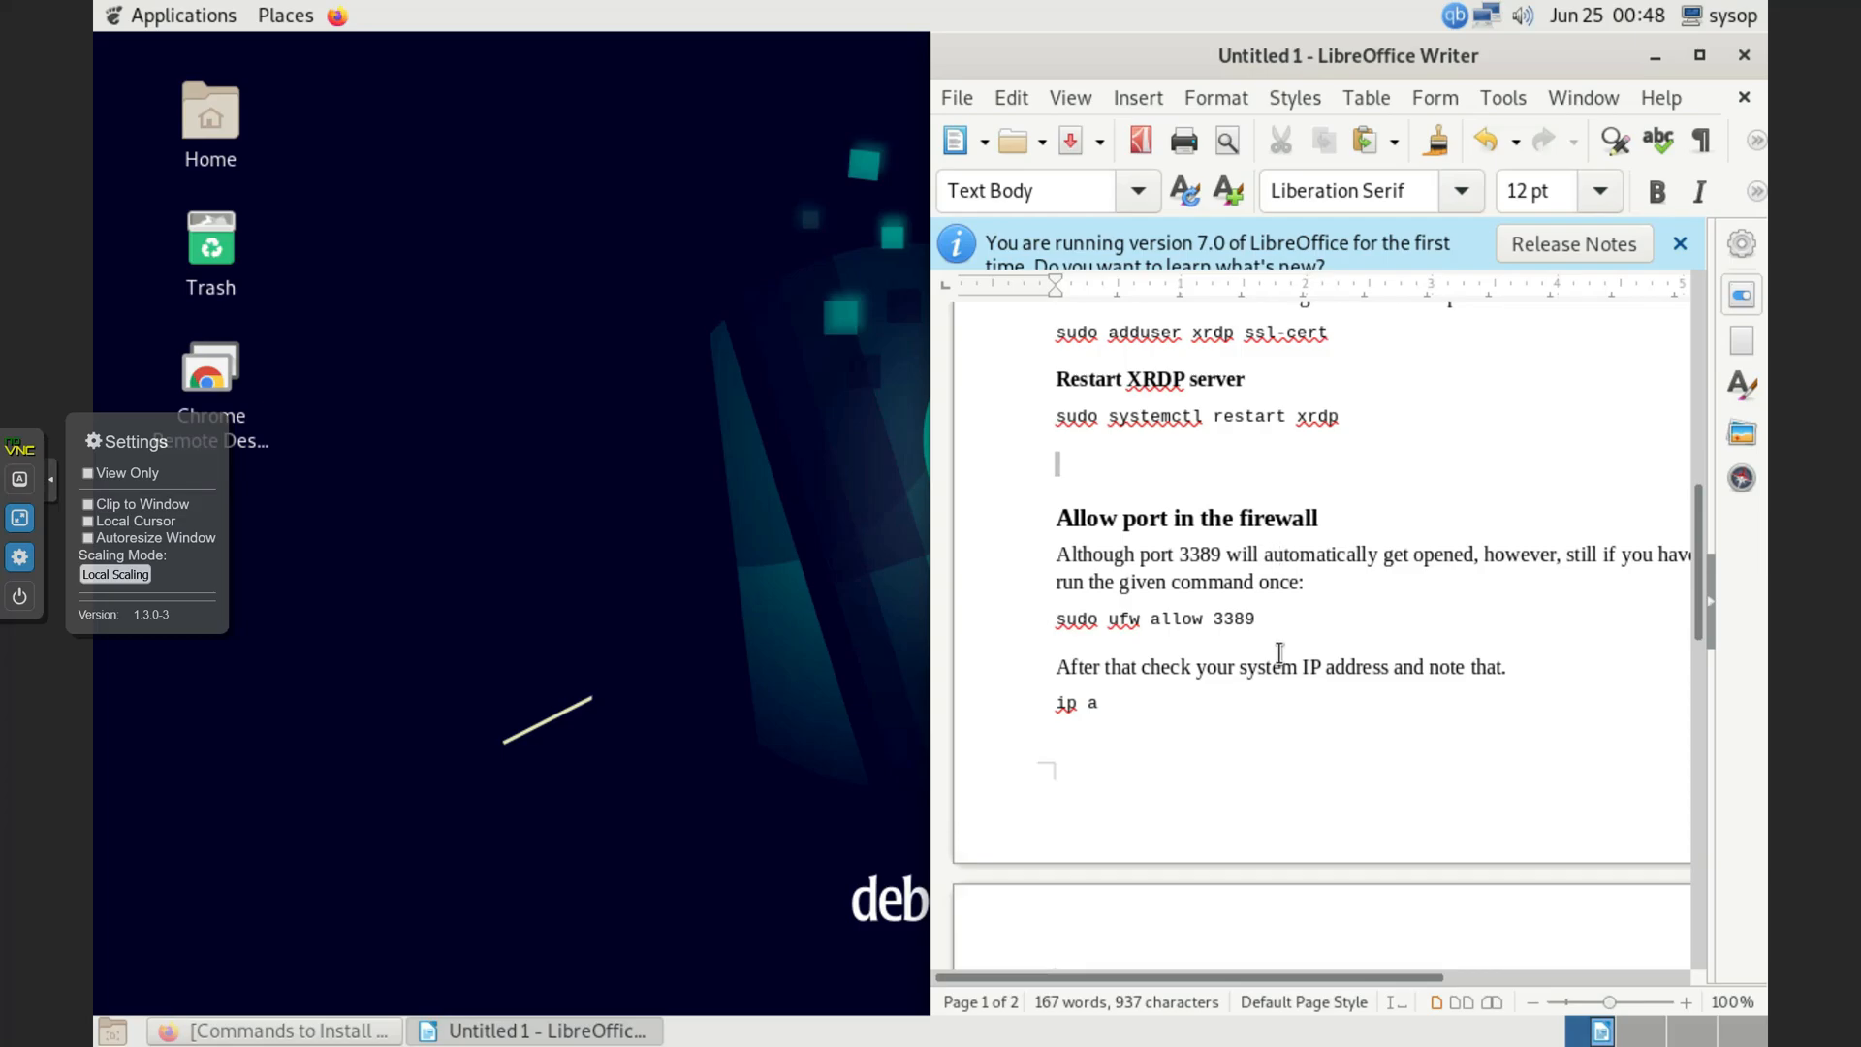
scroll("down", 3)
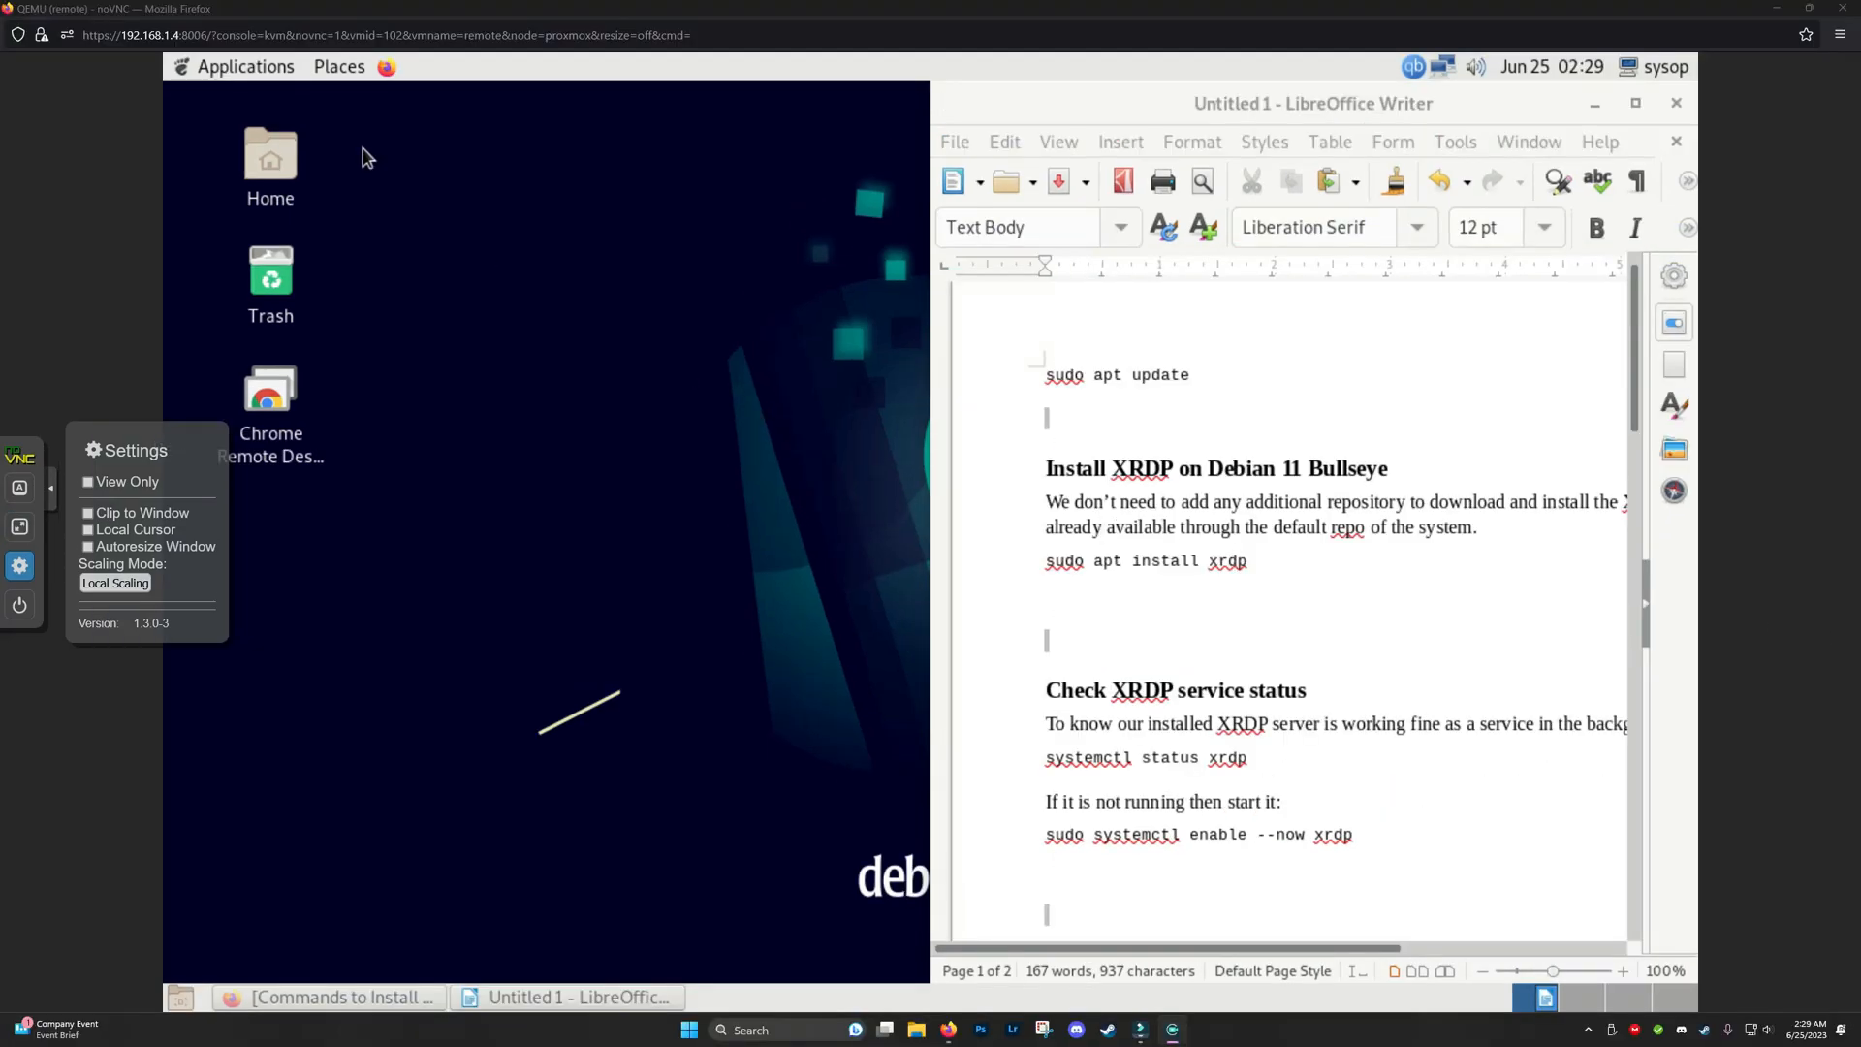
left_click(244, 65)
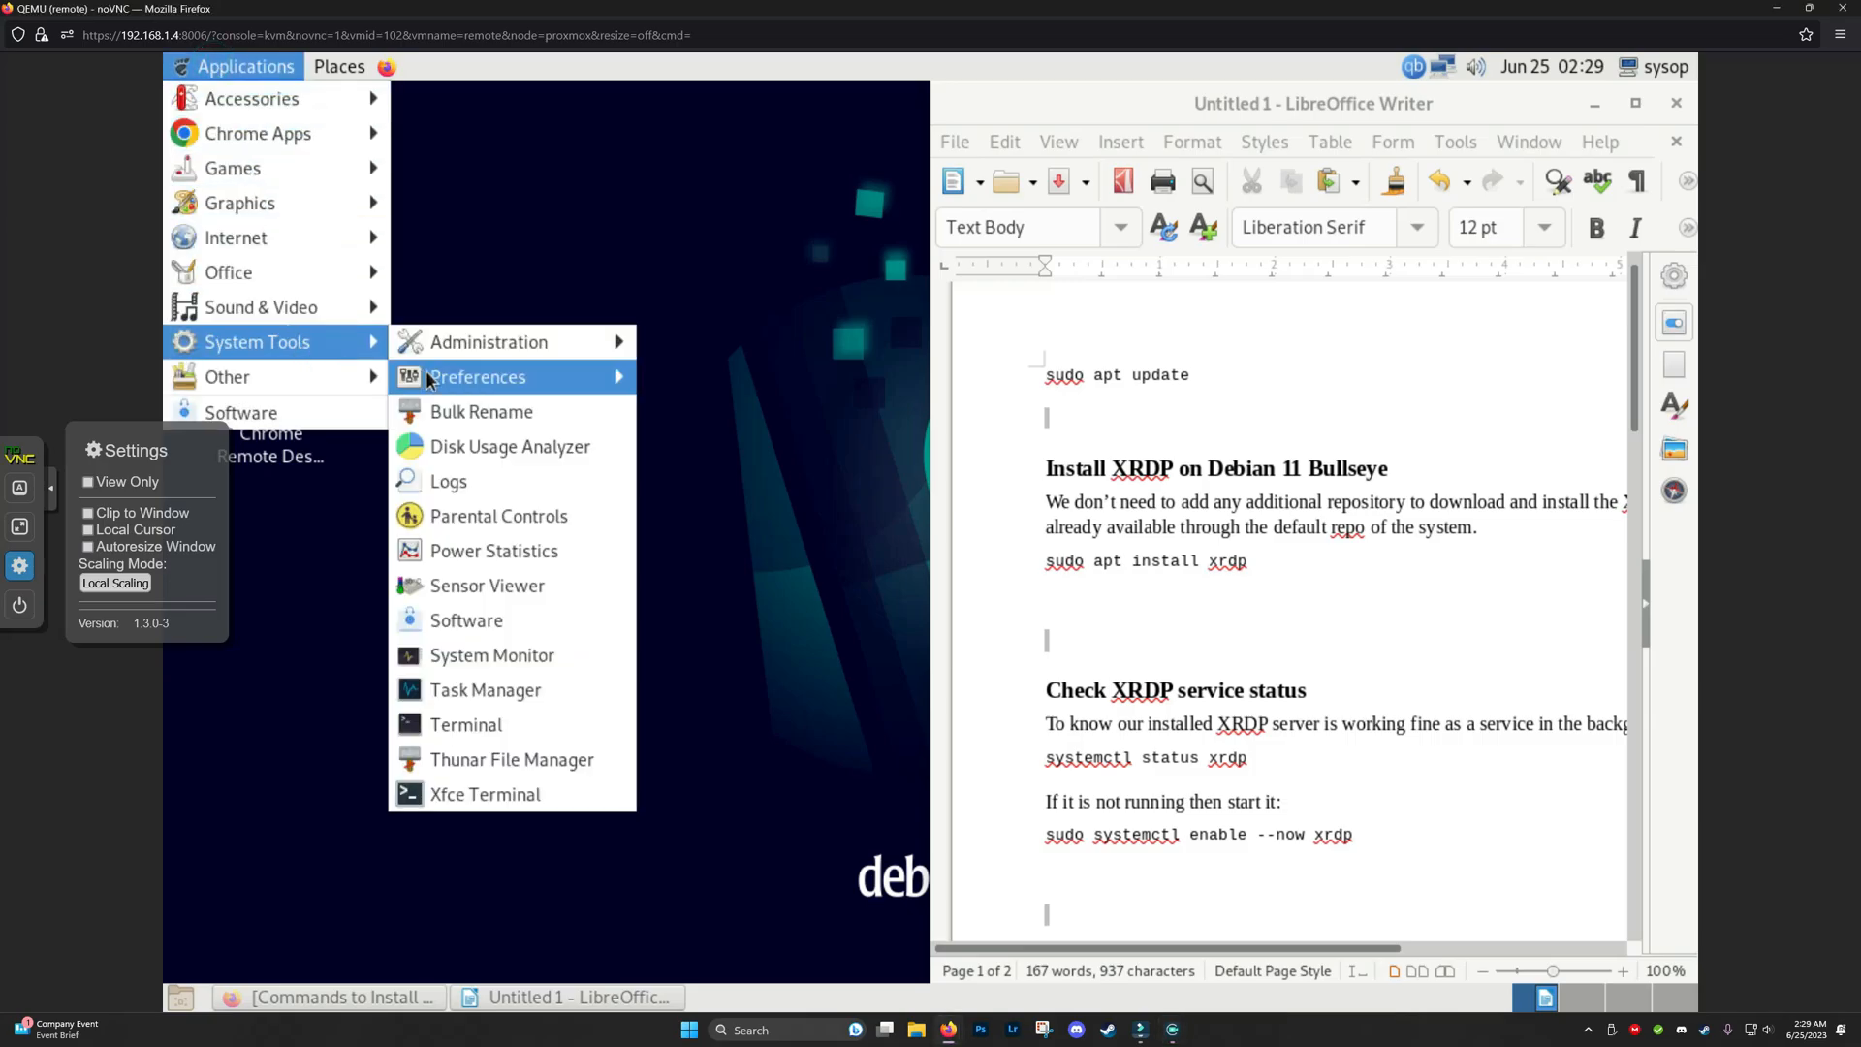
left_click(465, 724)
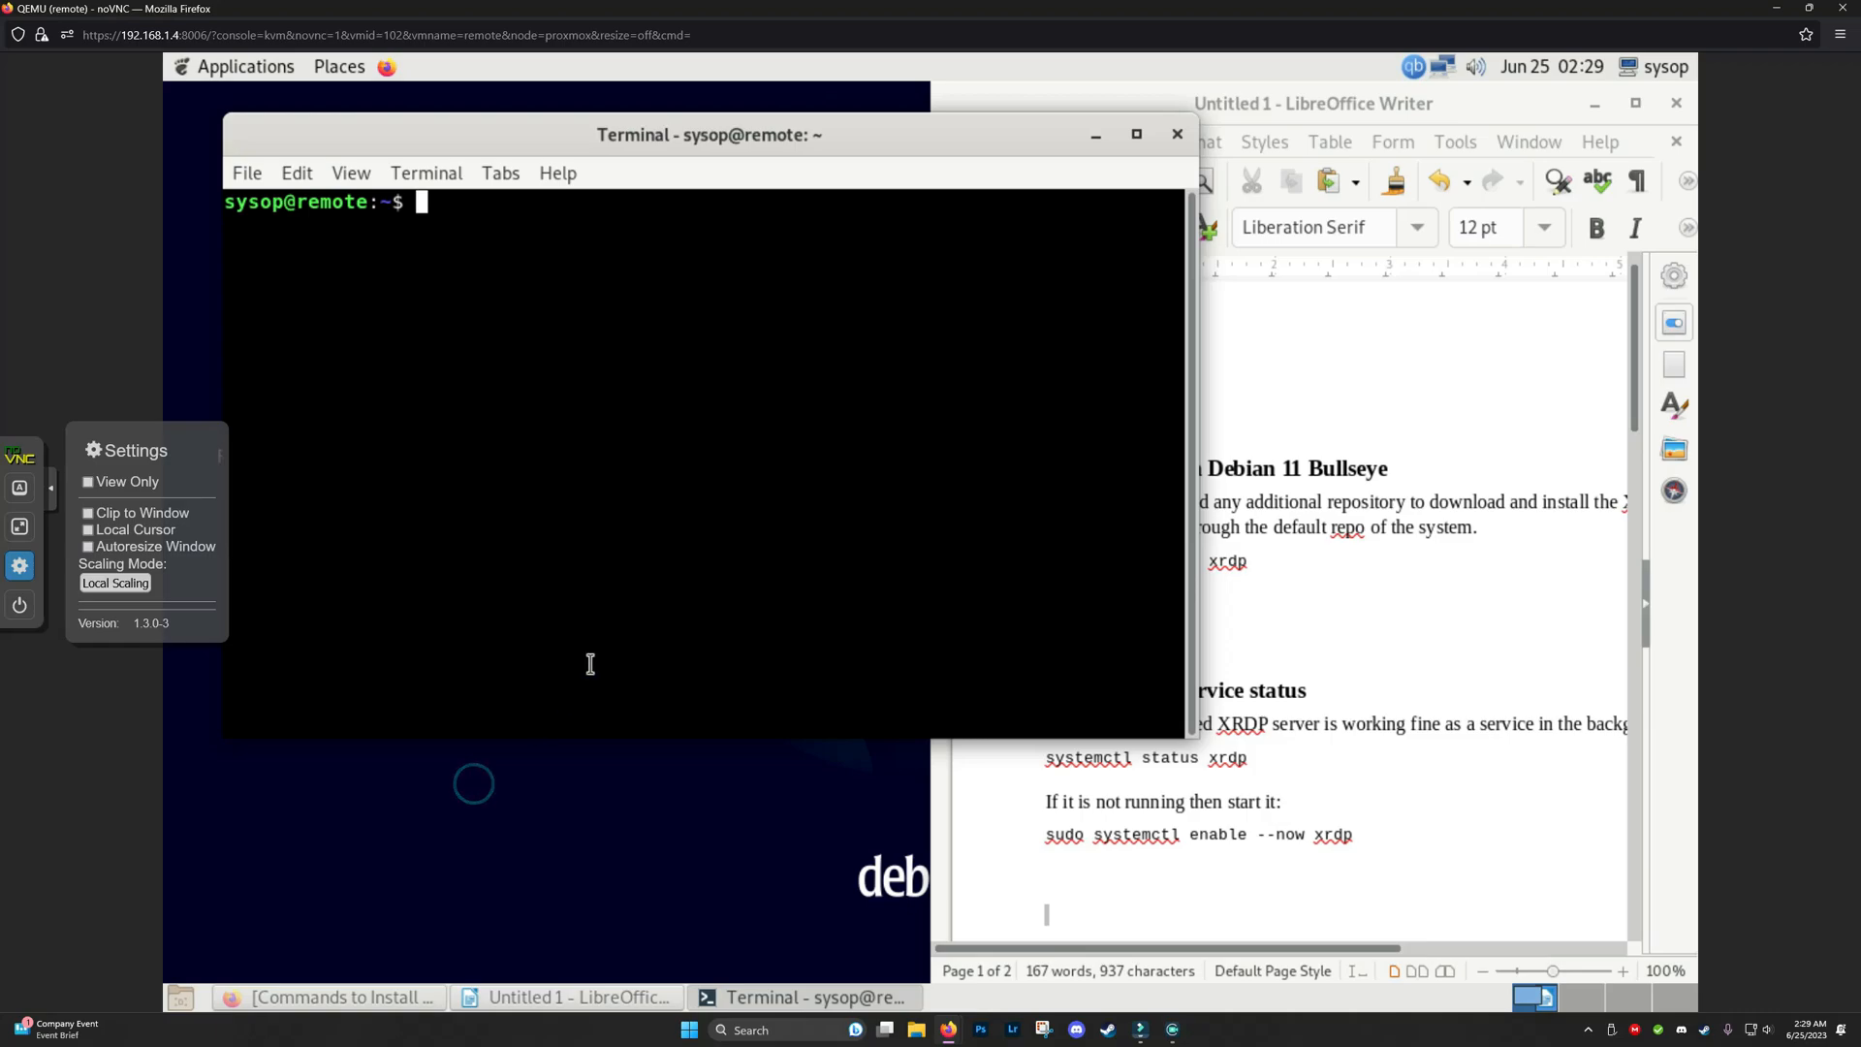
mouse_move(596, 427)
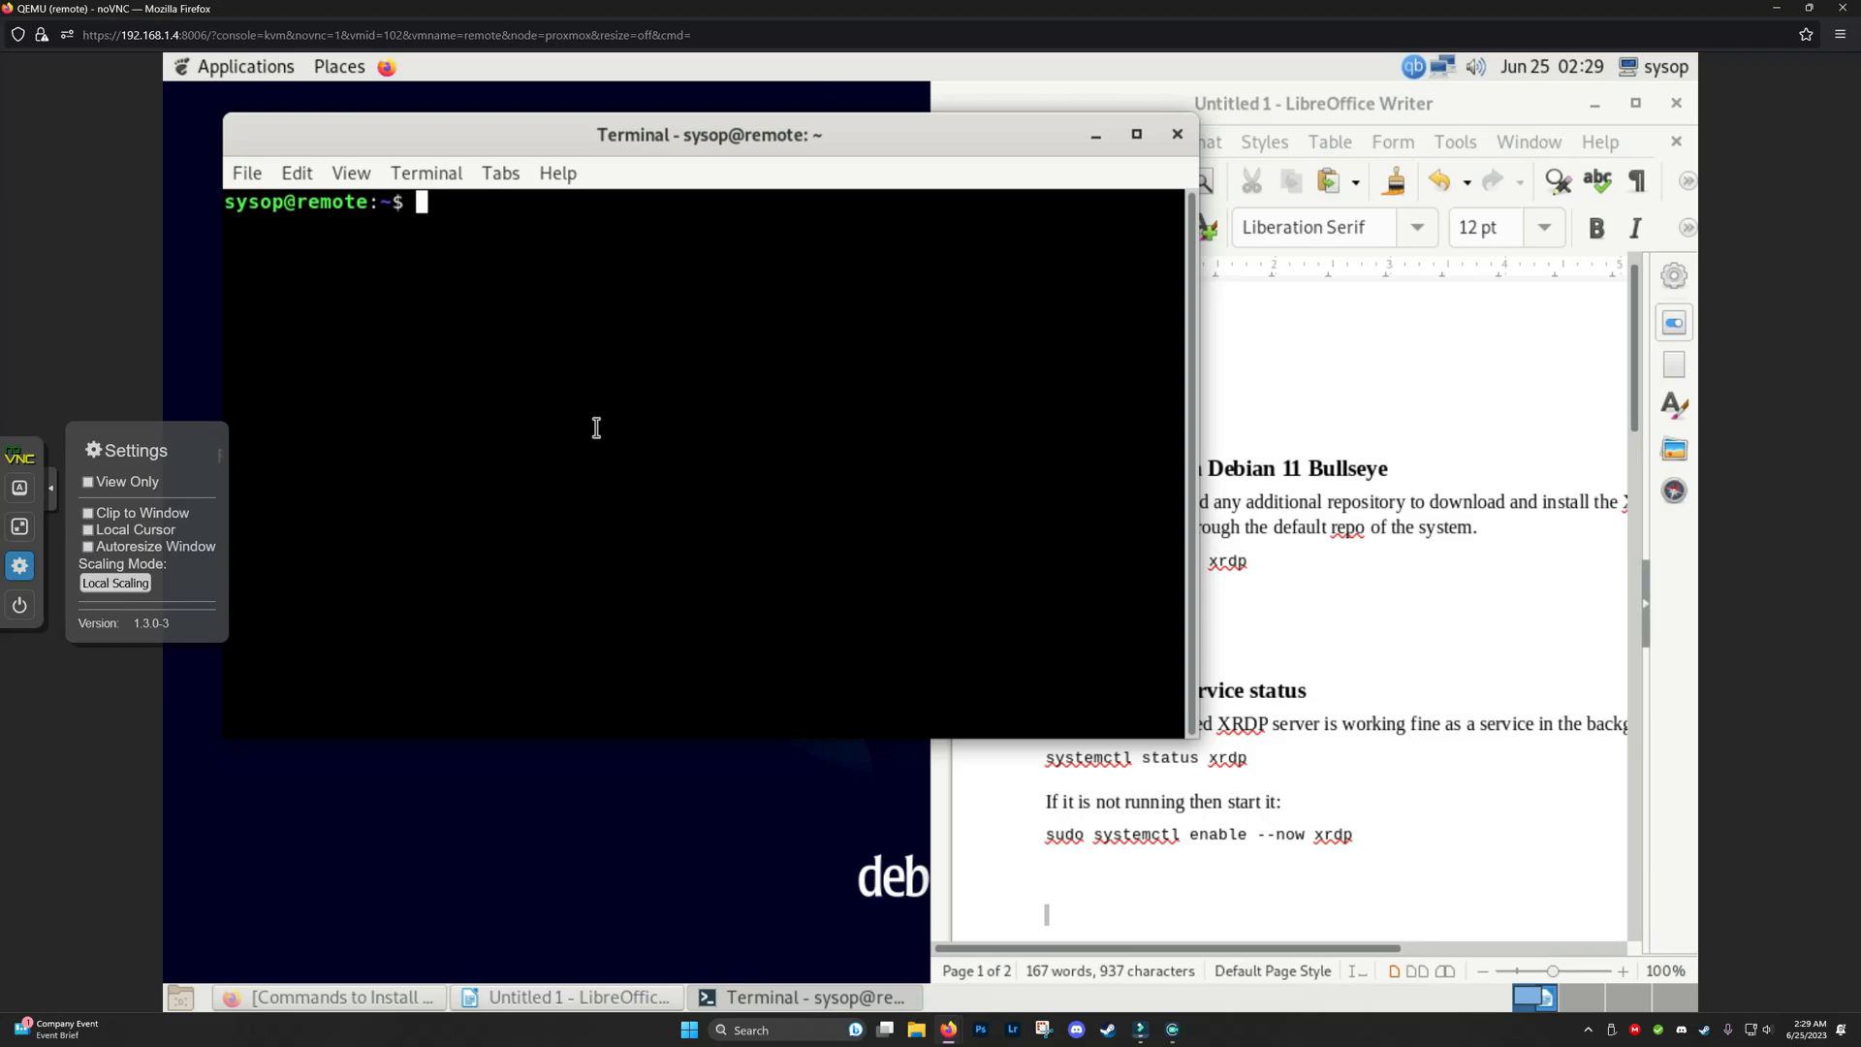
type("sudo su")
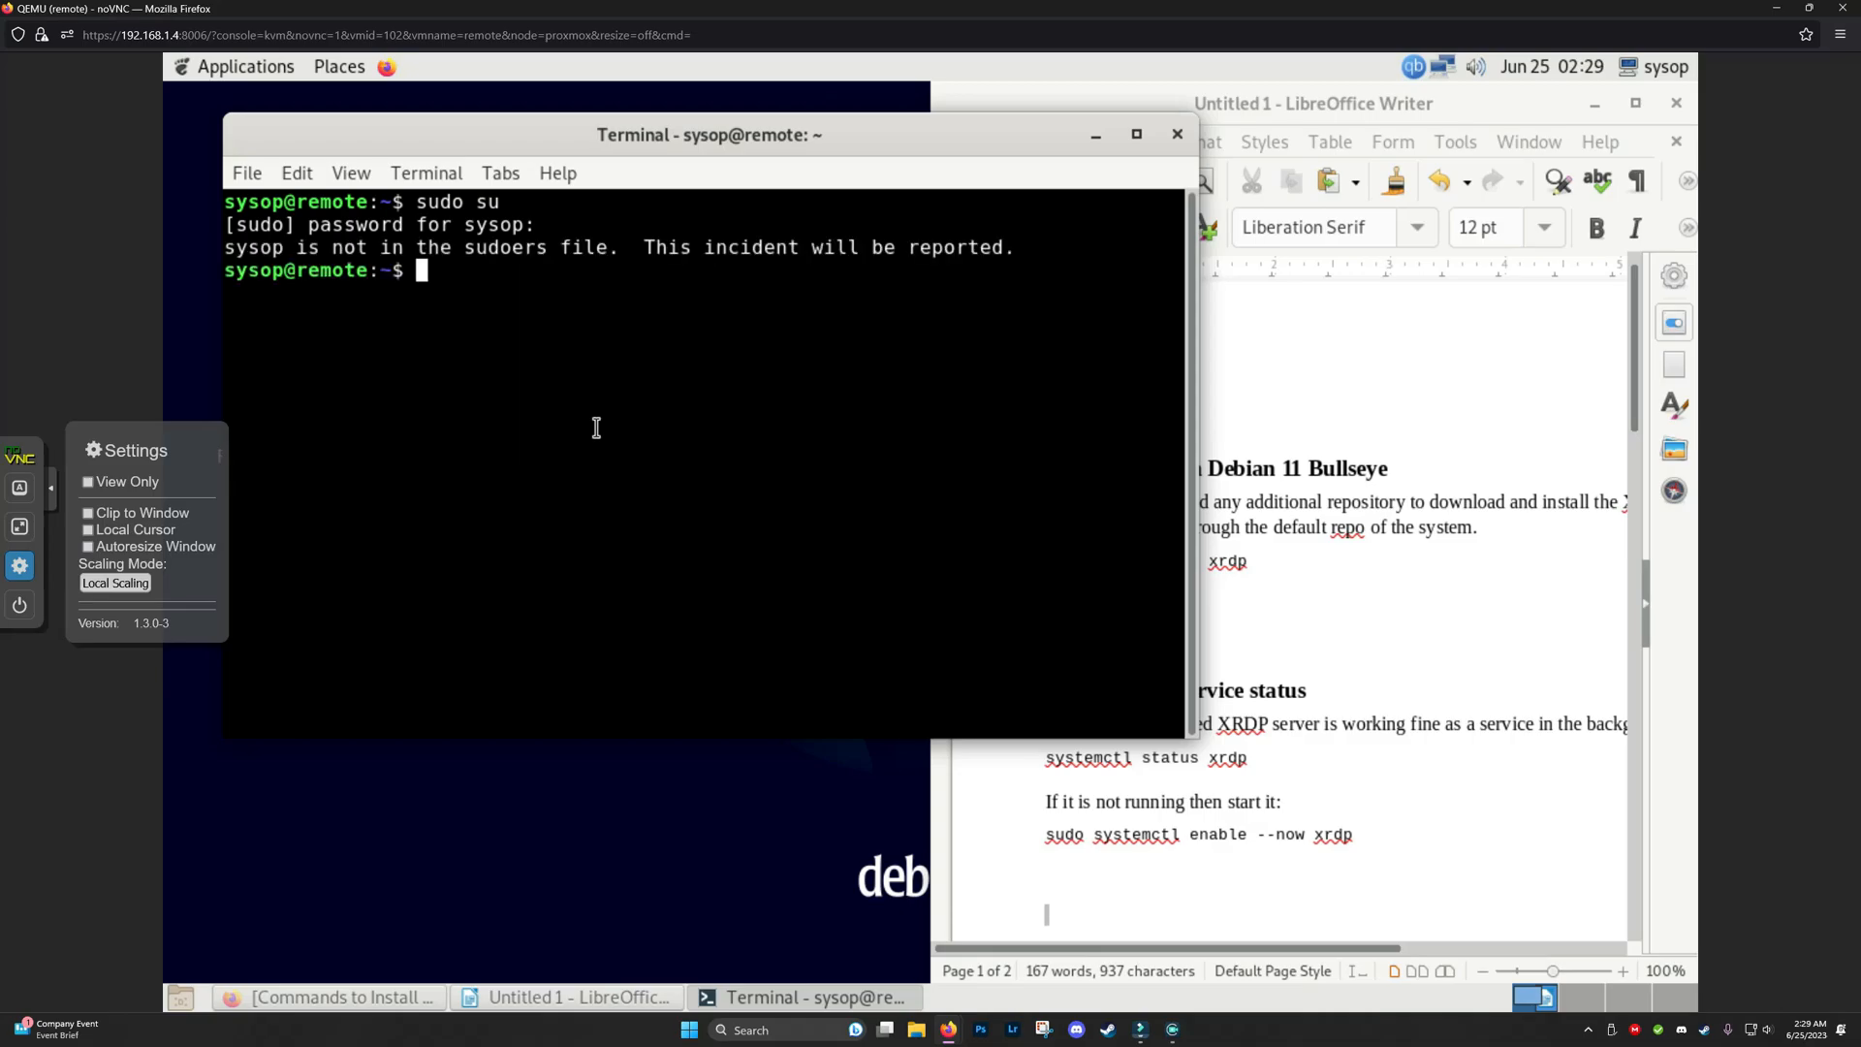
type("su -")
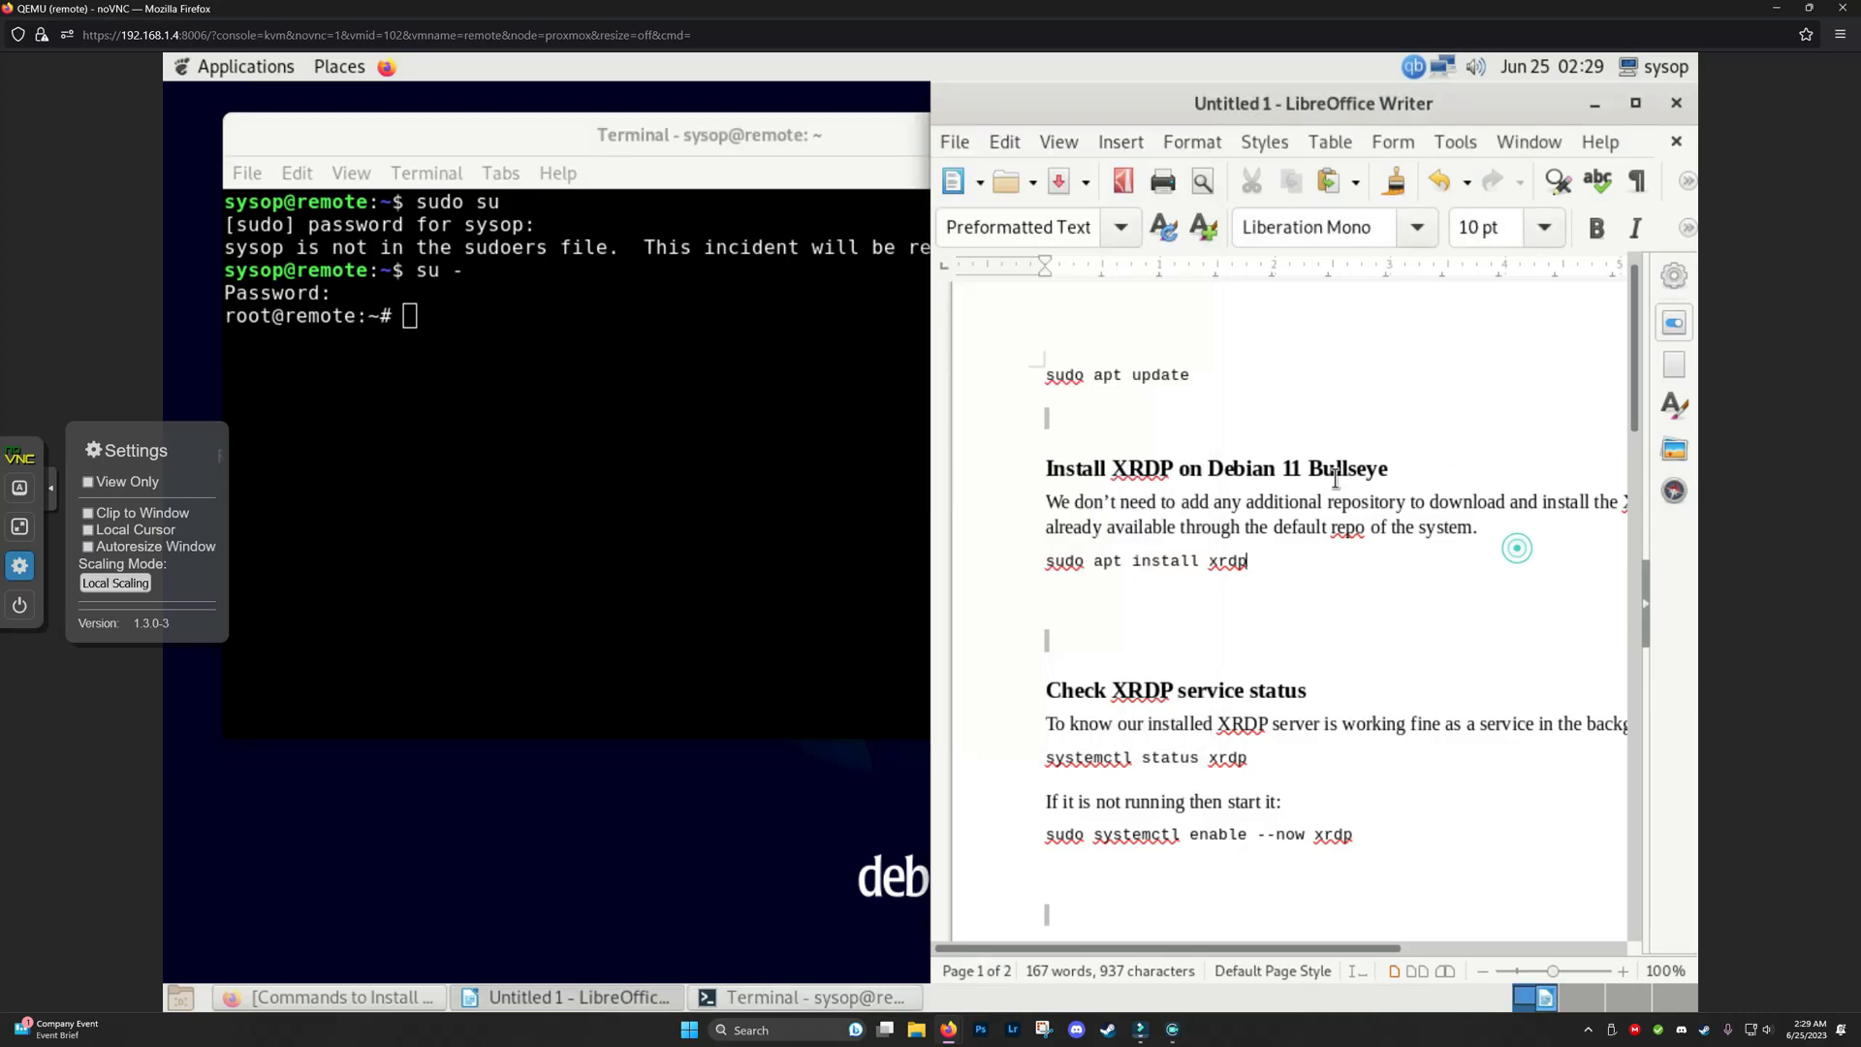
Run apt update and apt upgrade in the root terminal, copying commands from the guide.
left_click(1179, 375)
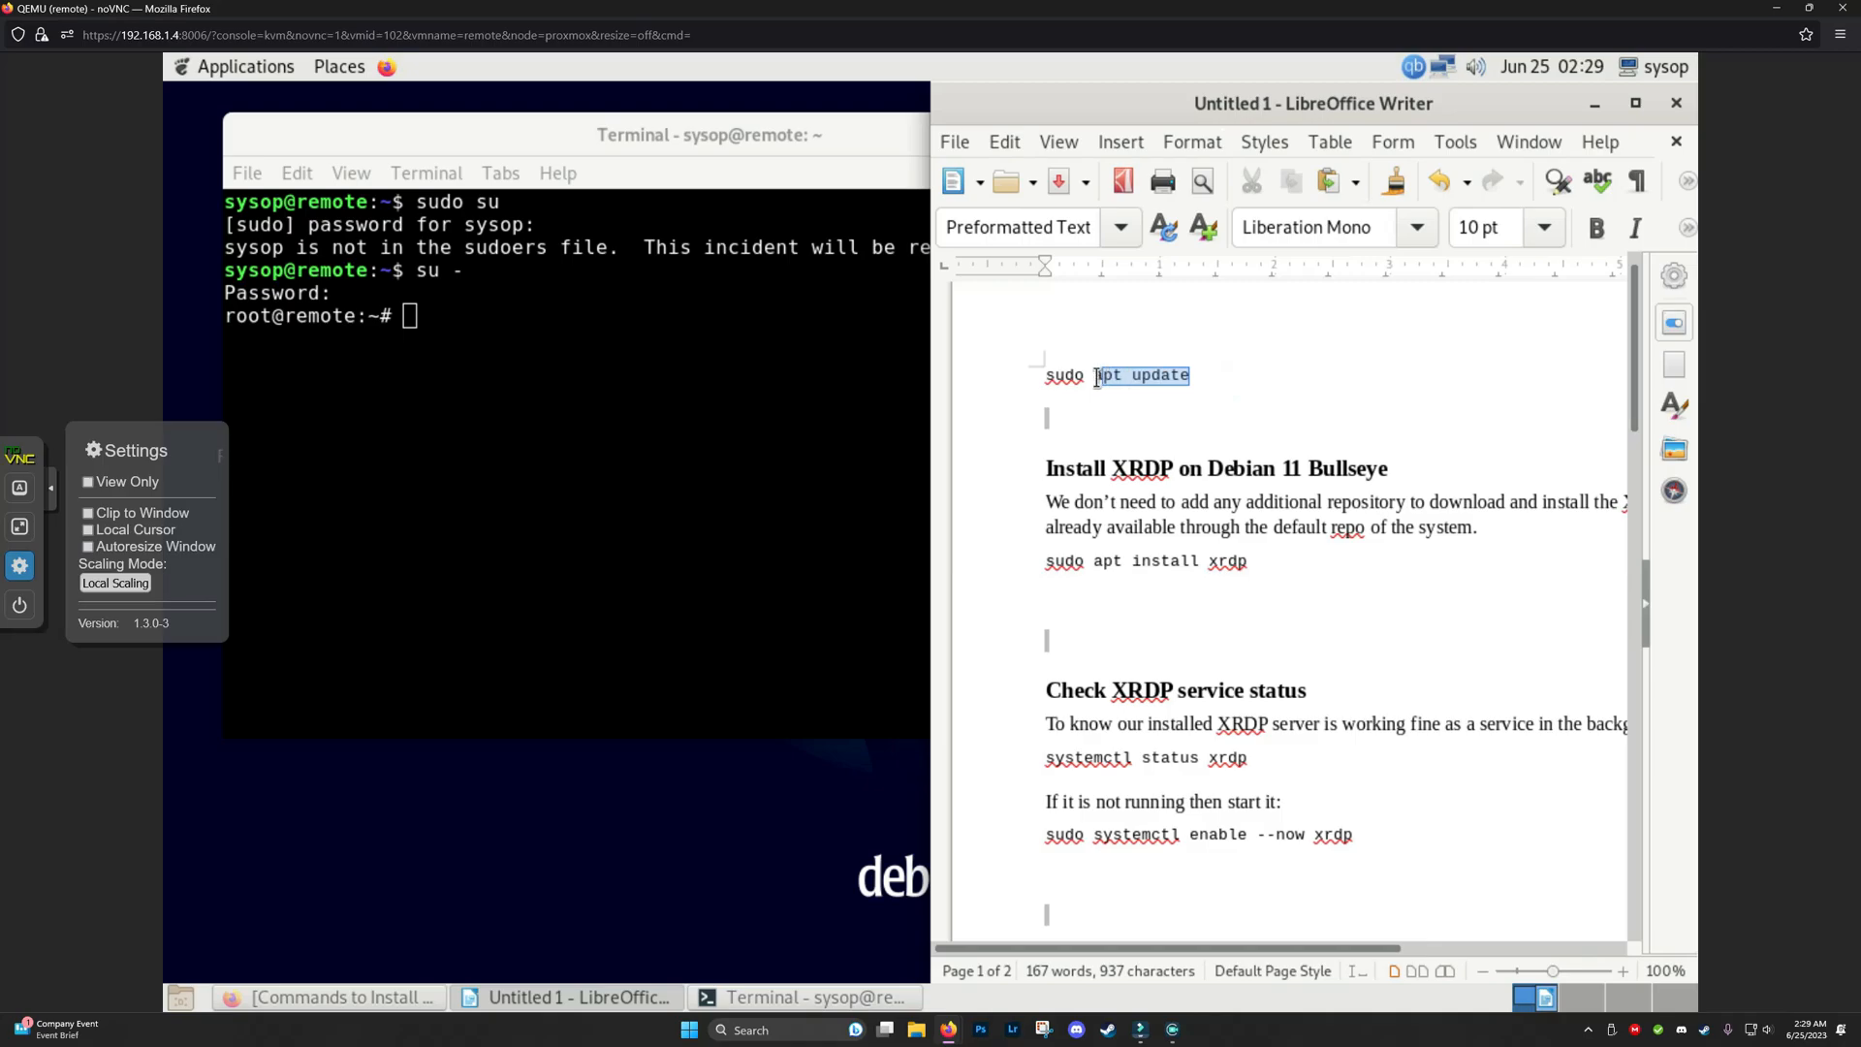
right_click(1140, 375)
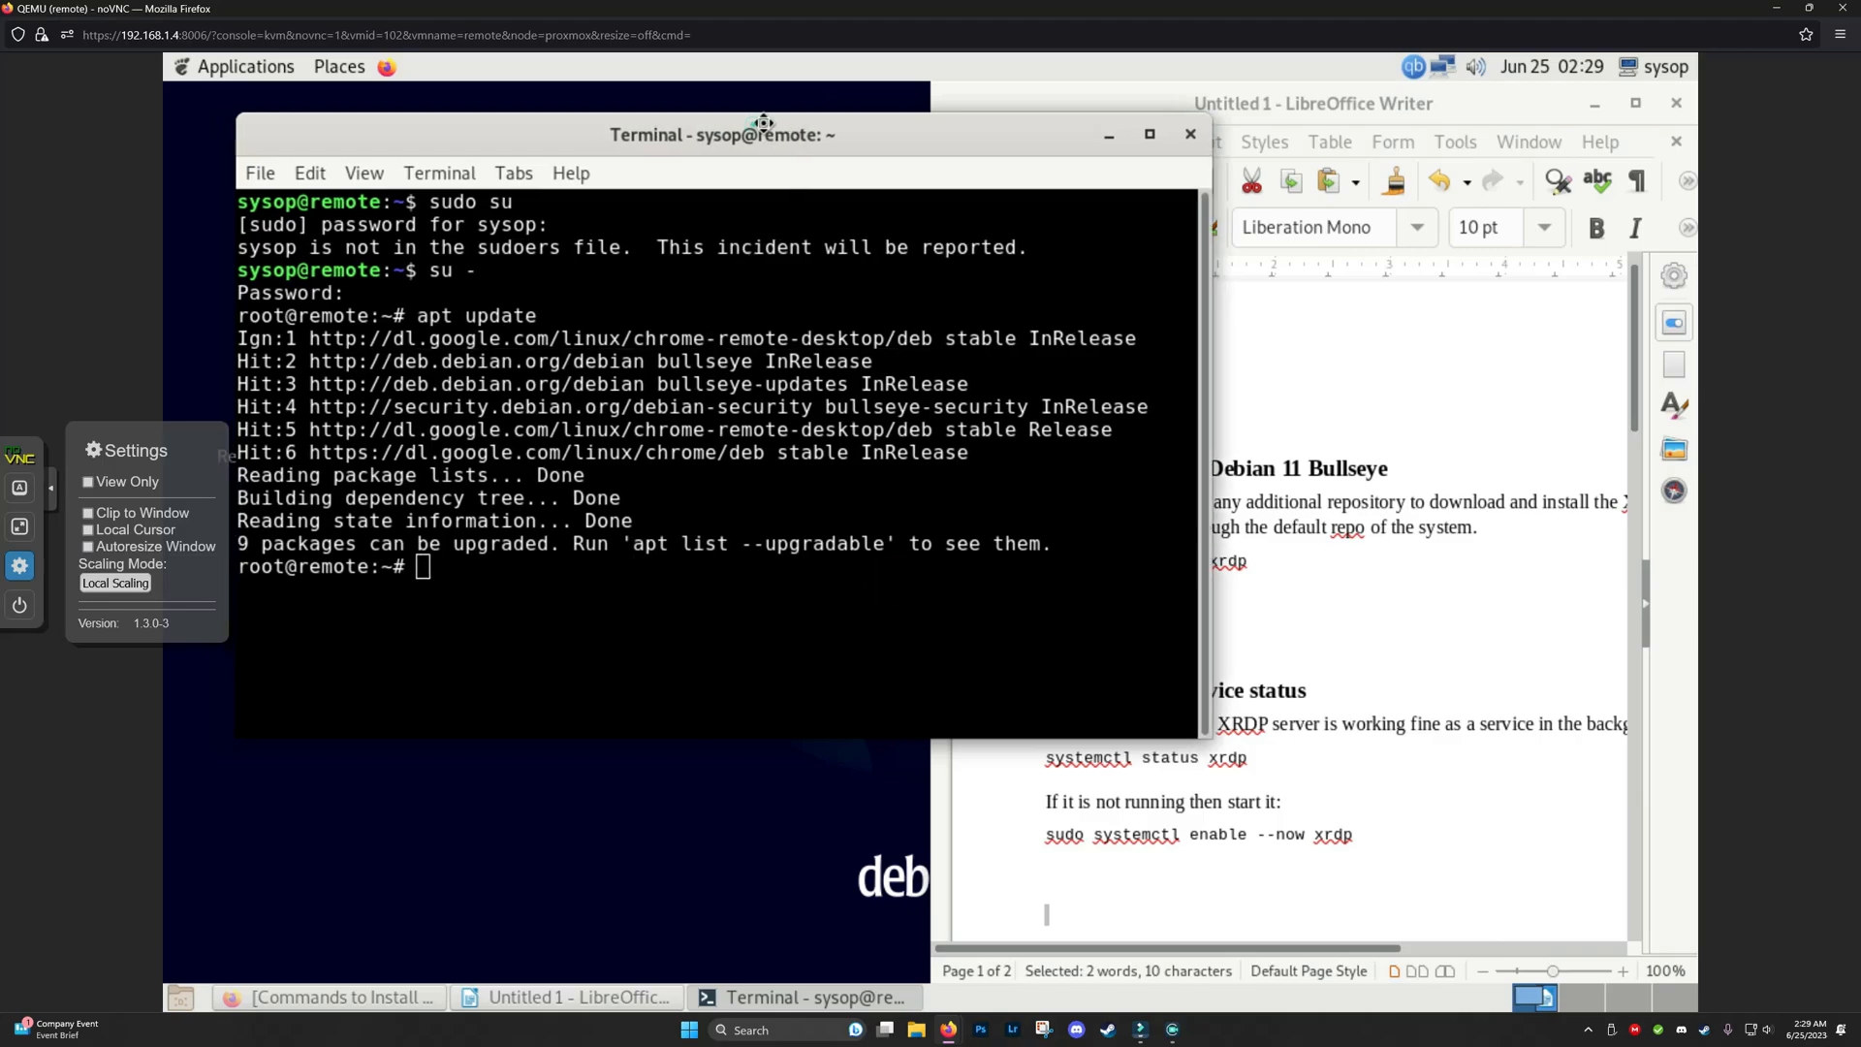
left_click_drag(760, 134, 766, 154)
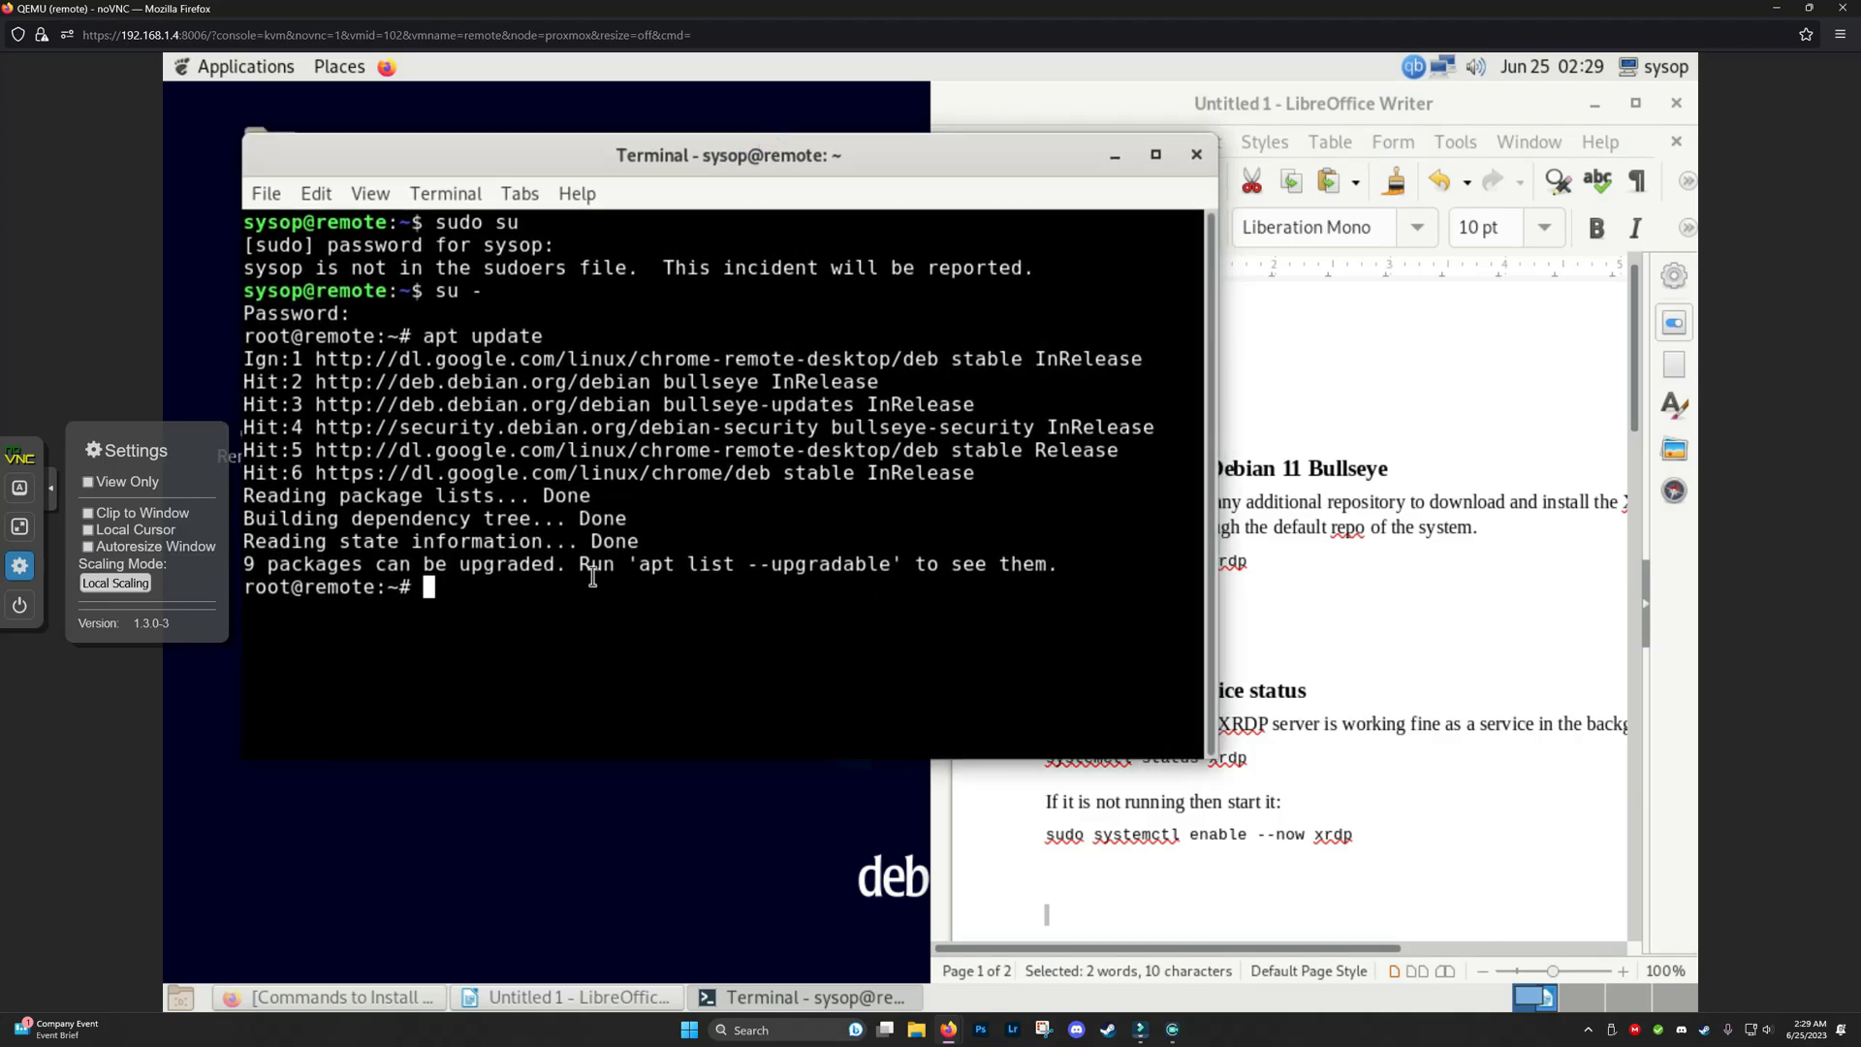
type("apt update")
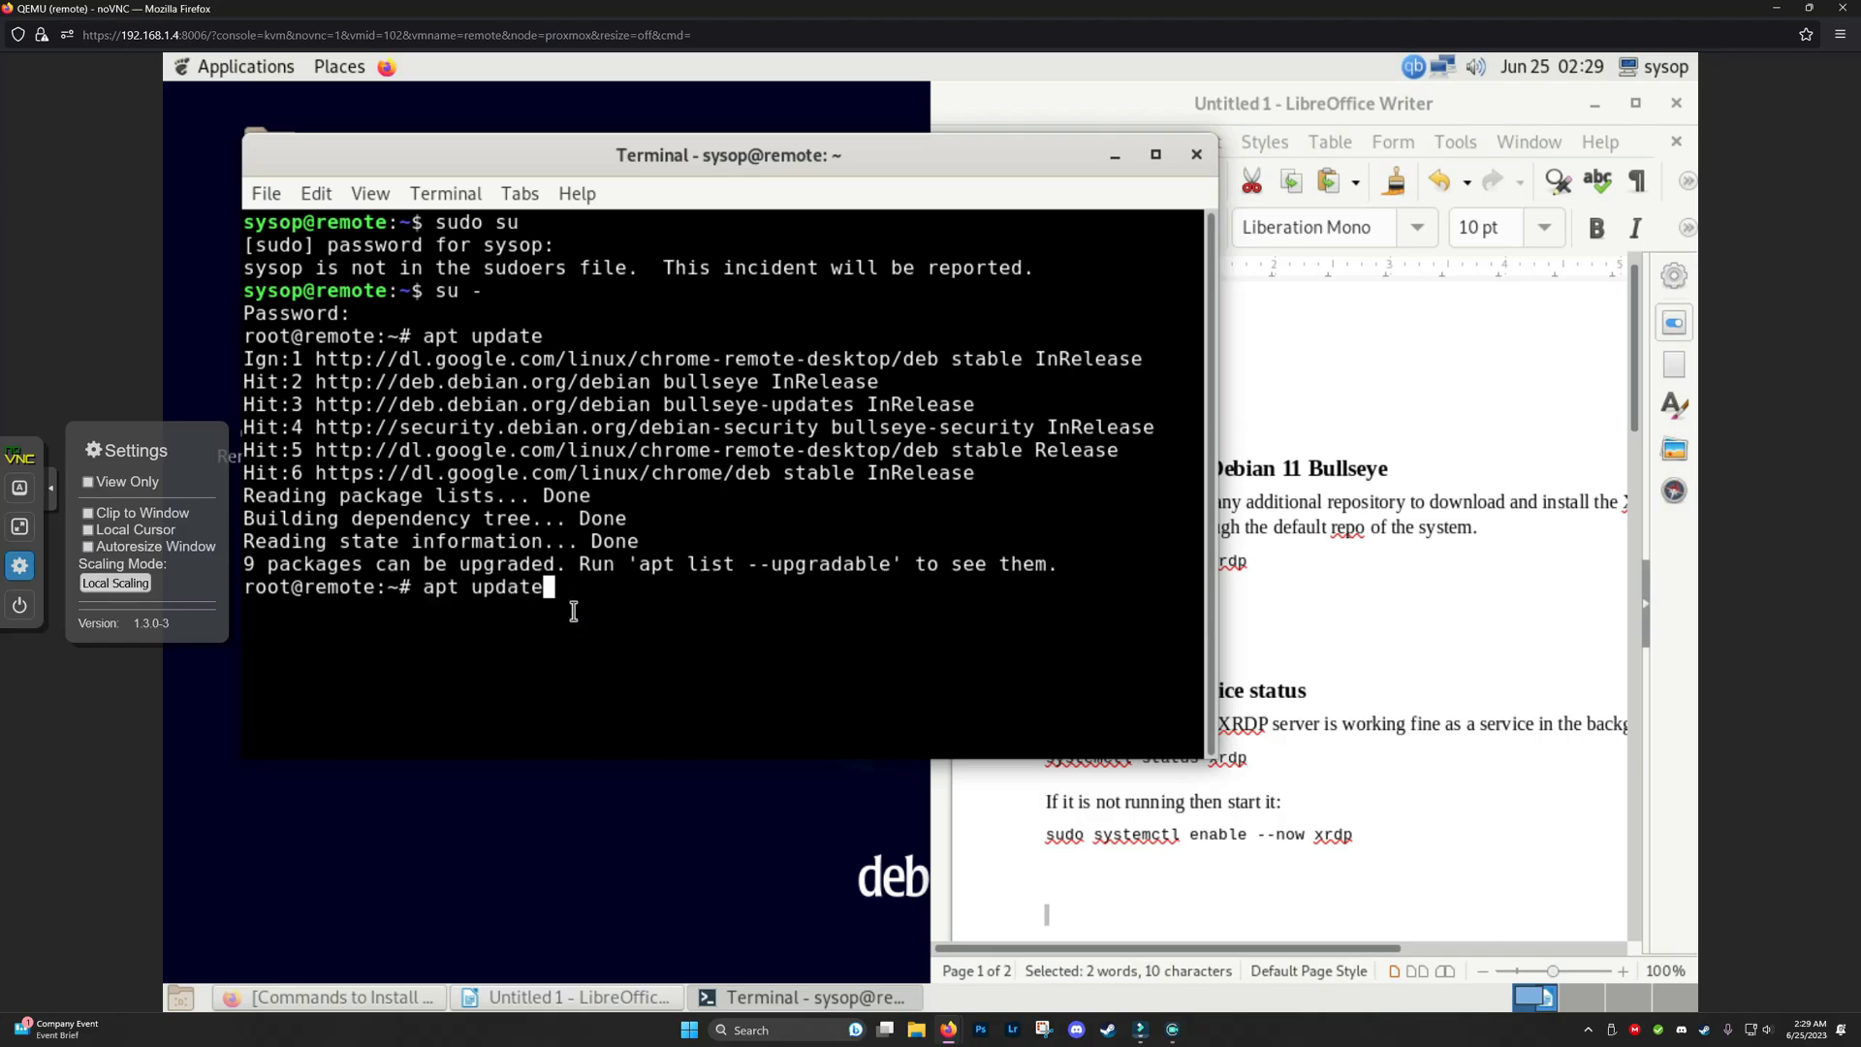
type("uppg")
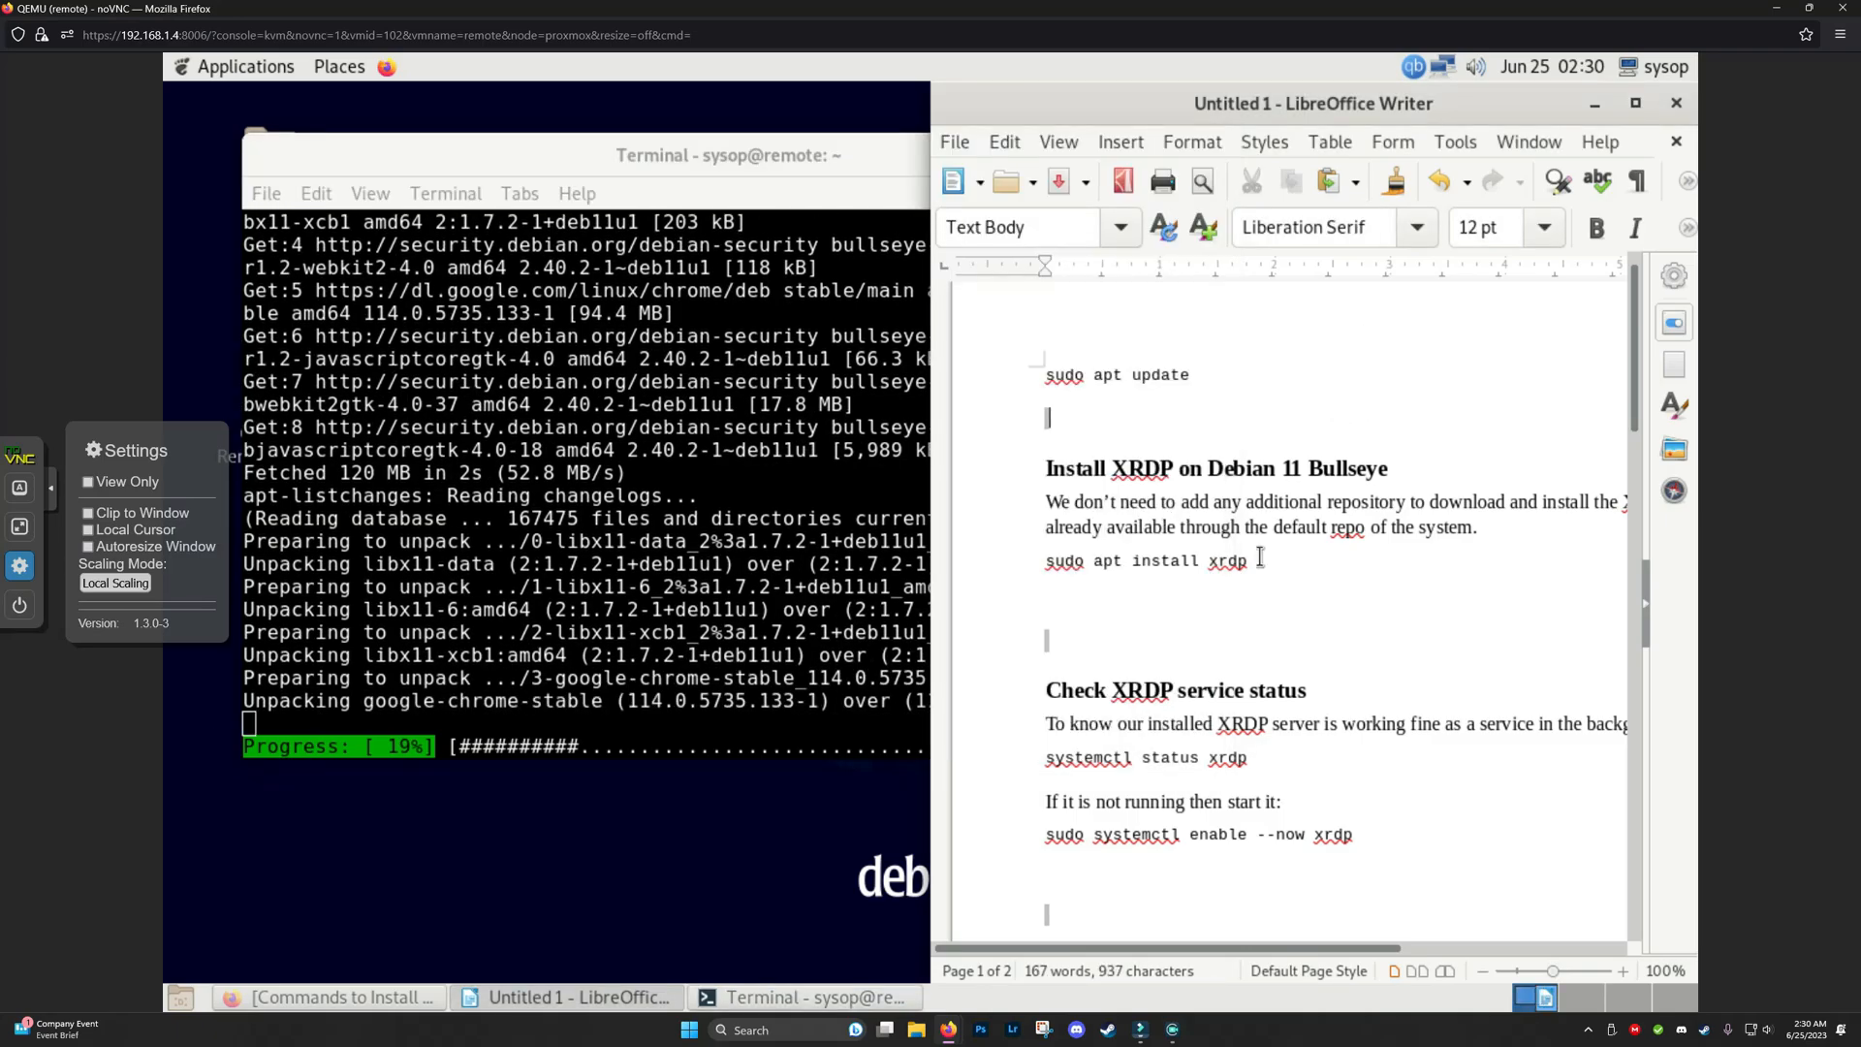
left_click_drag(1131, 560, 1247, 560)
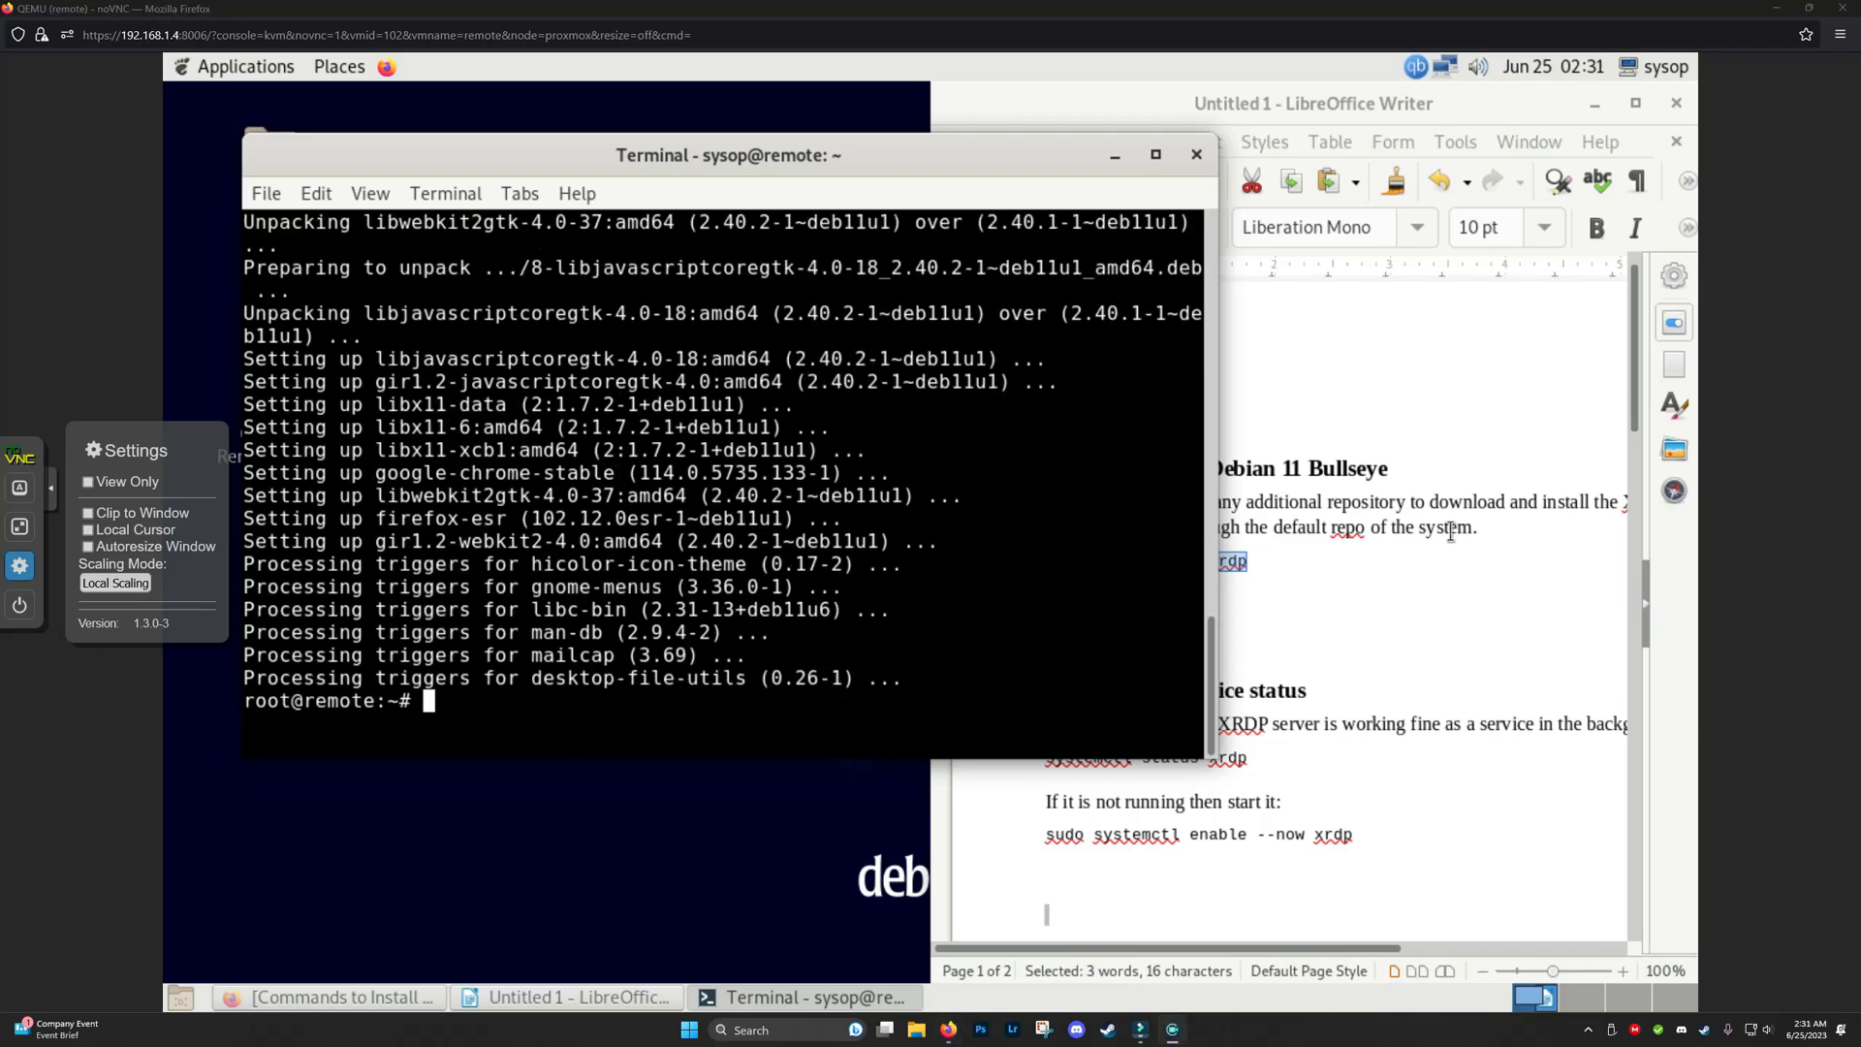
mouse_move(590, 461)
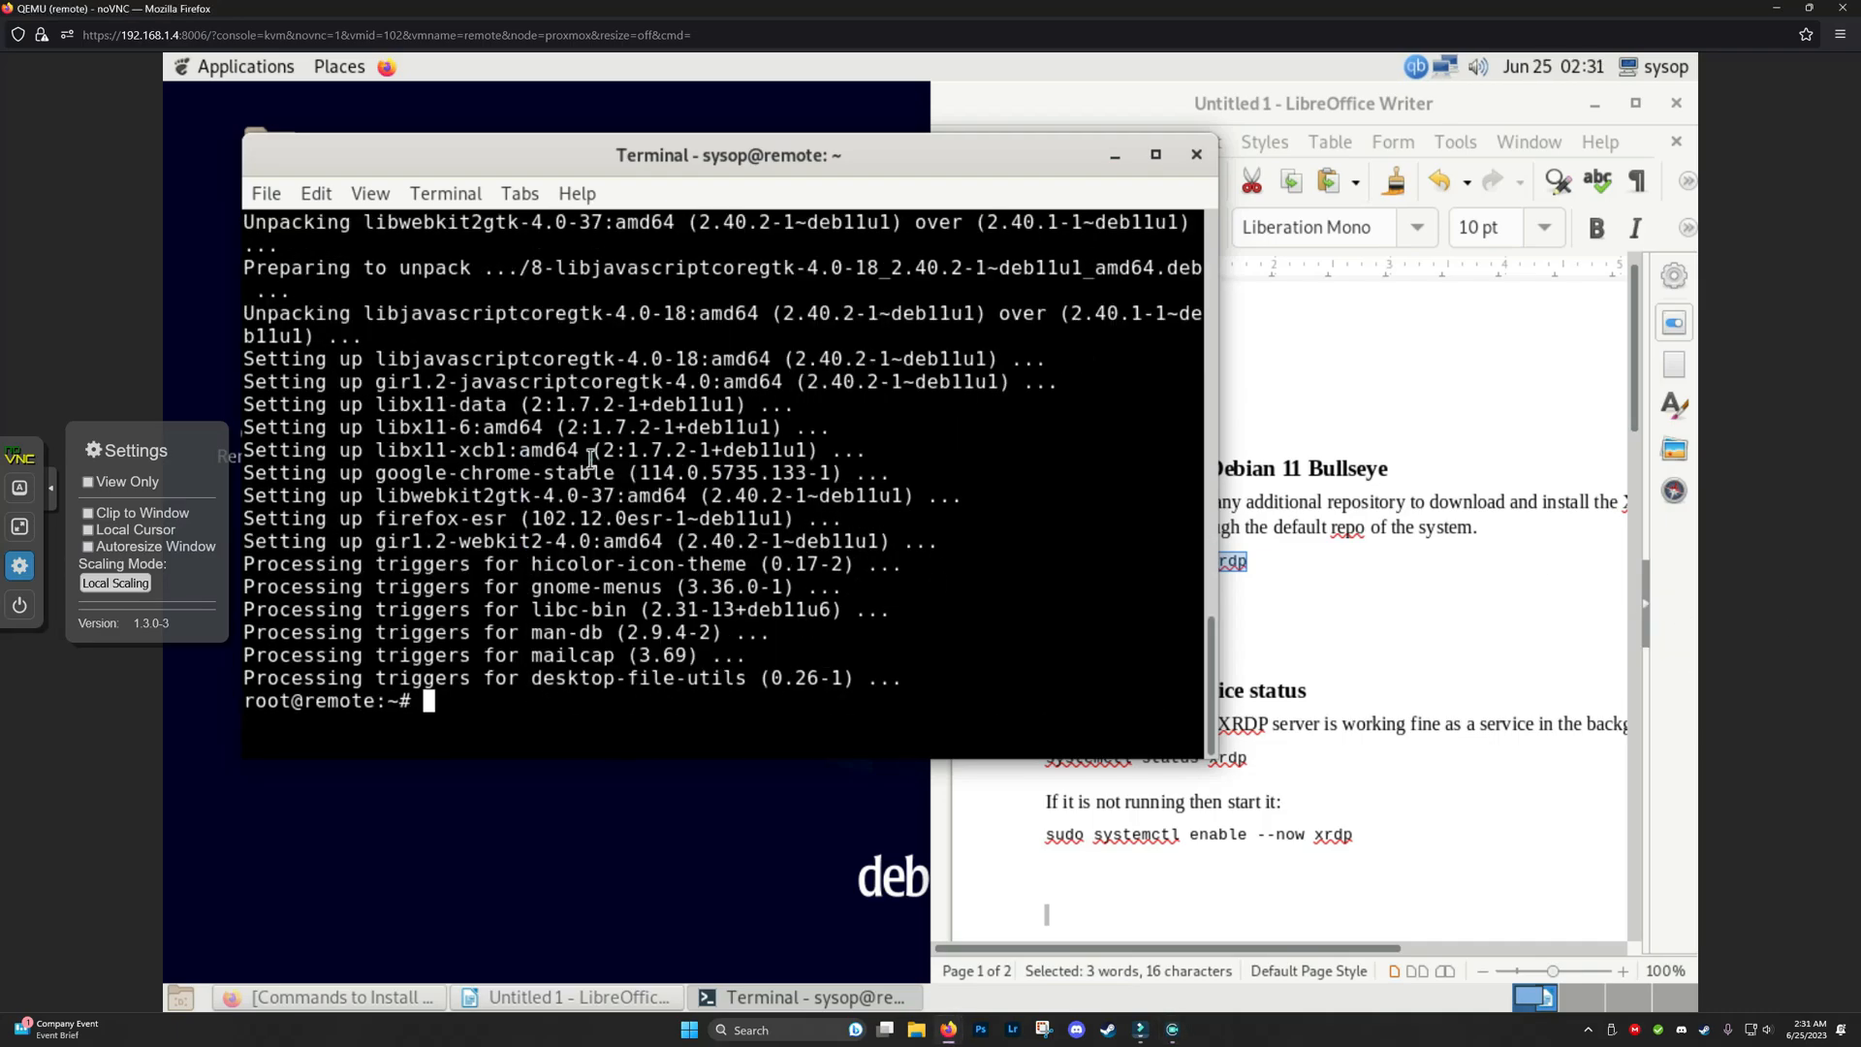
Run apt install xrdp and confirm with y to install xrdp and xorgxrdp.
type("apt install xrdp")
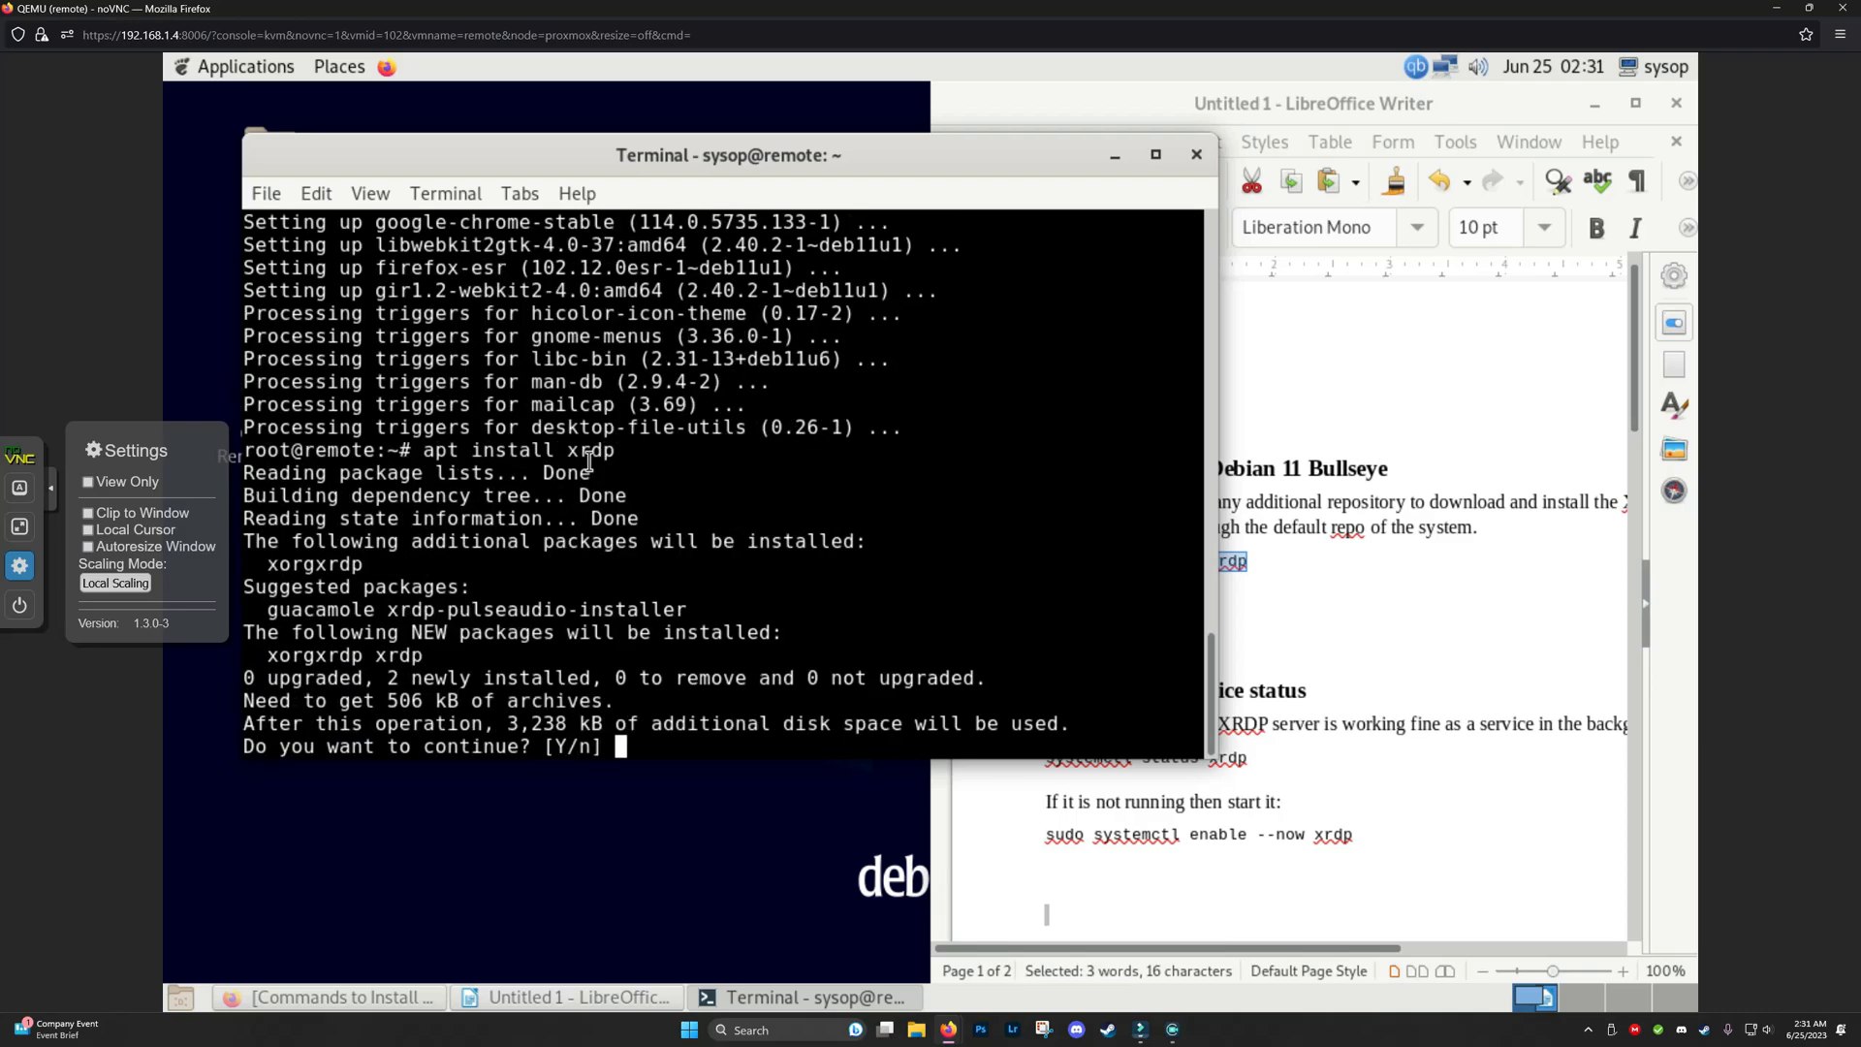
type("y")
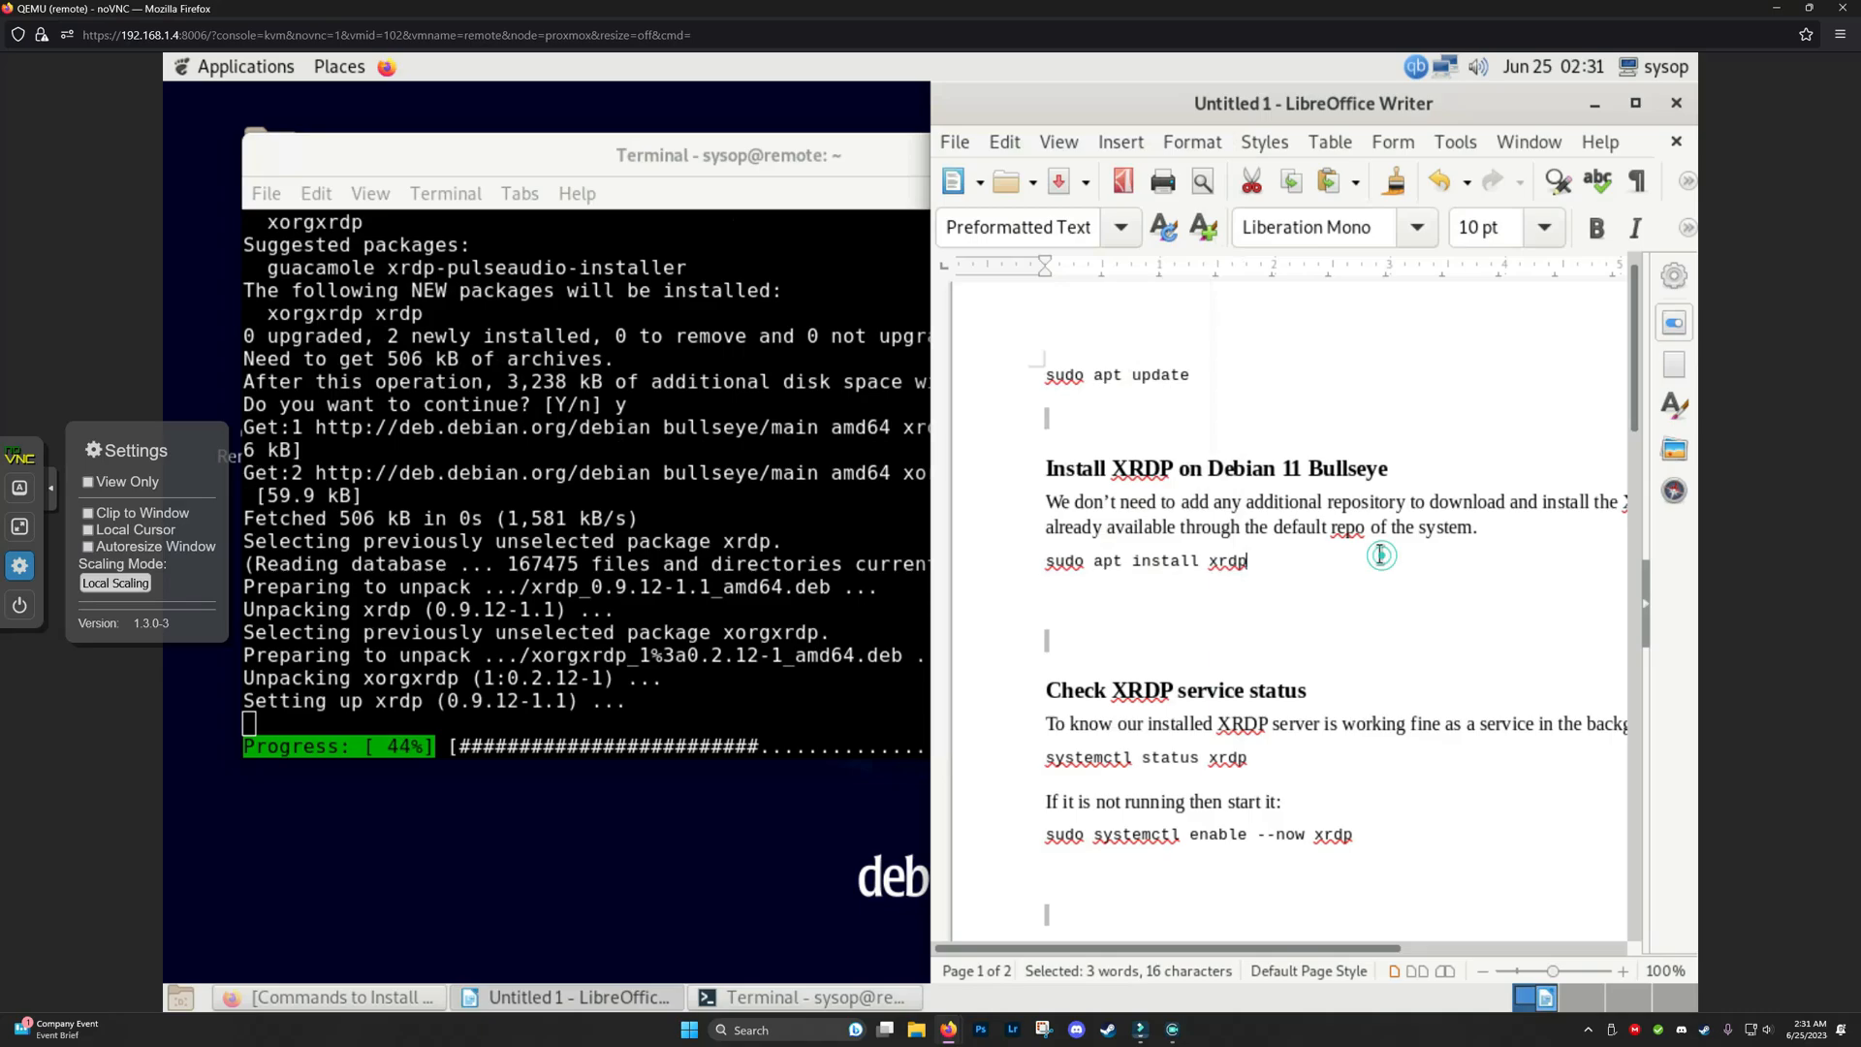
scroll("down", 3)
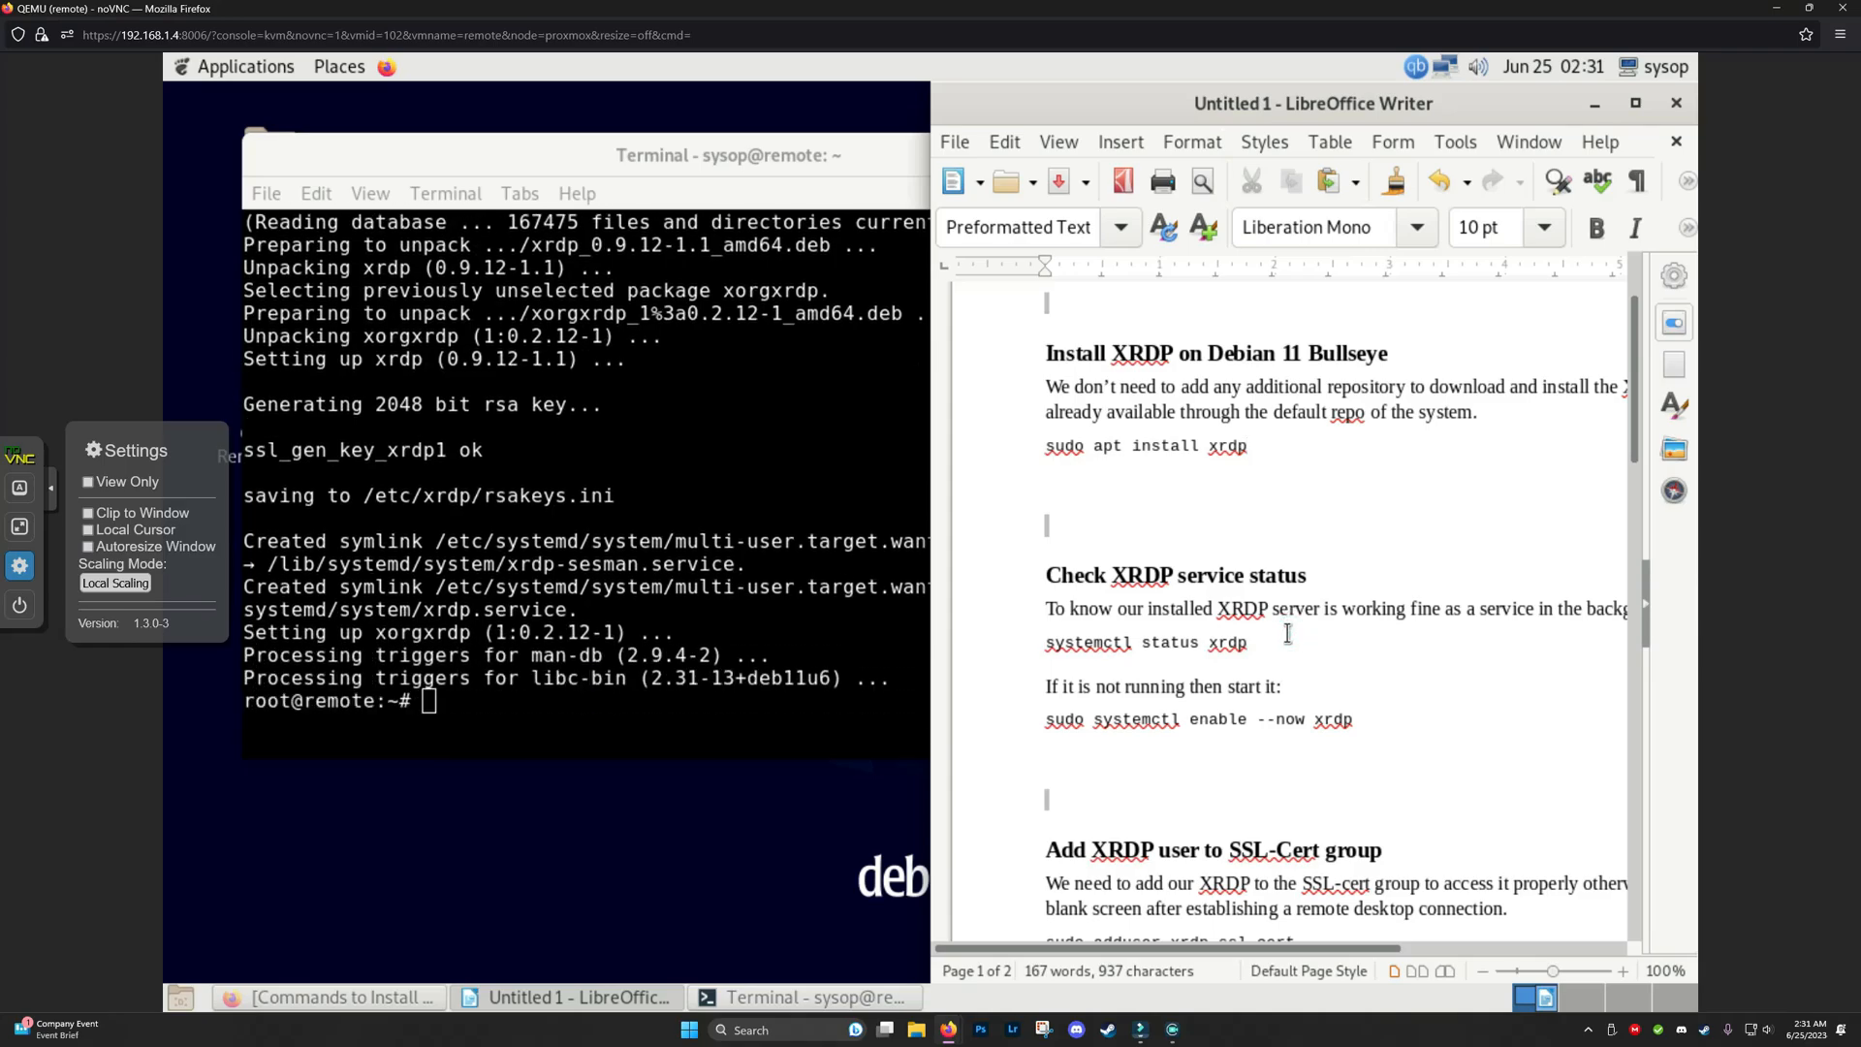
left_click(728, 154)
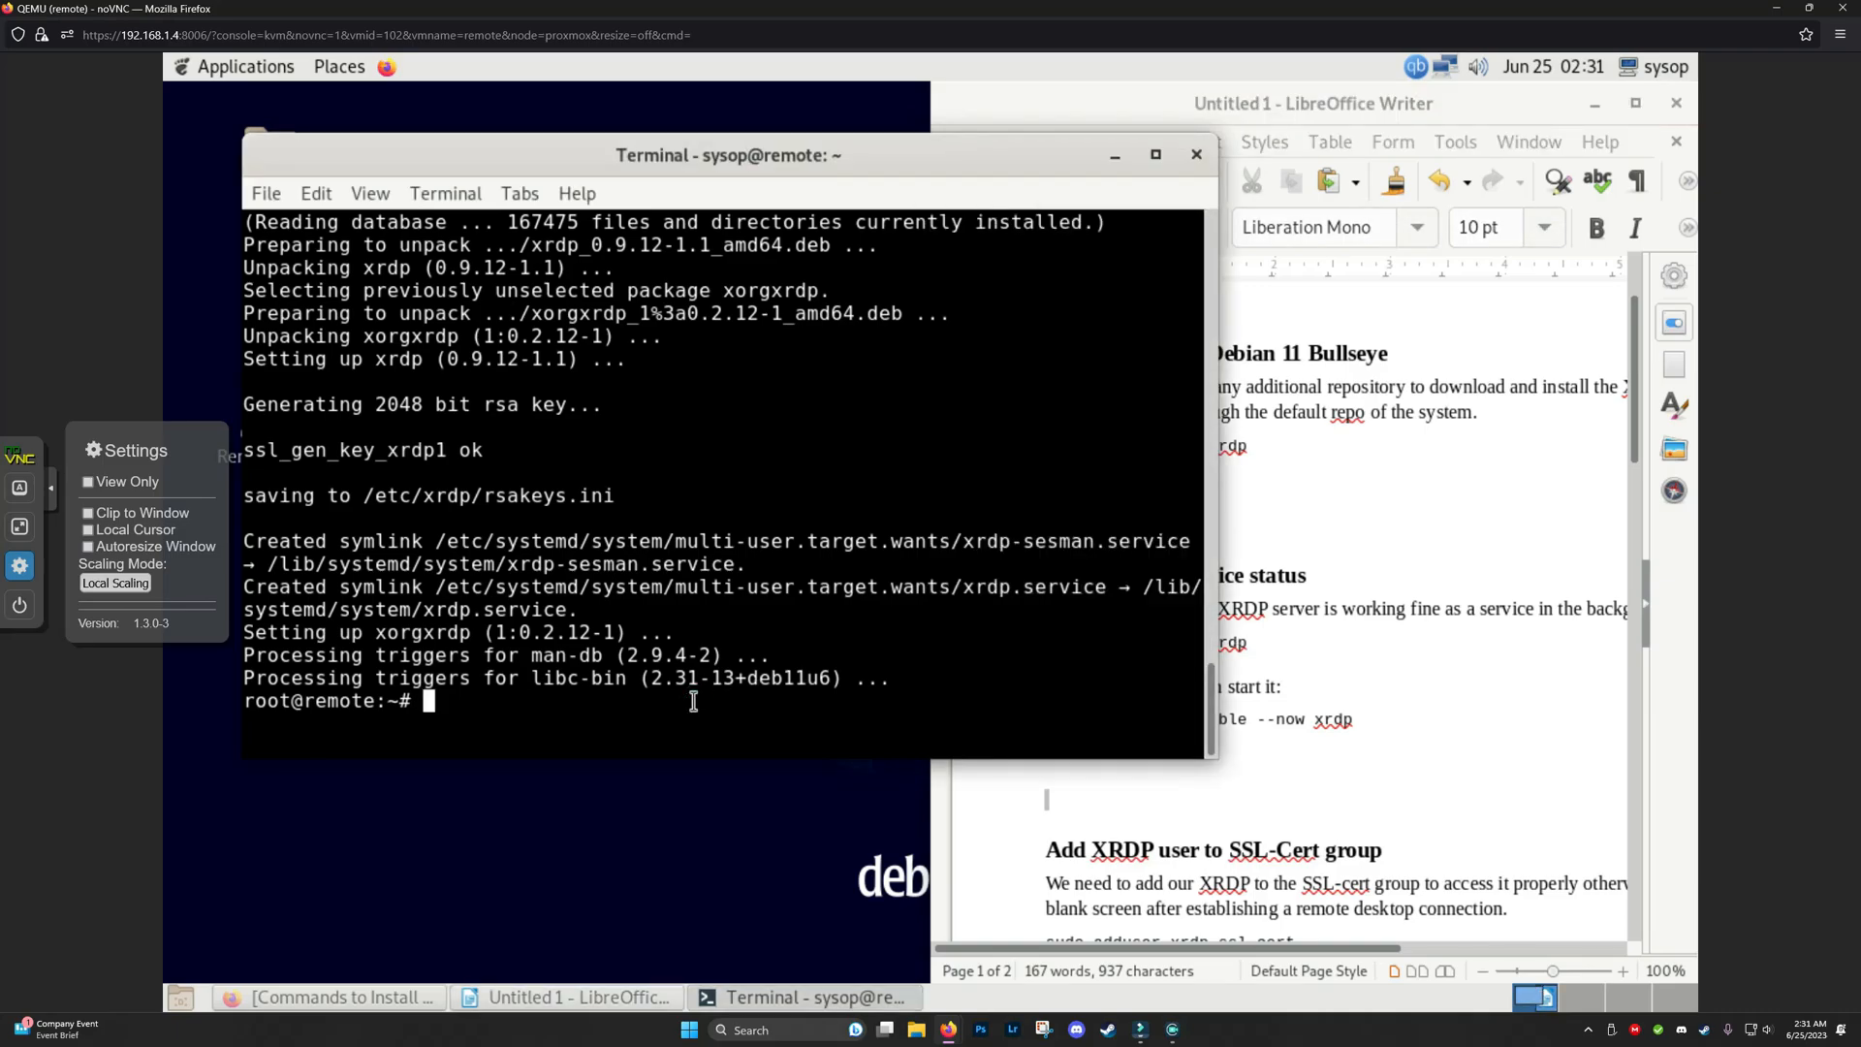
Run systemctl enable --now xrdp to start the xrdp service and enable it at boot.
type("systemctl")
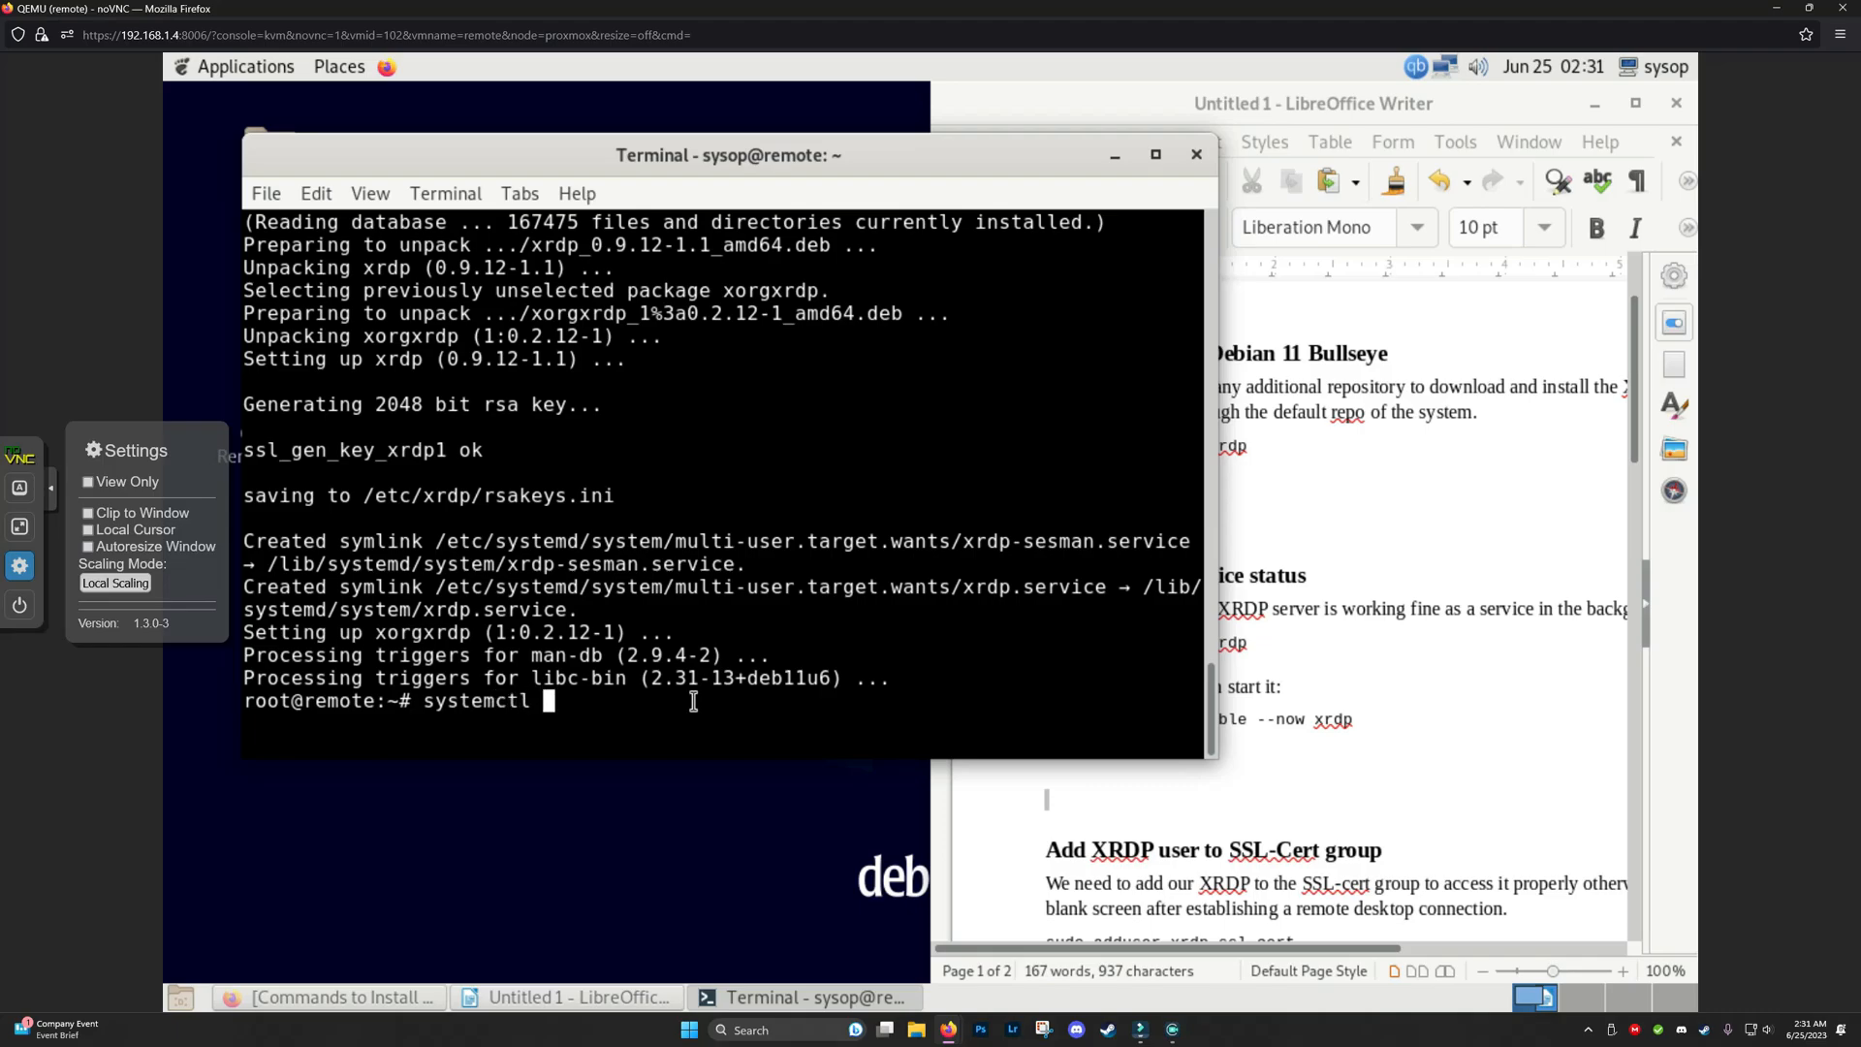
type("--e")
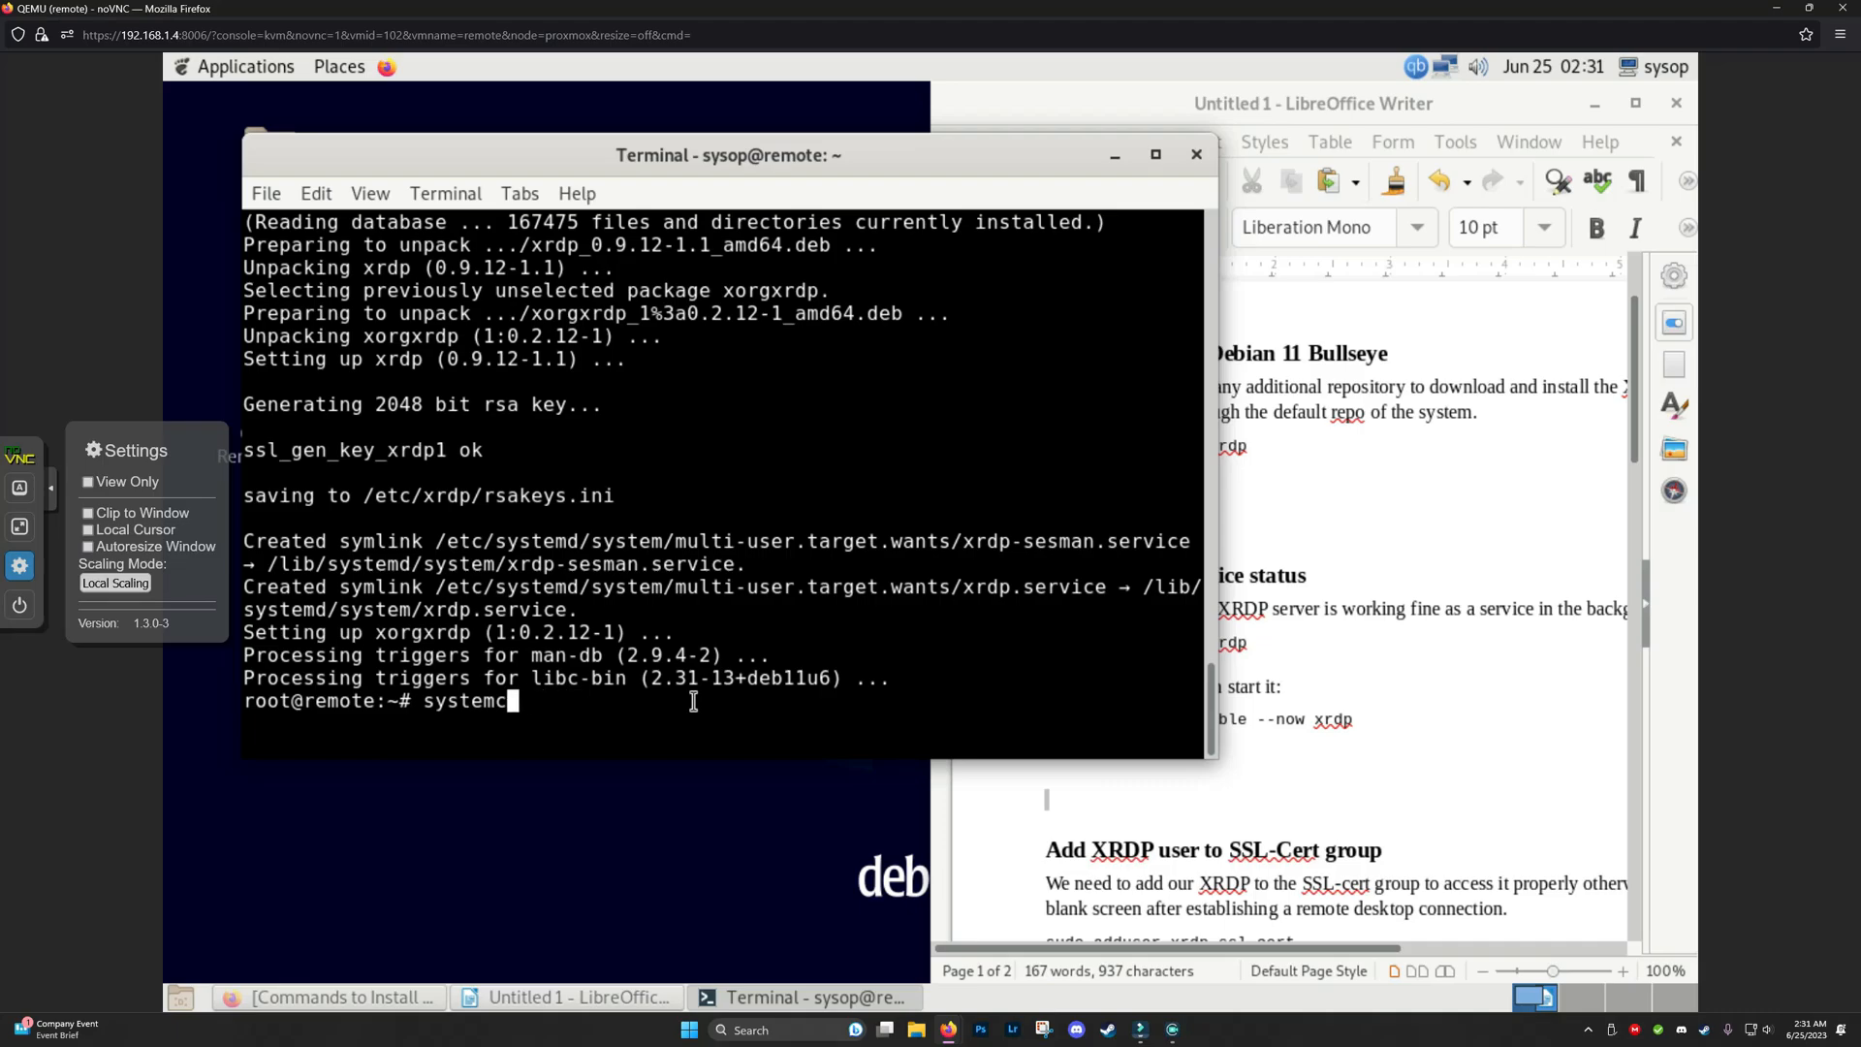
type("tl enab")
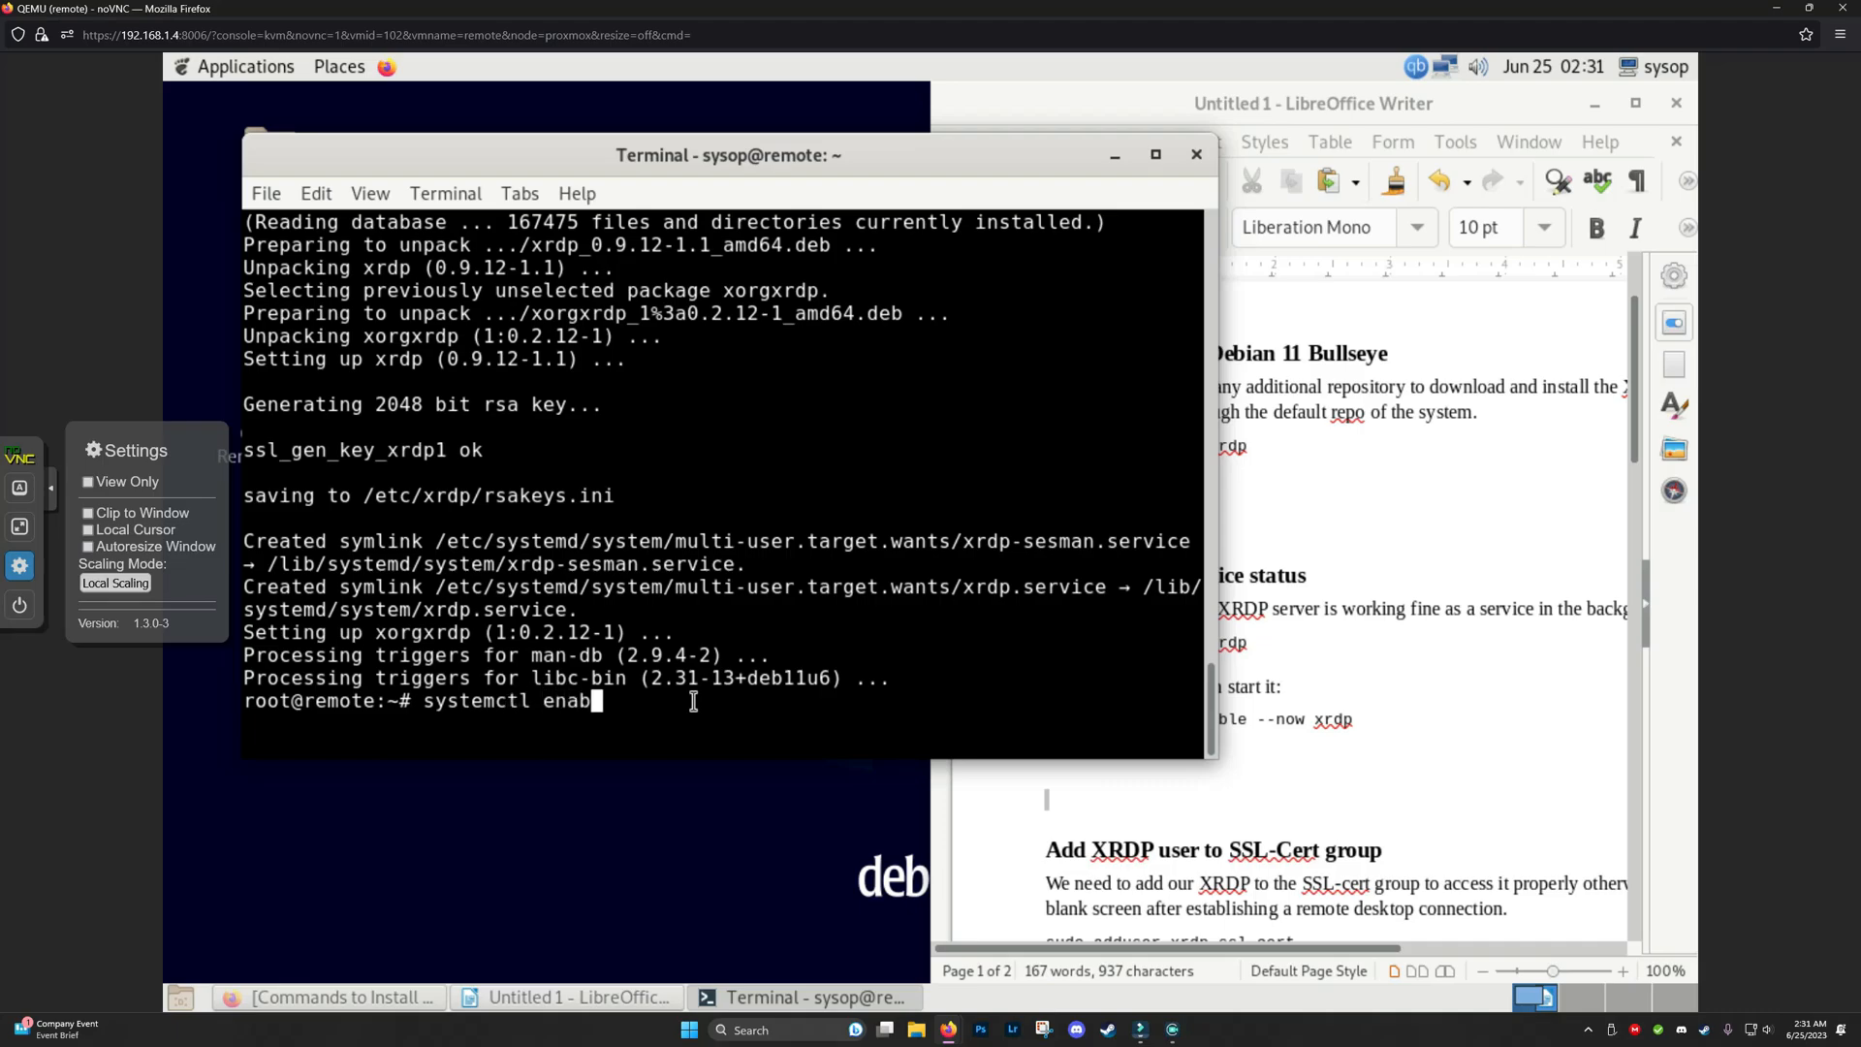
type("le --now")
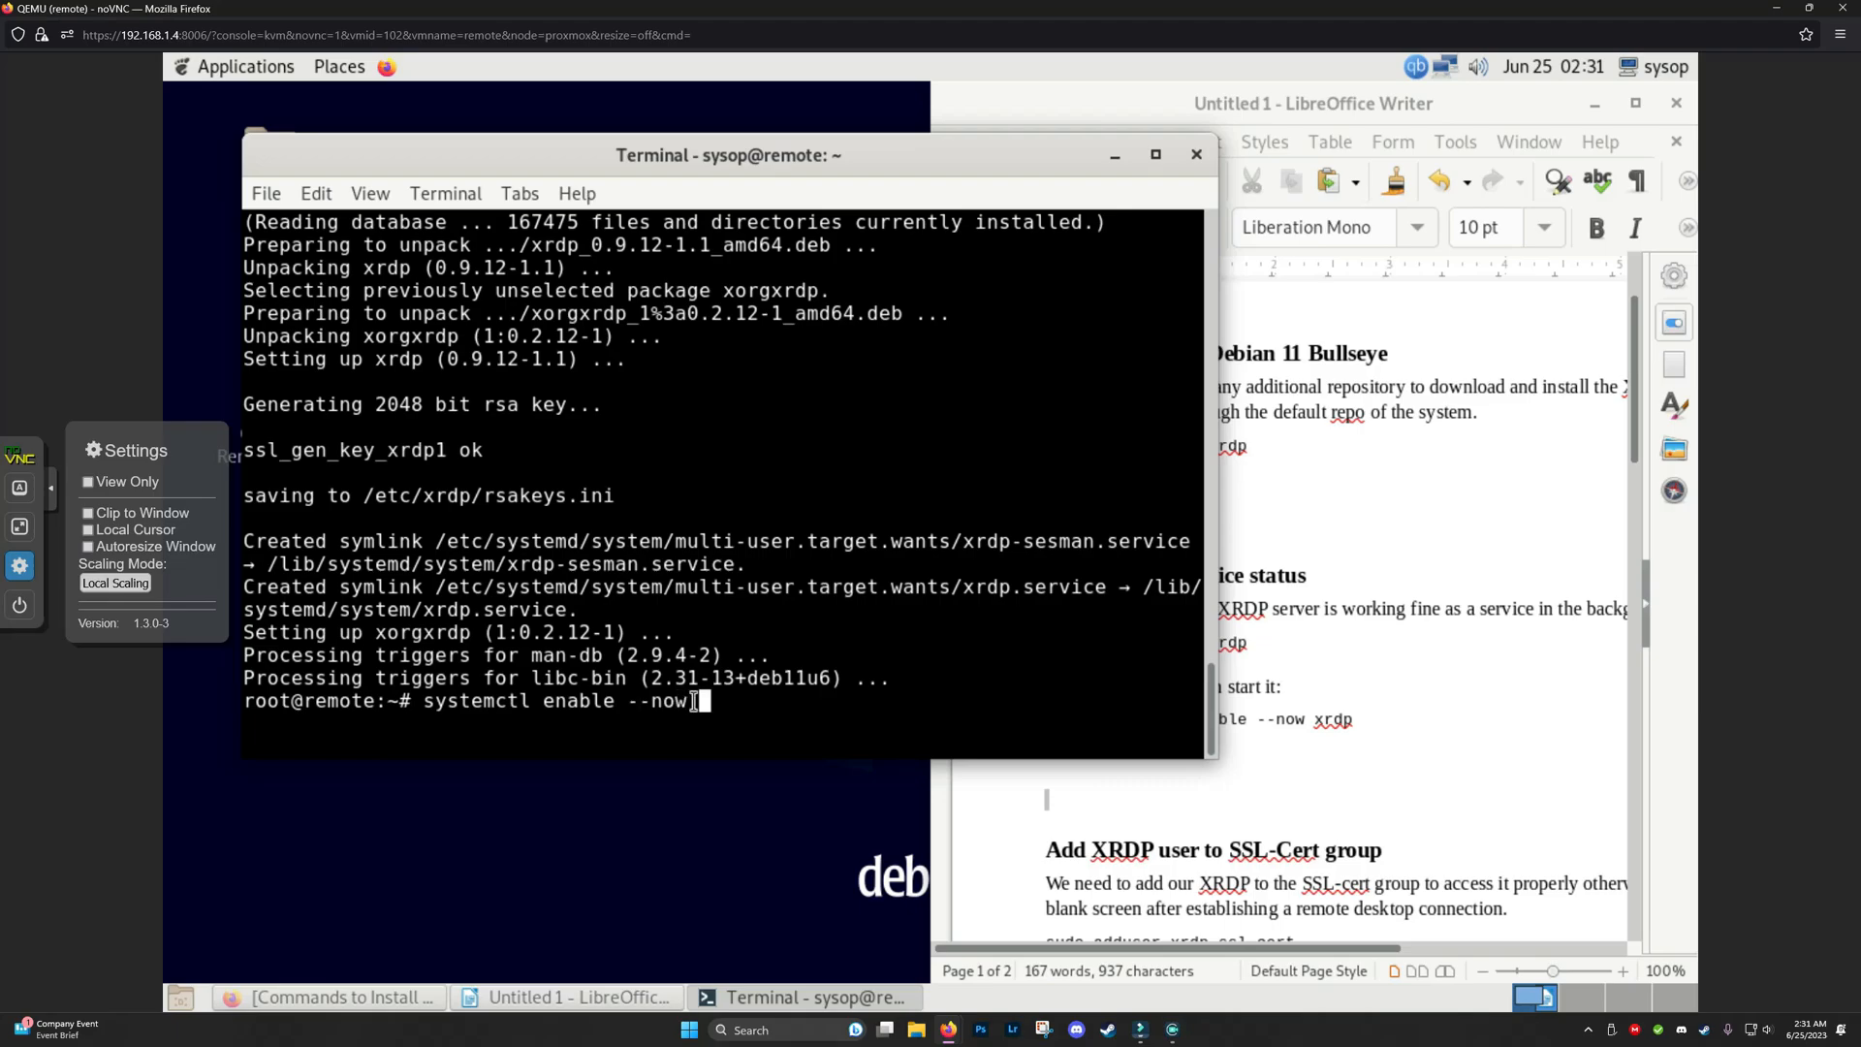
type("c")
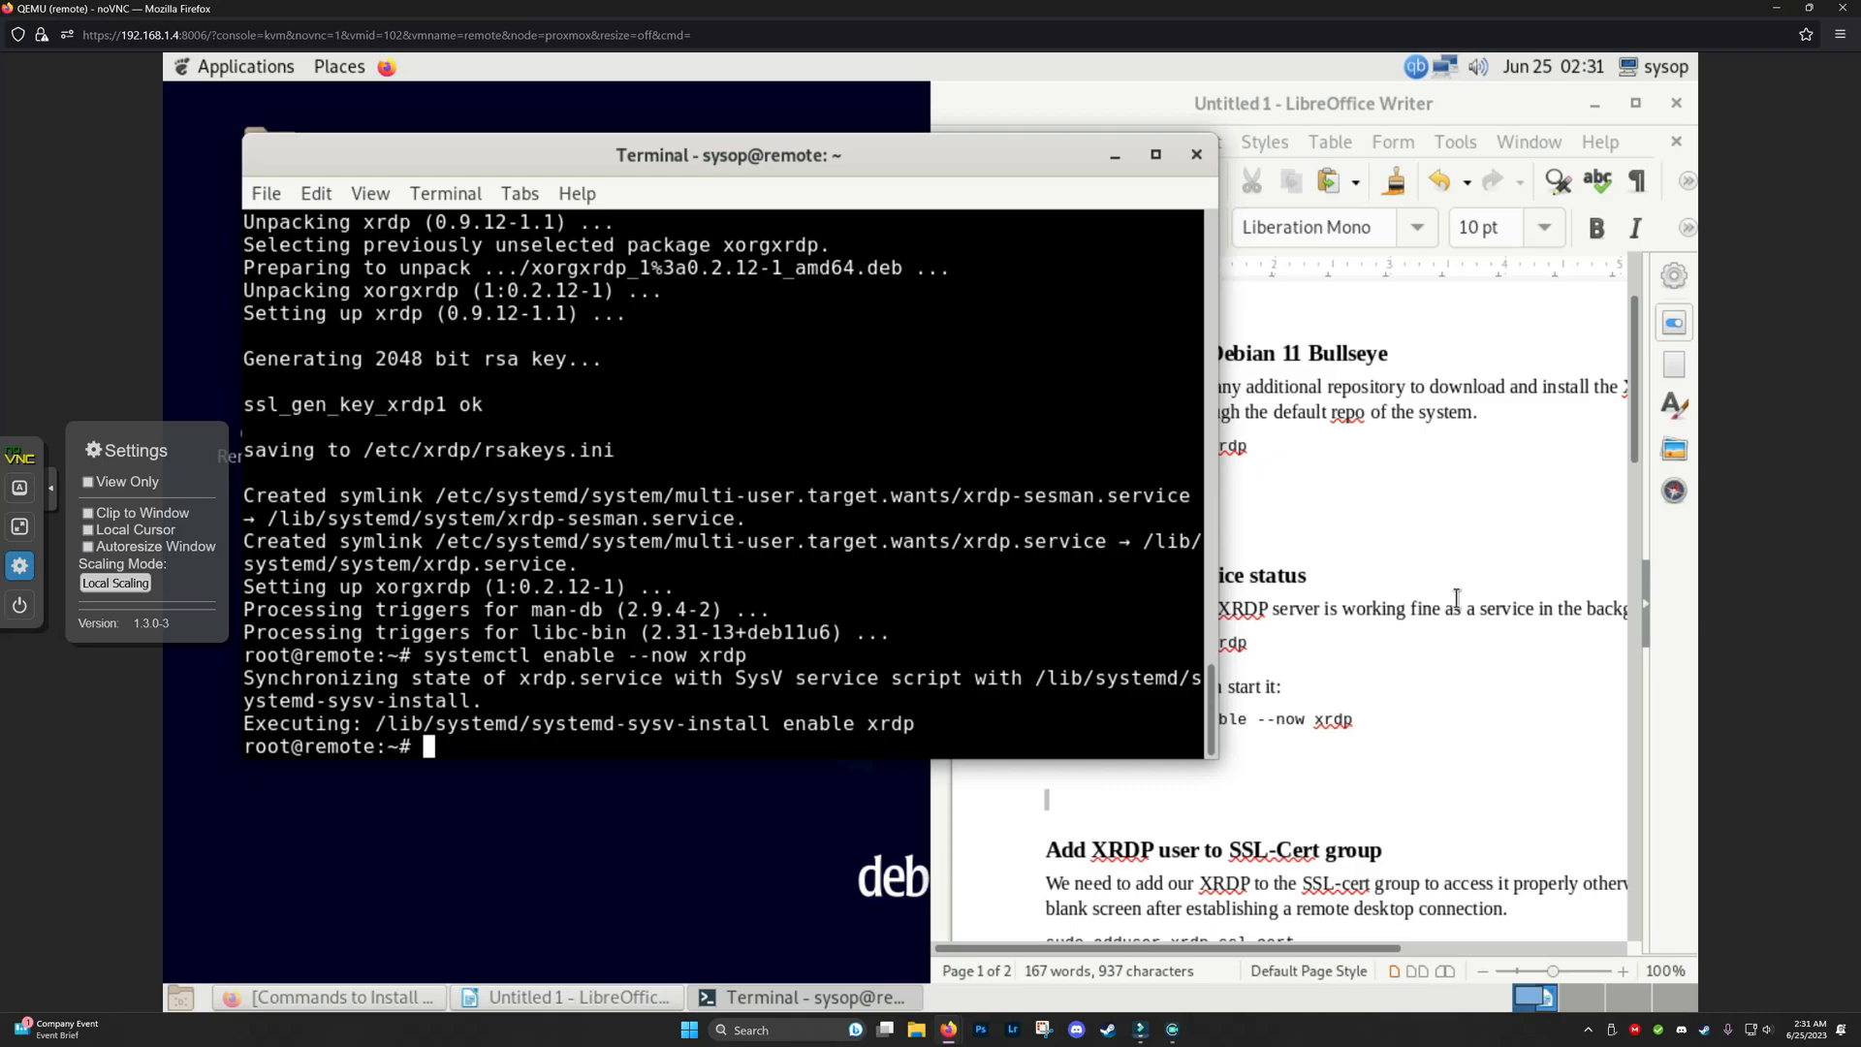
left_click(1306, 104)
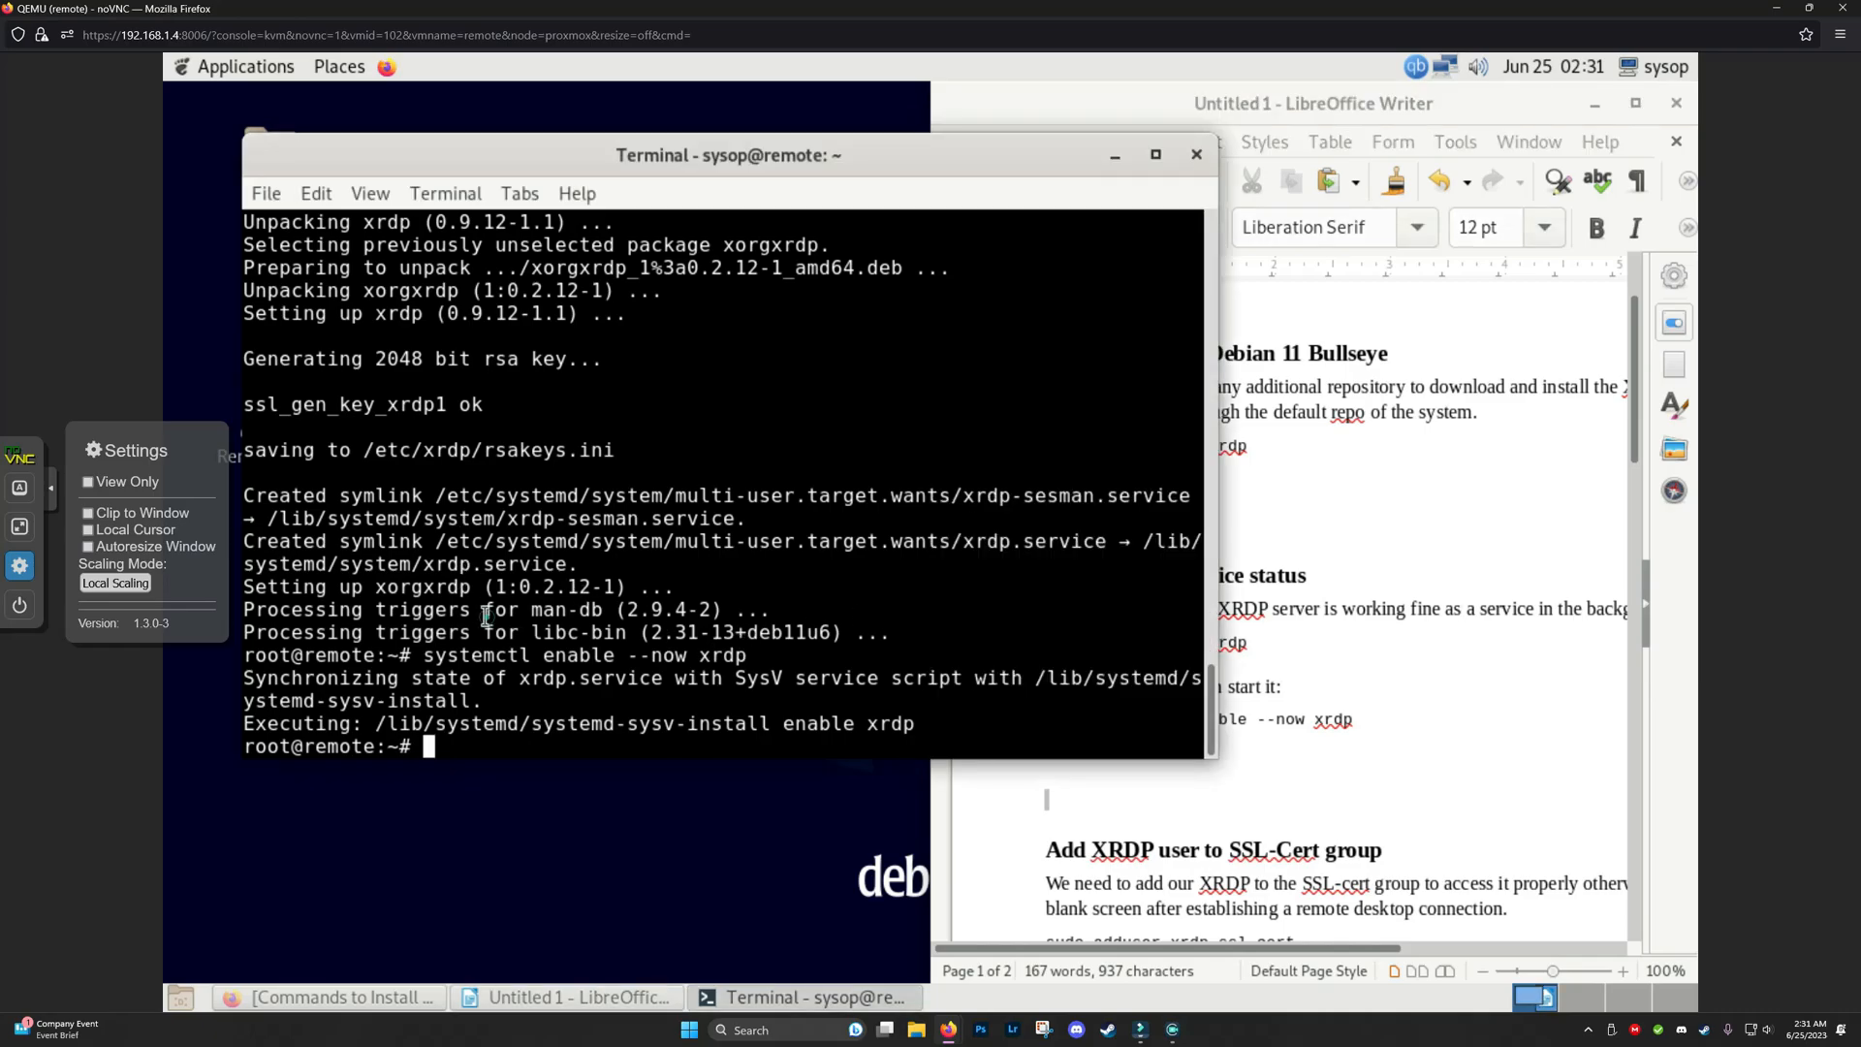
mouse_move(718, 734)
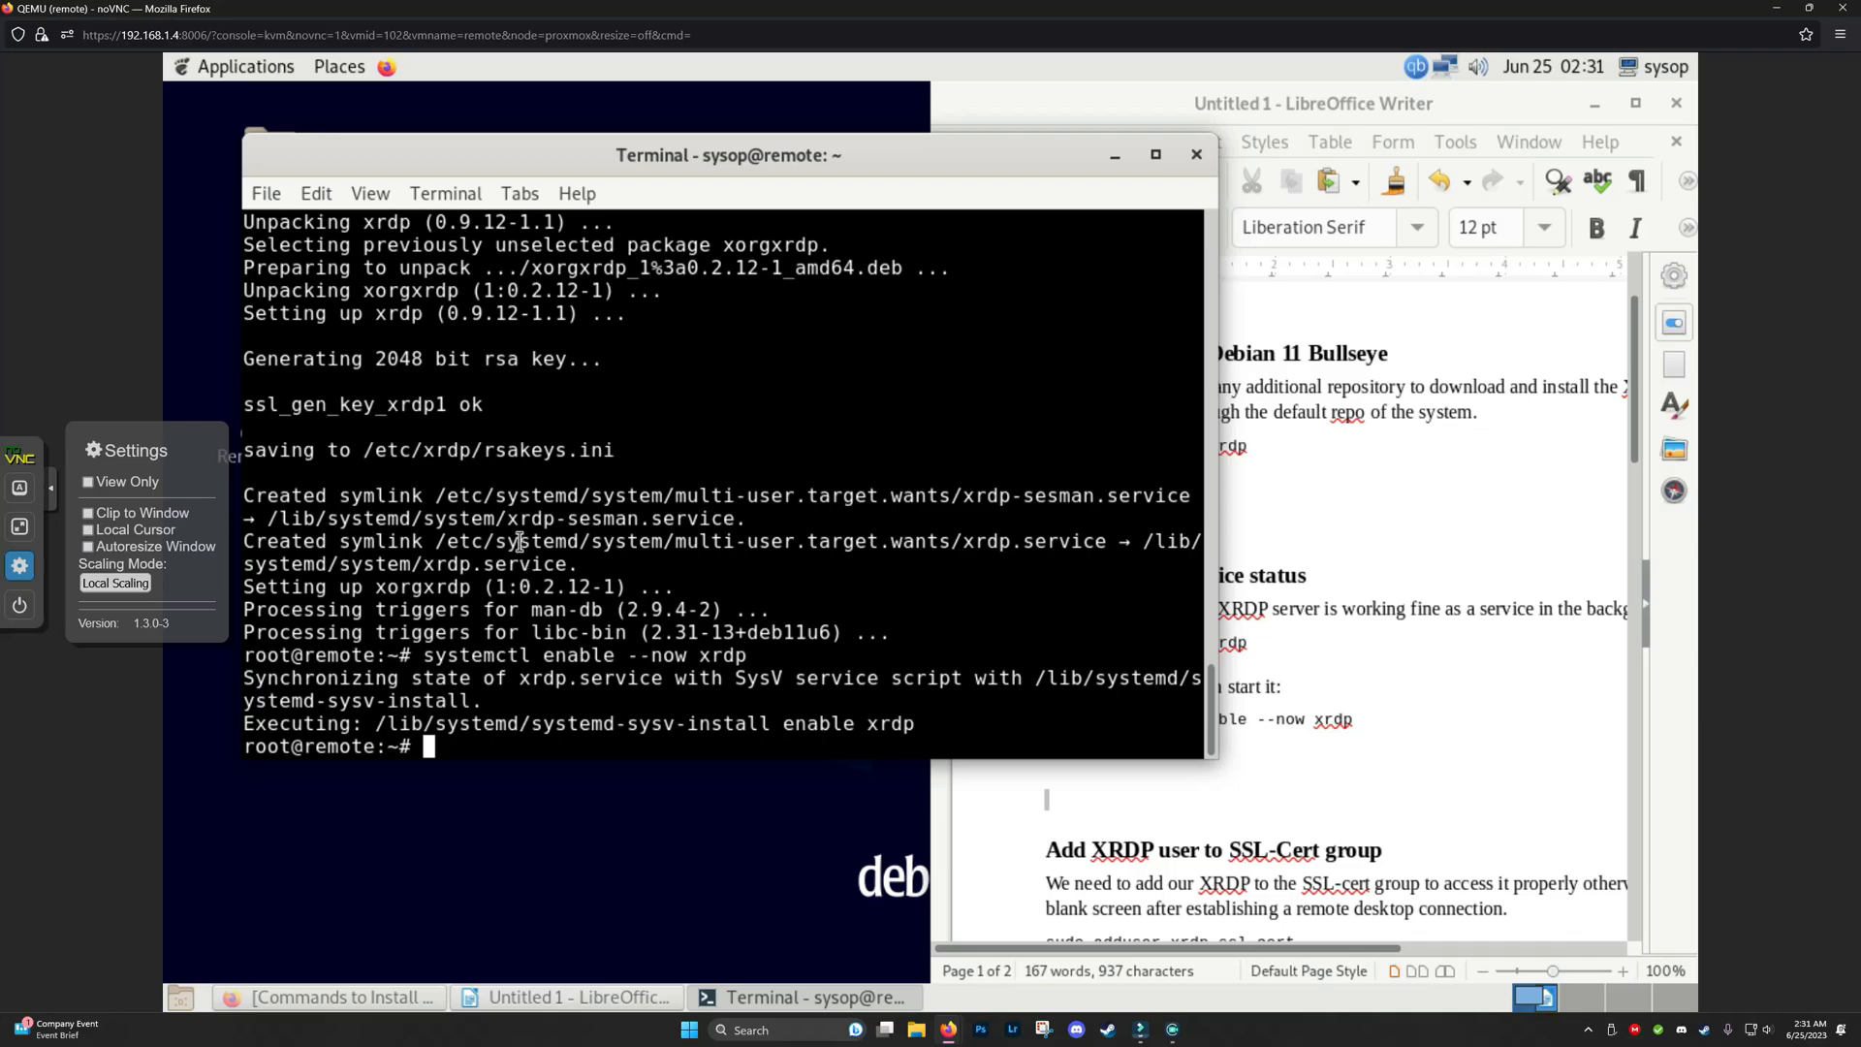
type("systemctl enable --now xrdp")
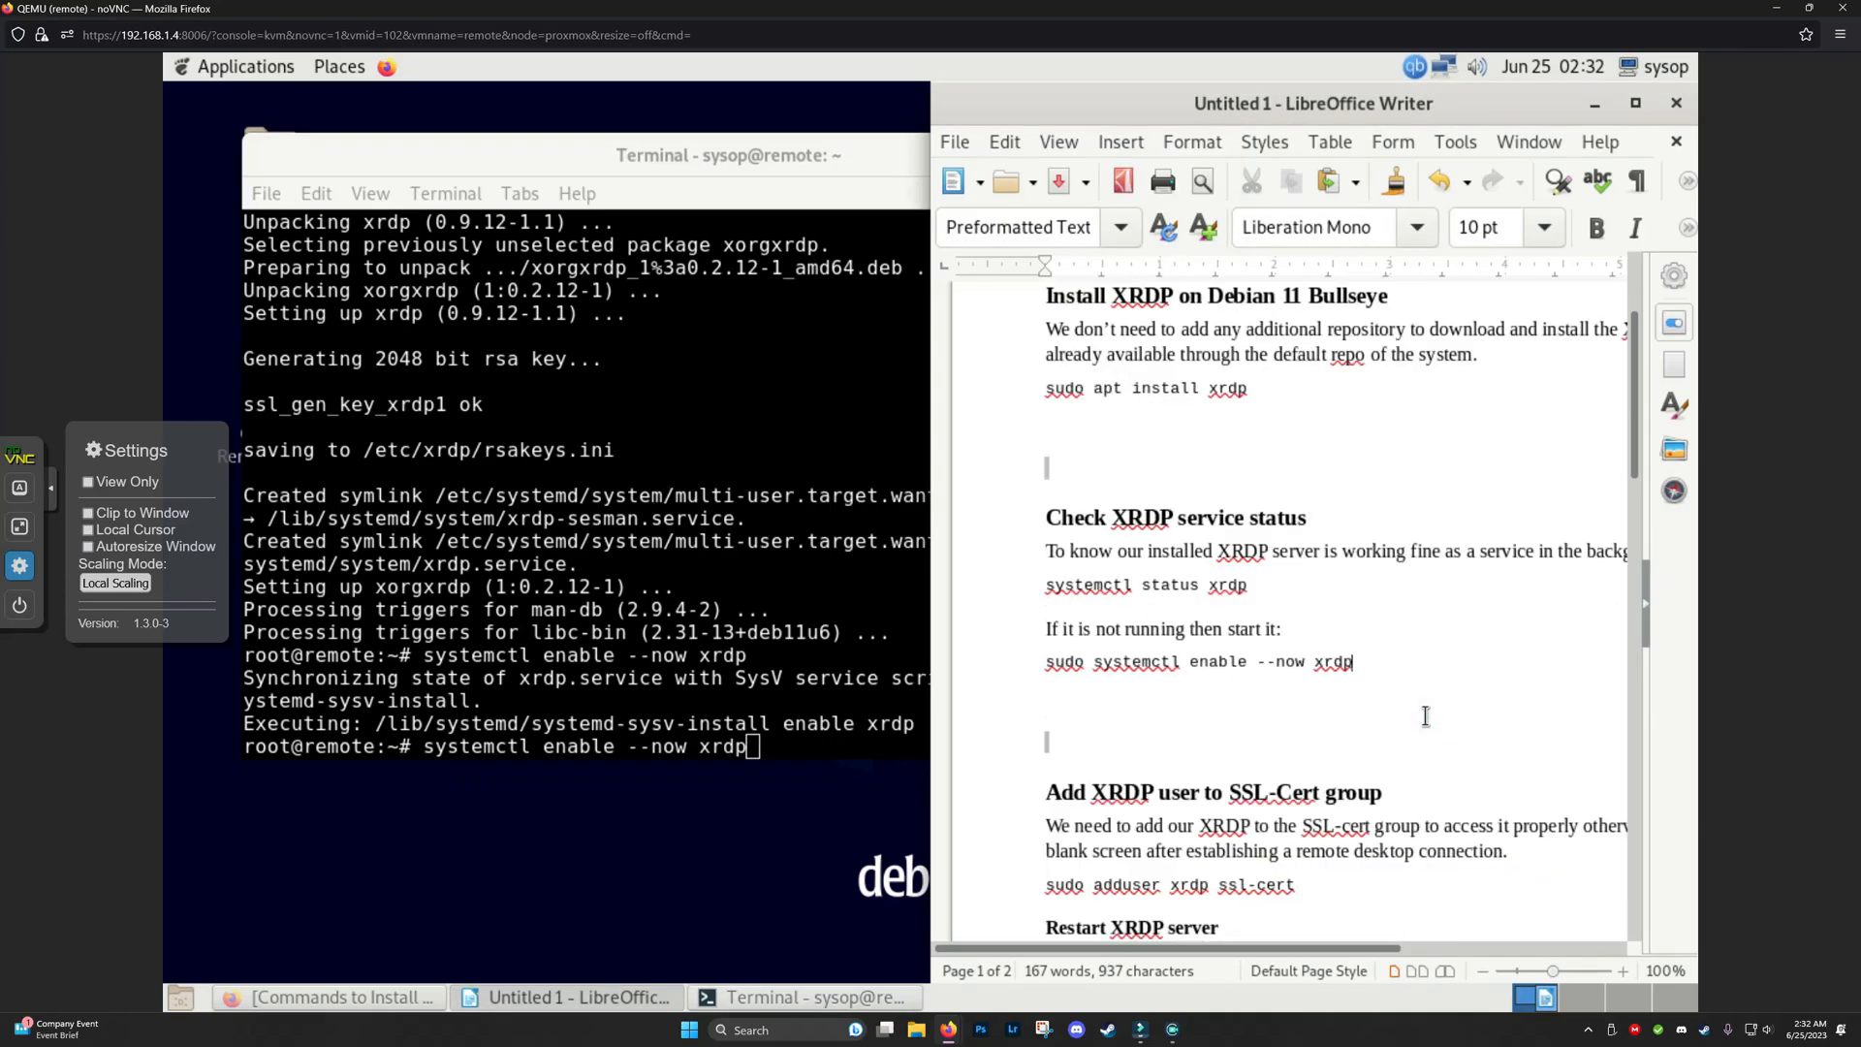
Run adduser xrdp ssl-cert and systemctl restart xrdp, copied from the Writer notes.
scroll("down", 3)
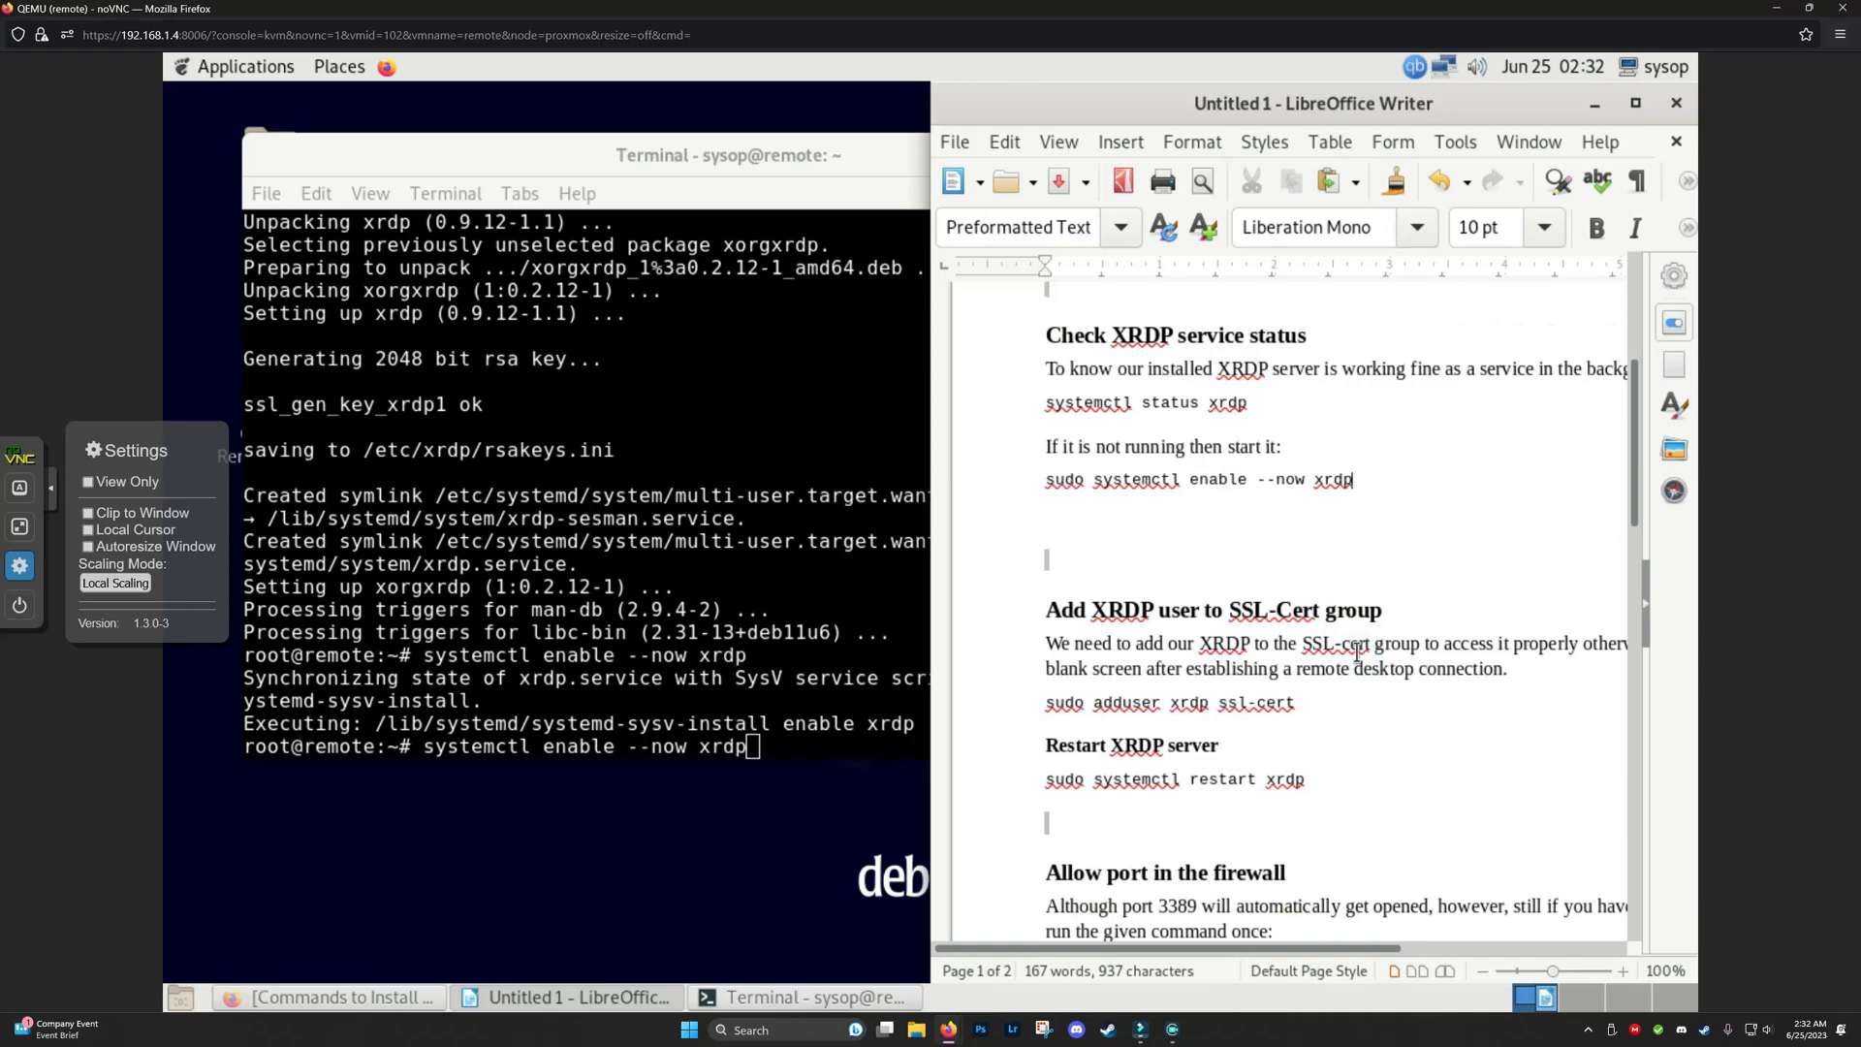
left_click_drag(1295, 702, 1173, 746)
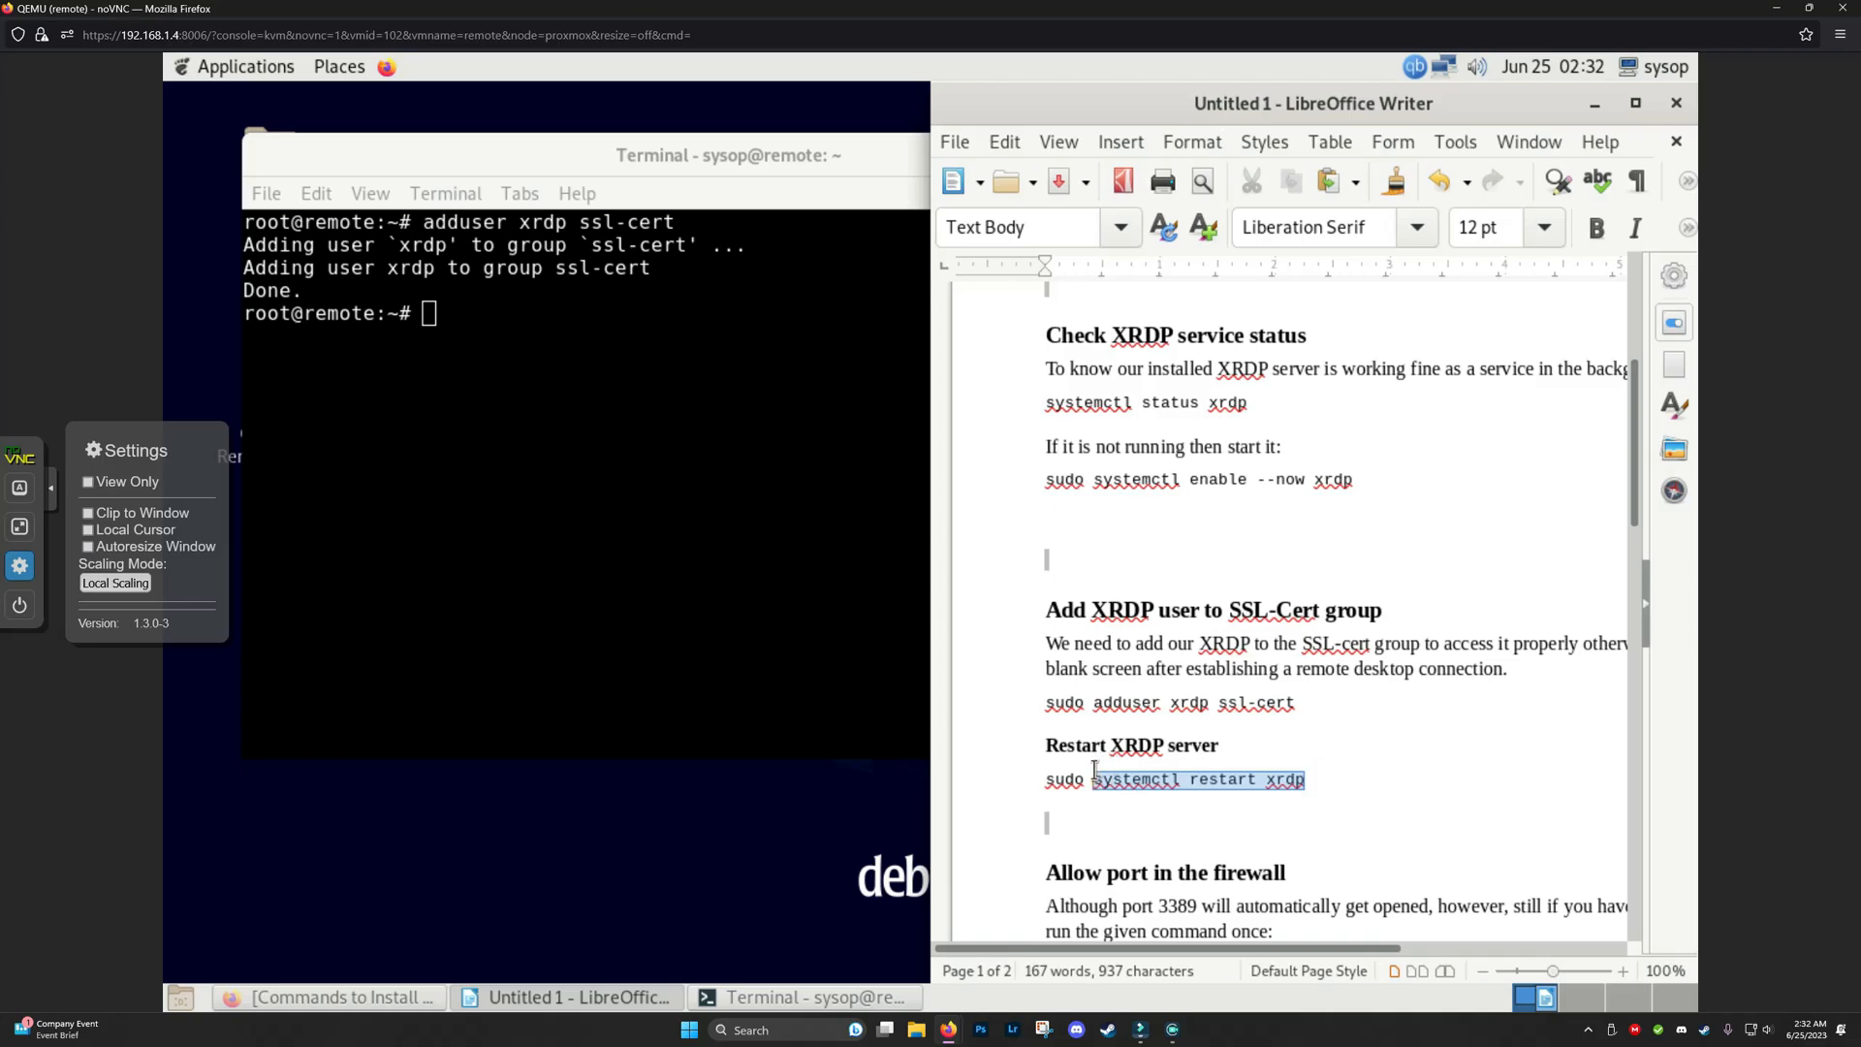
right_click(1198, 779)
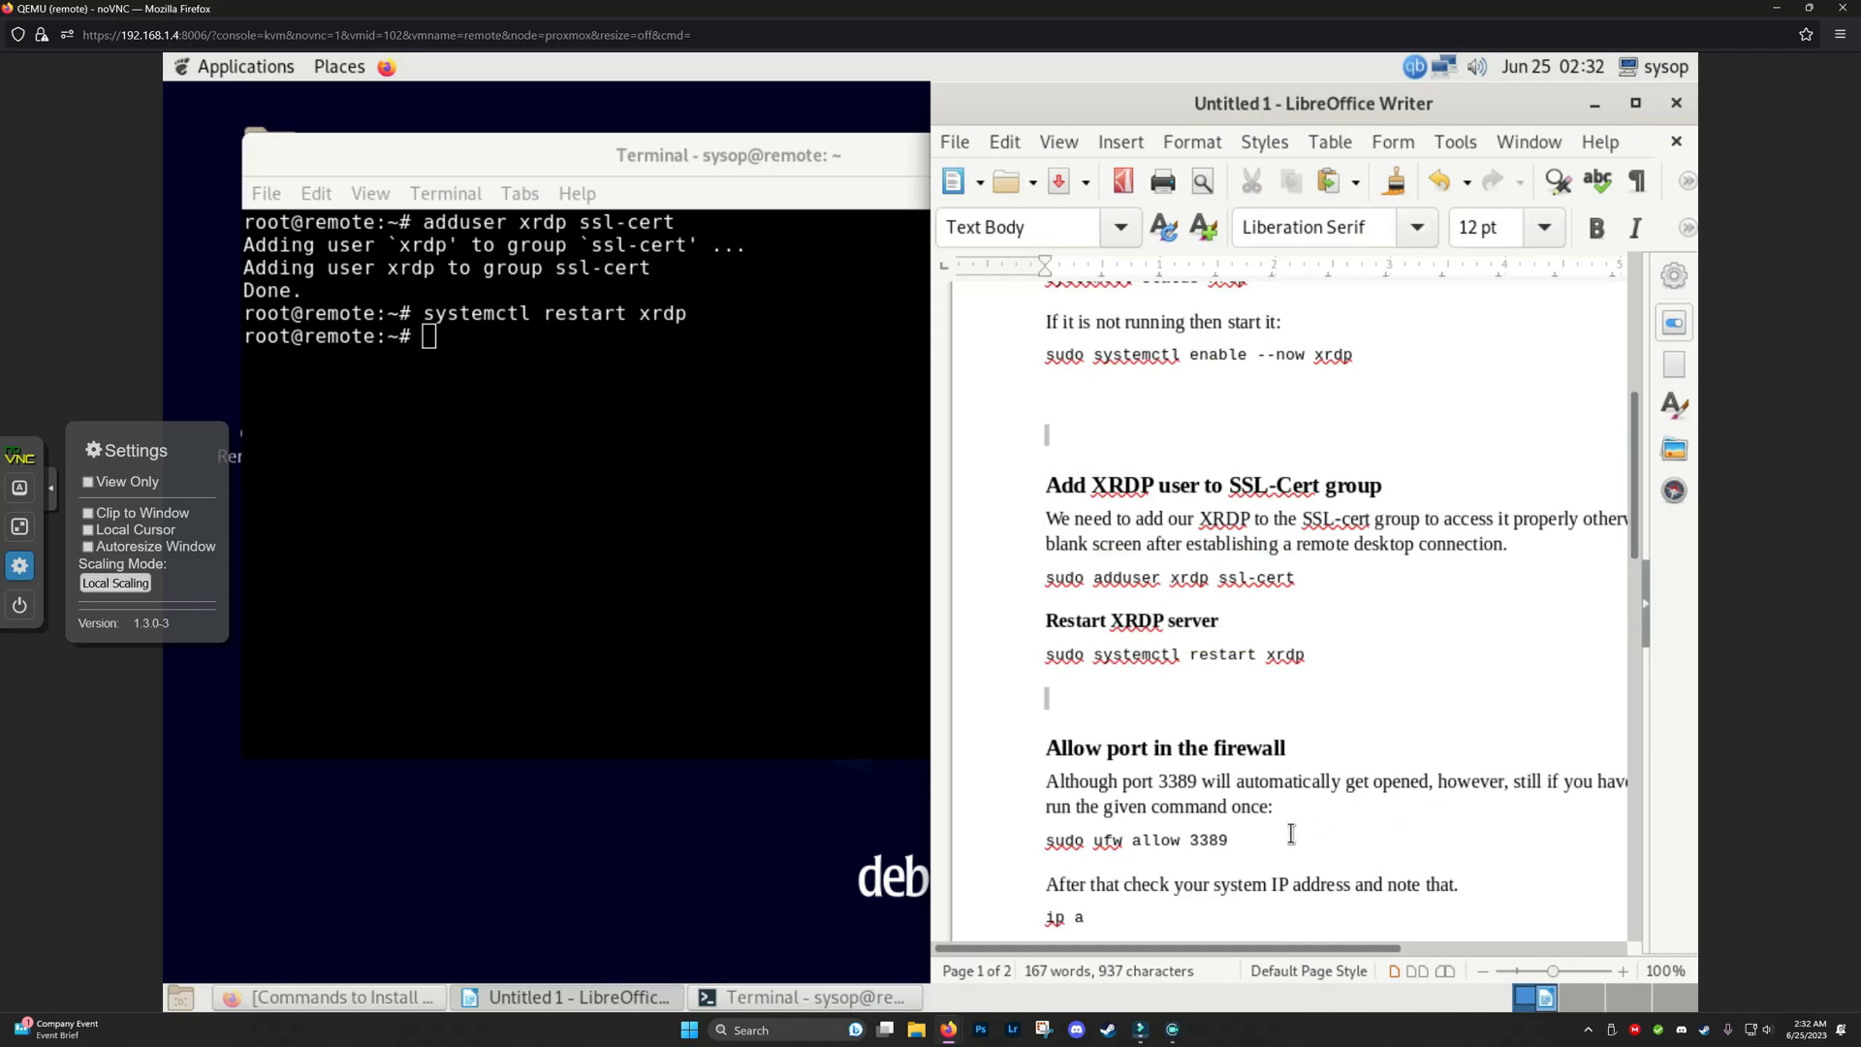
Try ufw allow 3389, which fails, then run ip a to find 192.168.1.237.
left_click_drag(1094, 841, 1228, 840)
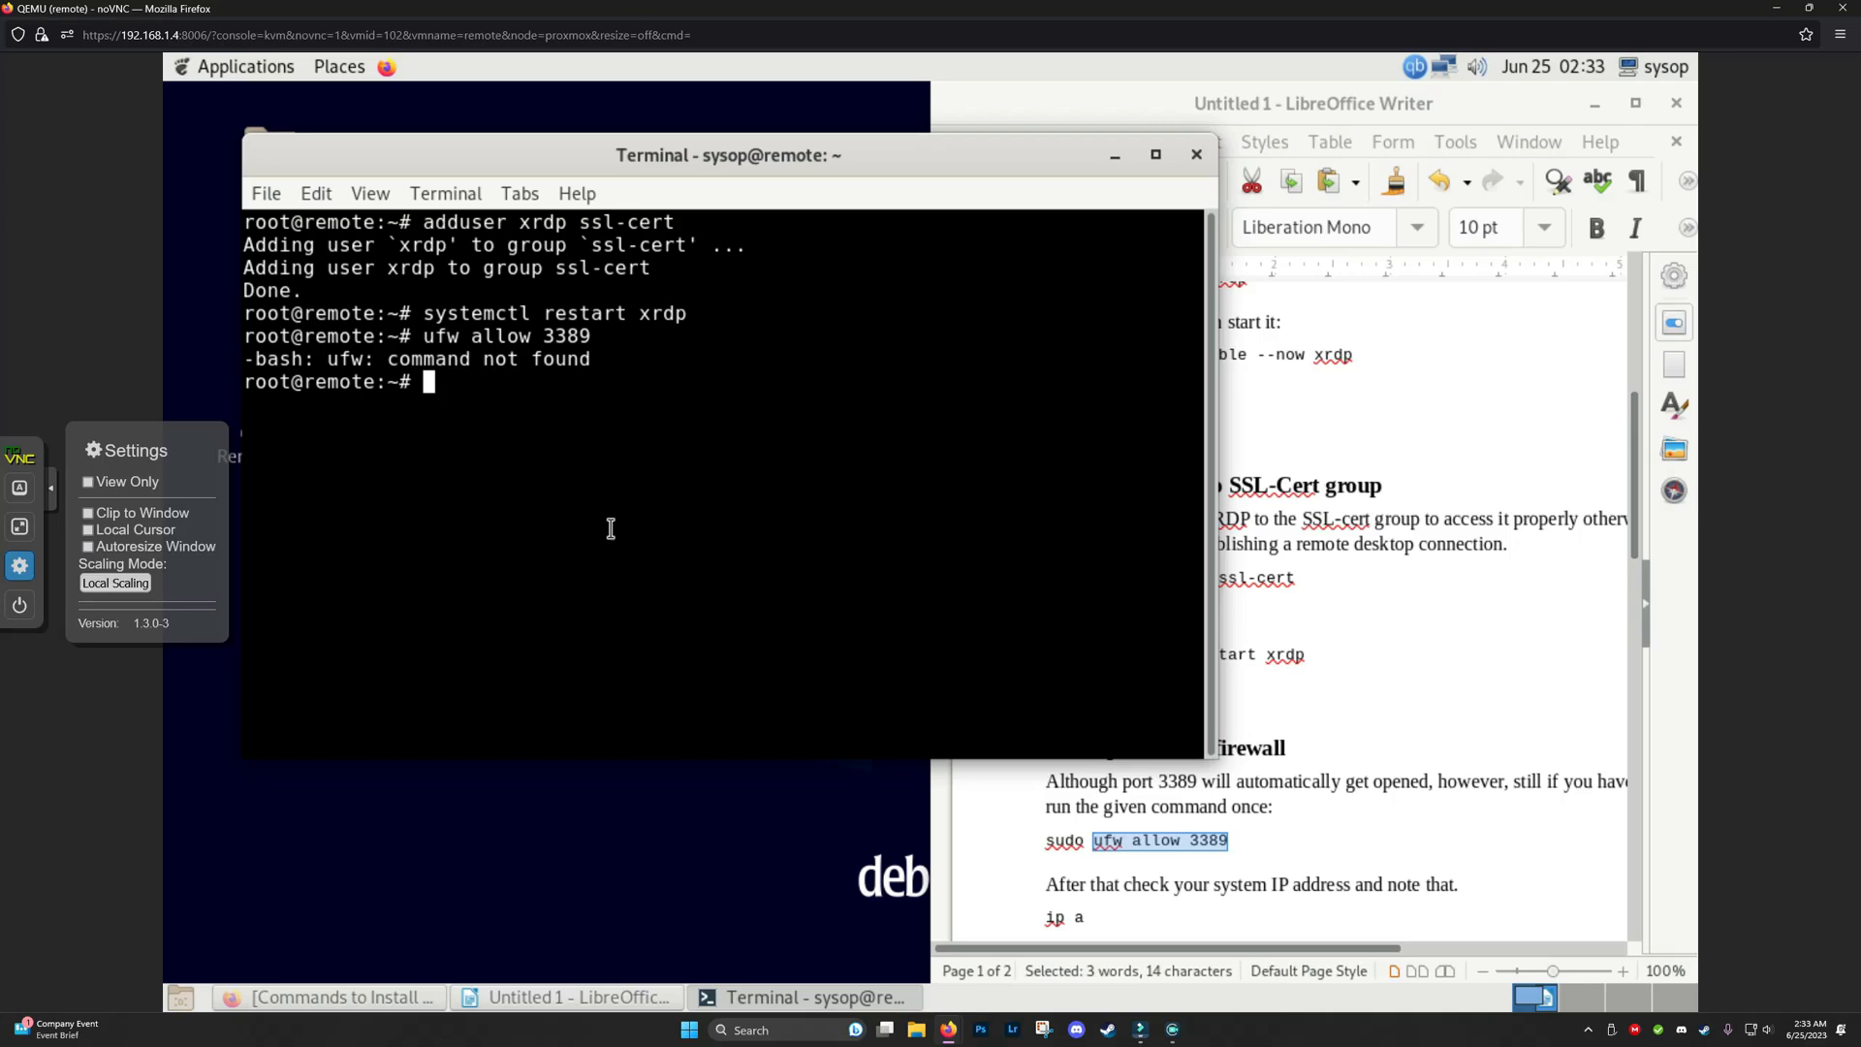
type("ip a")
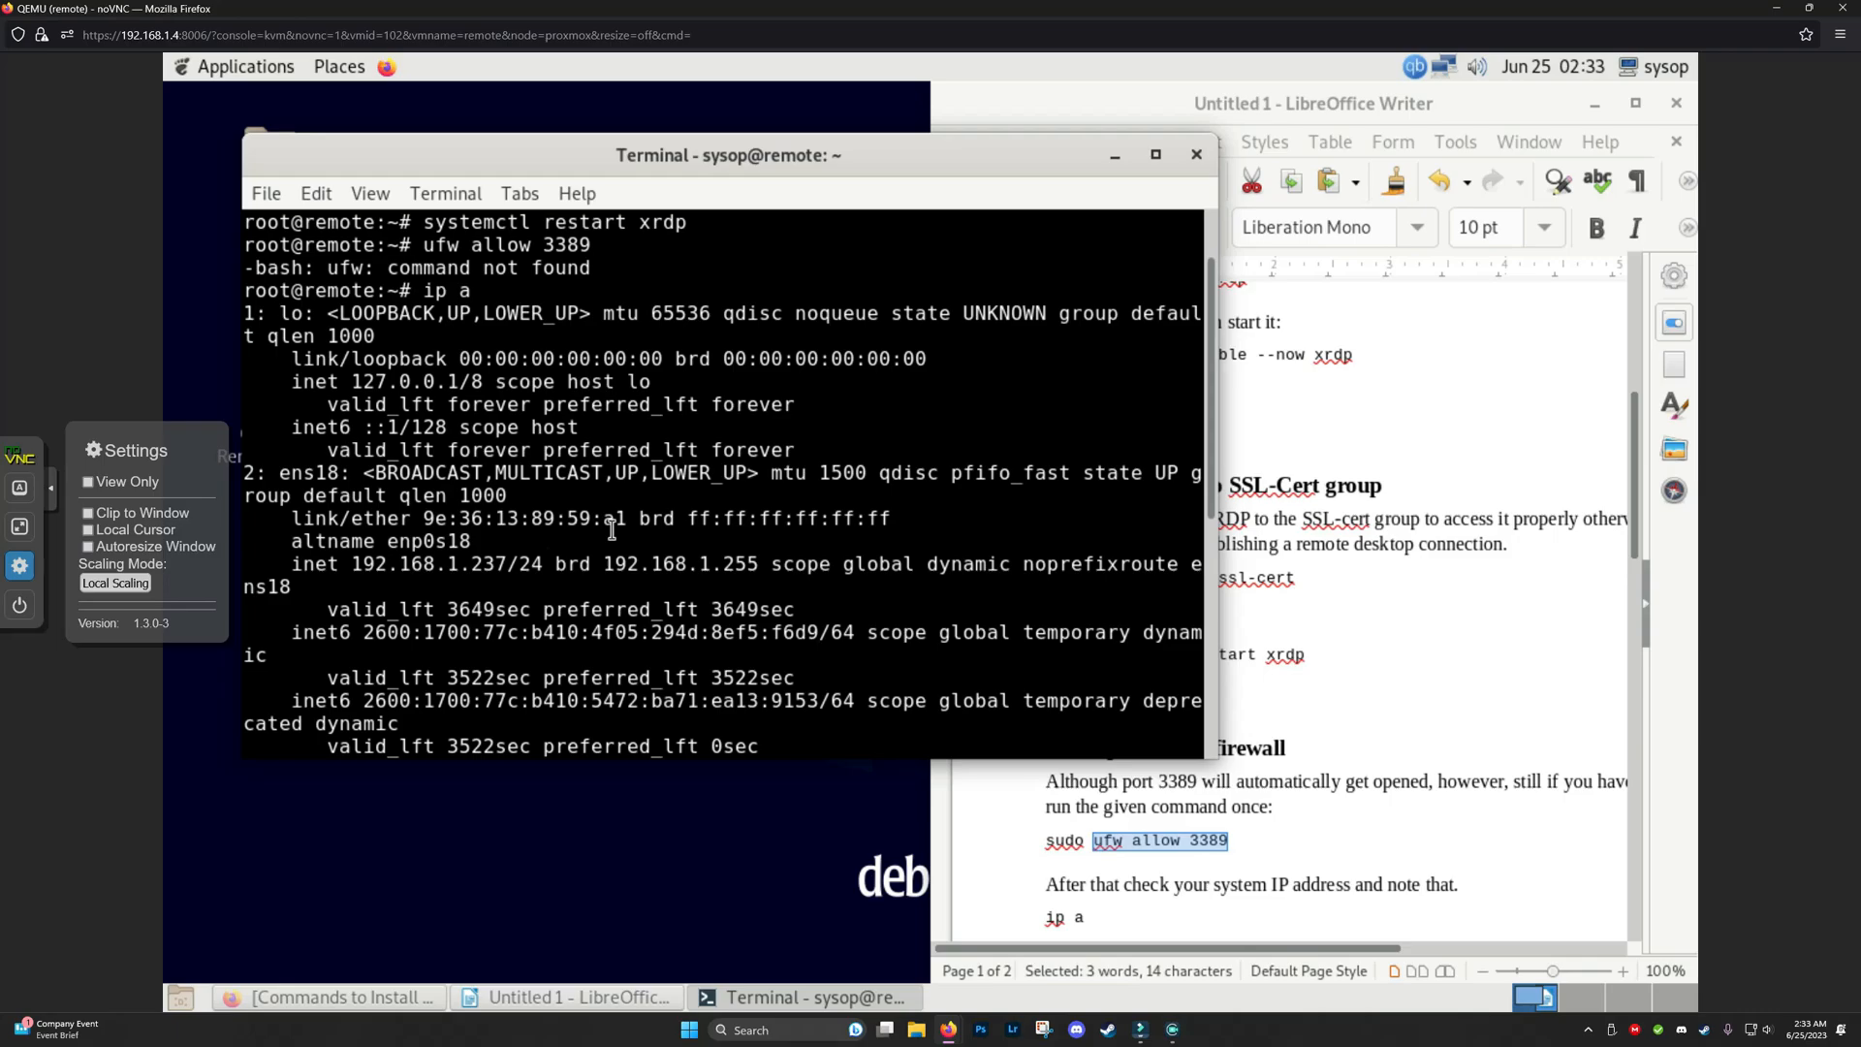
mouse_move(1062, 555)
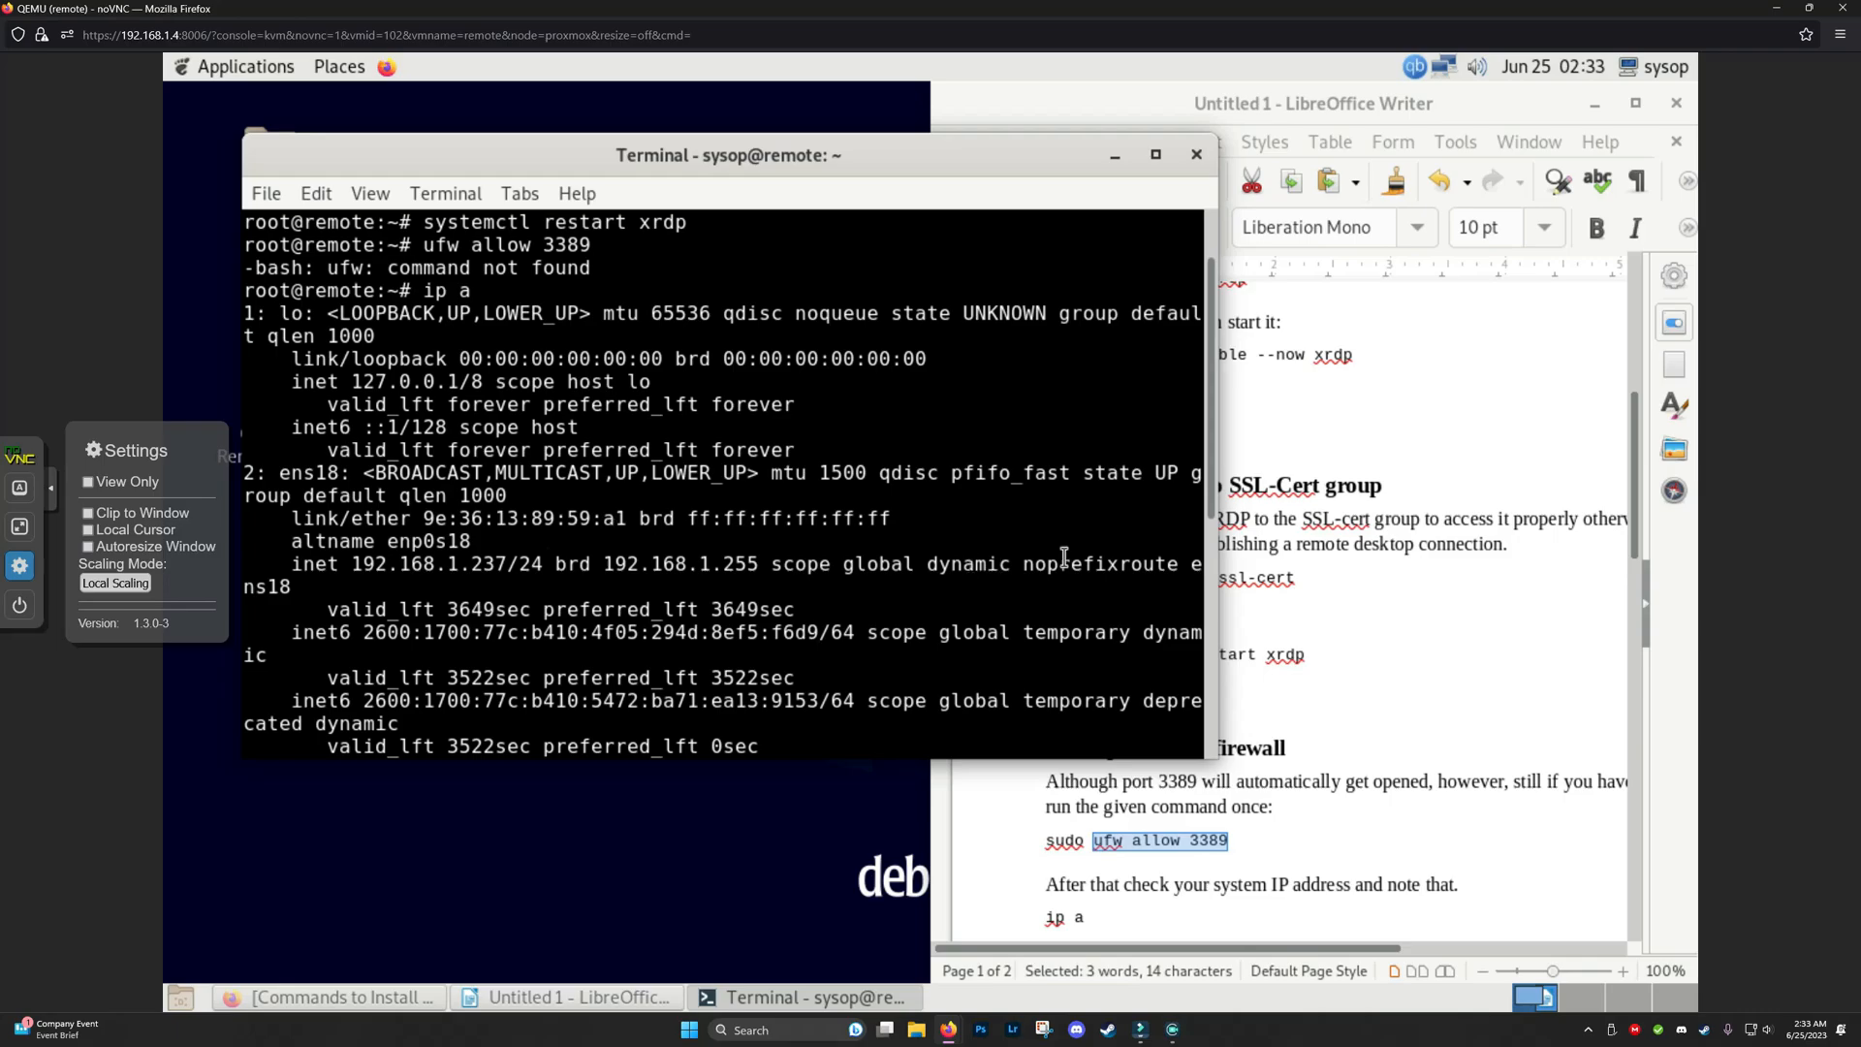
Clear the terminal and enter apt install ufw from the command notes.
left_click(1305, 104)
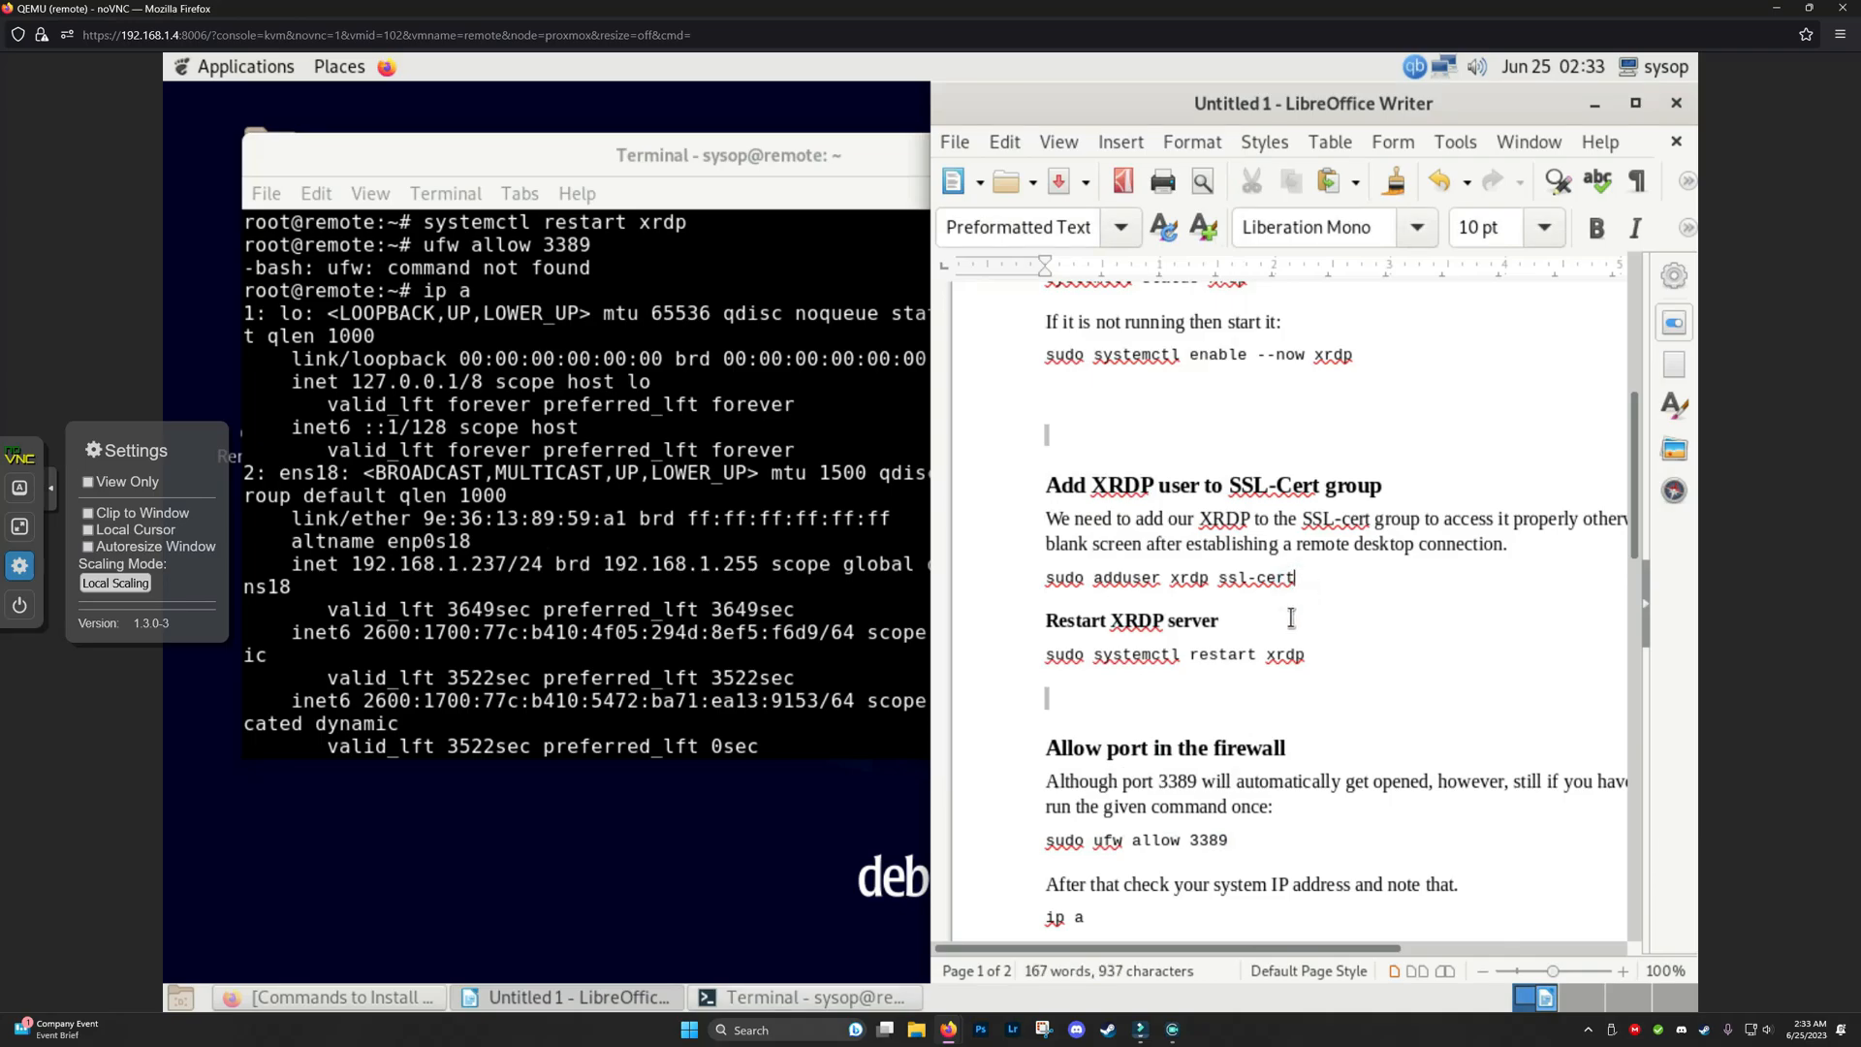
scroll("down", 3)
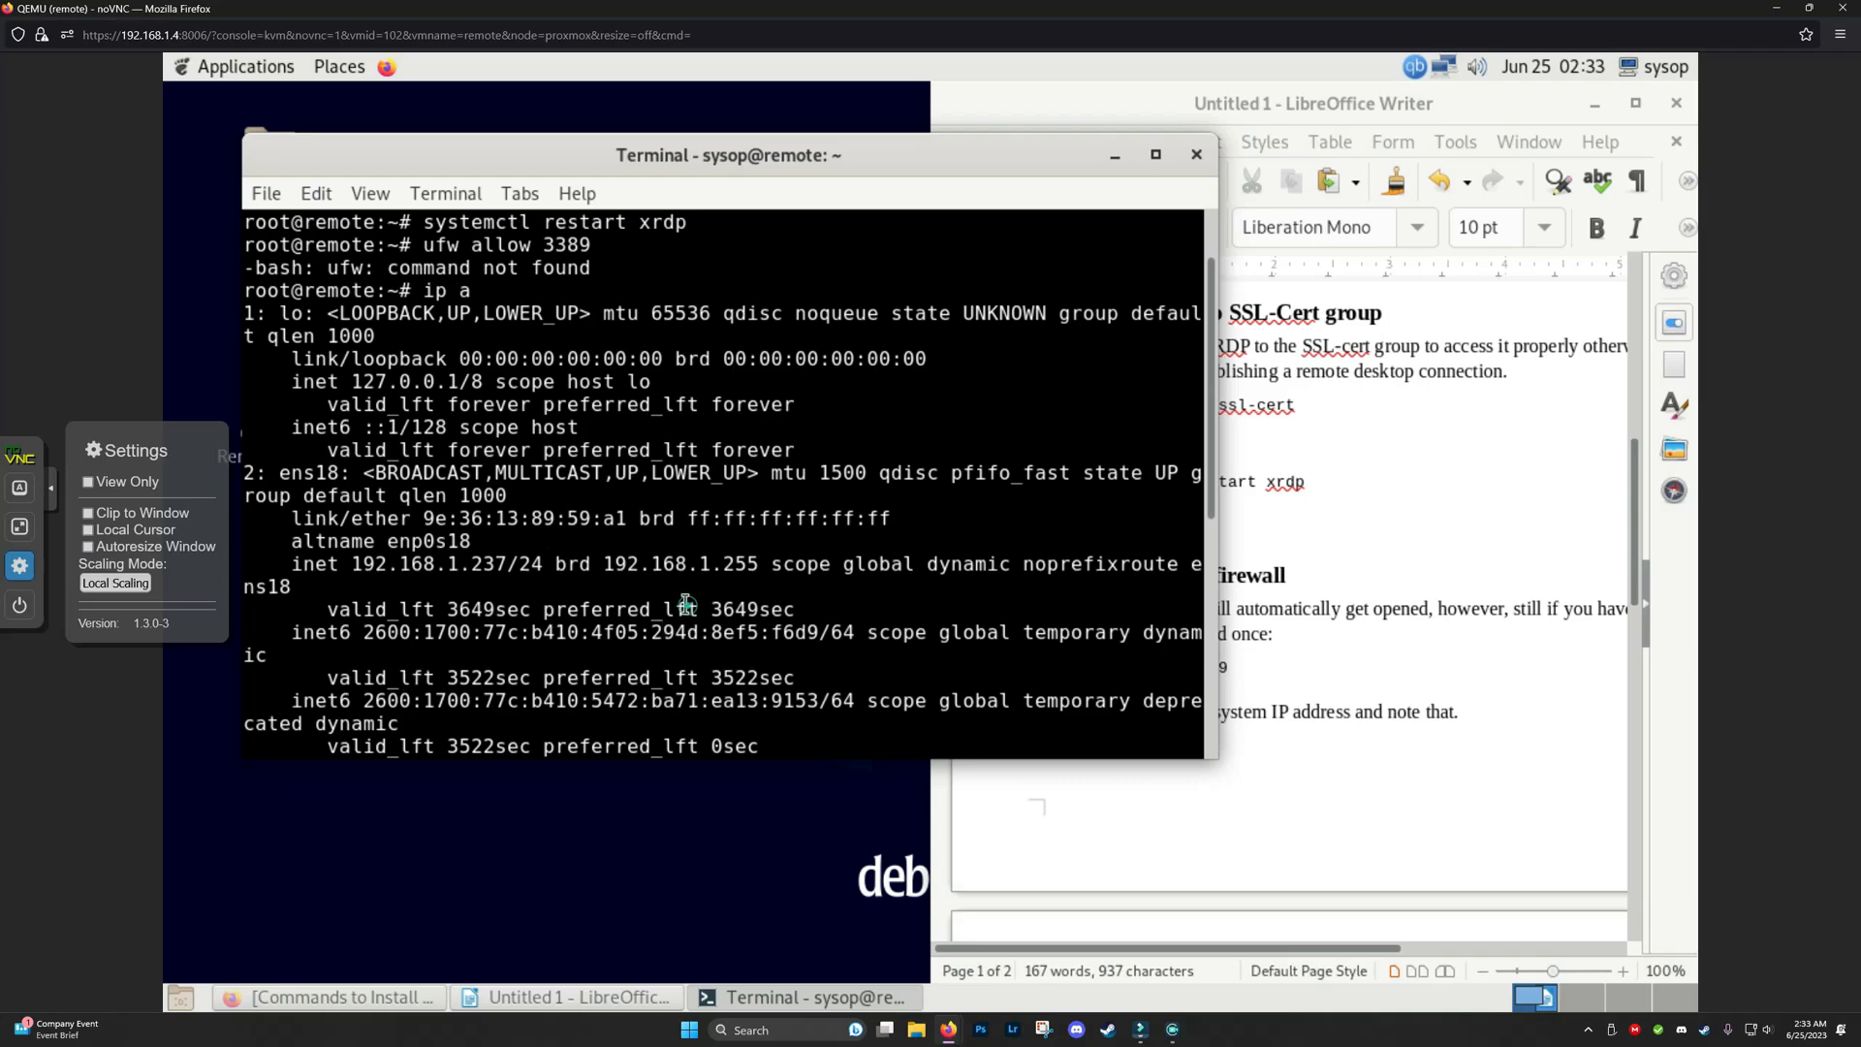
type("c")
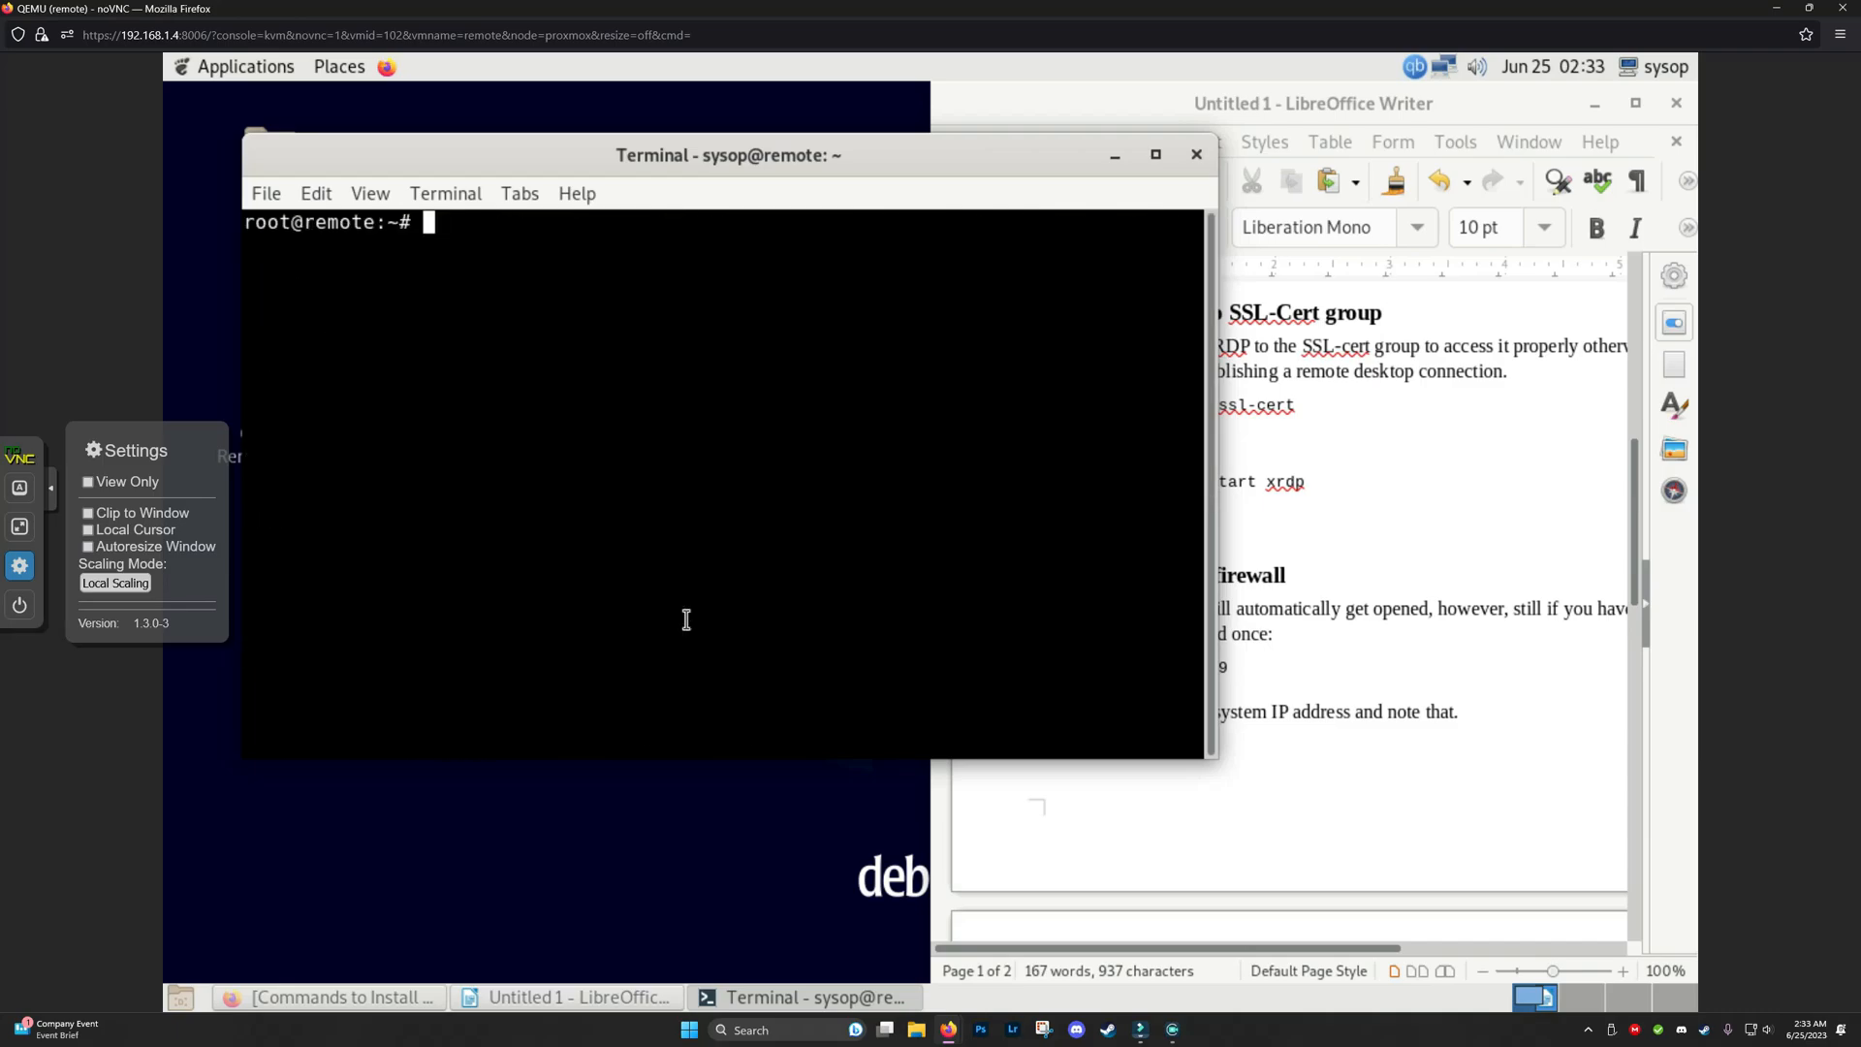
type("apt")
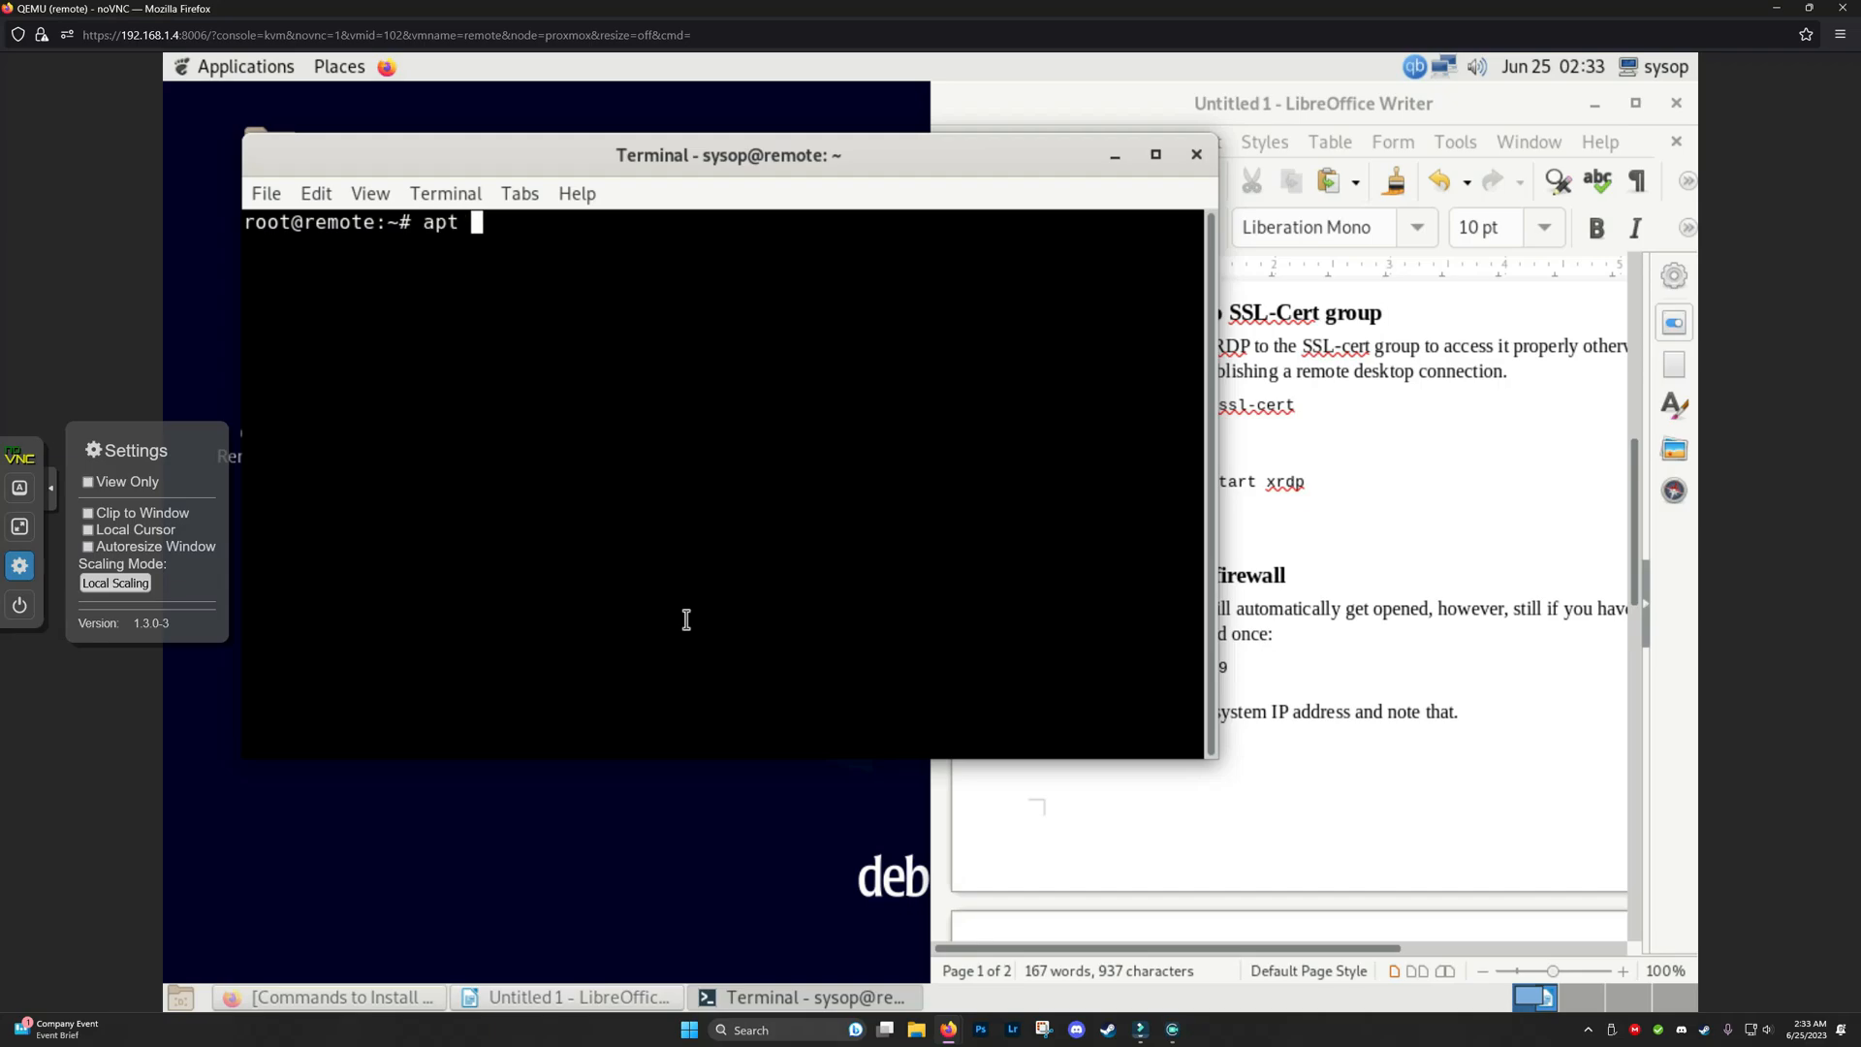
type("install uf")
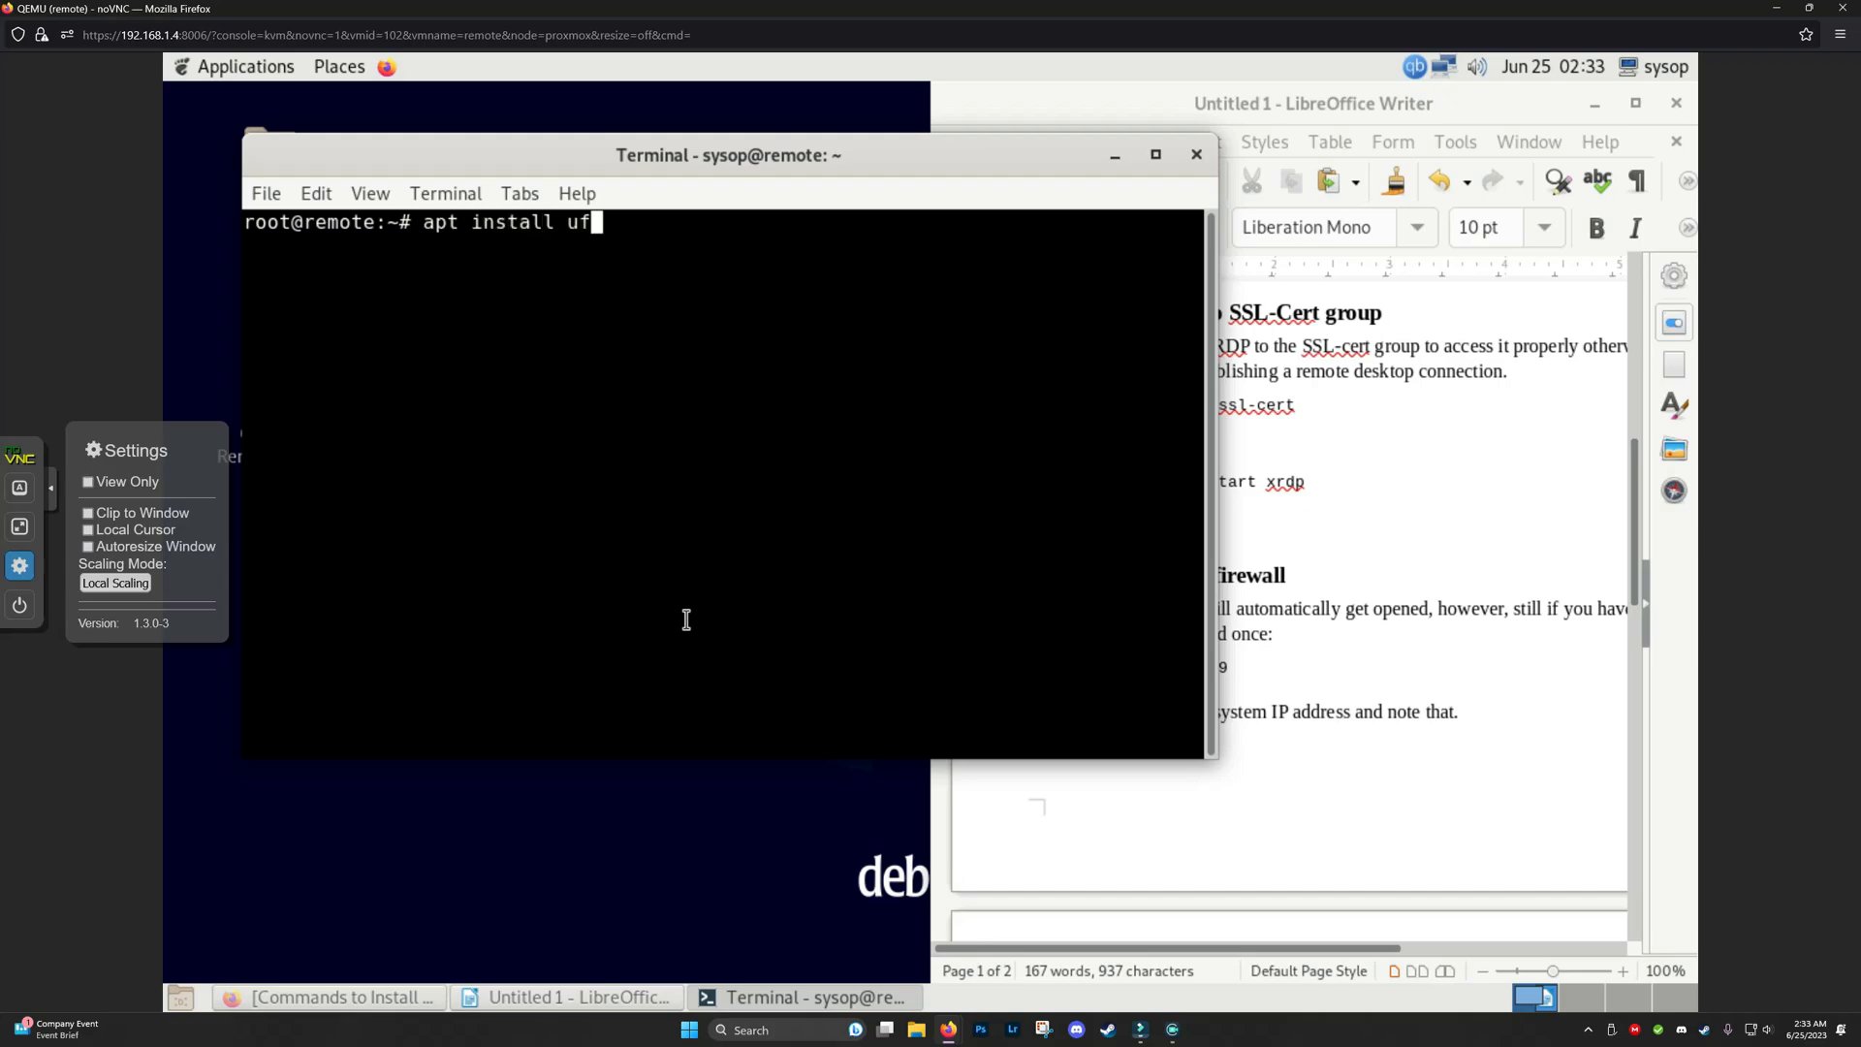
type("w")
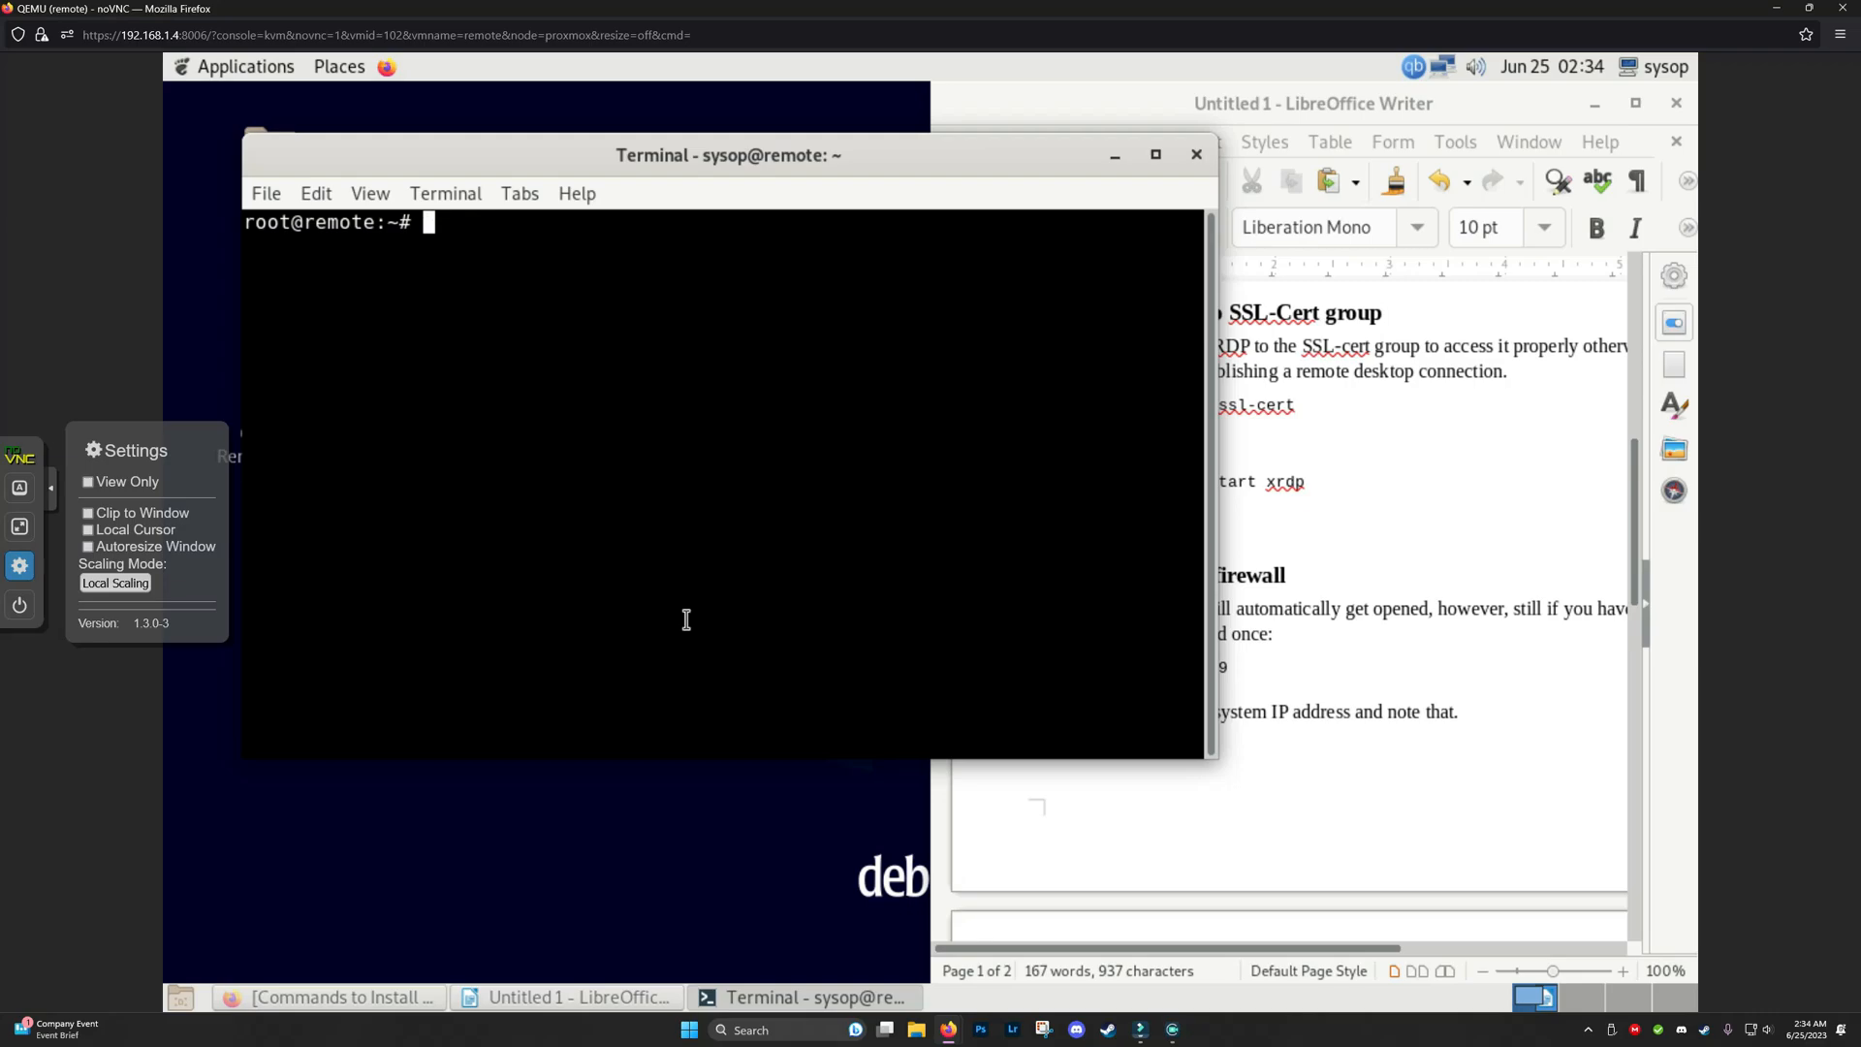
mouse_move(1116, 677)
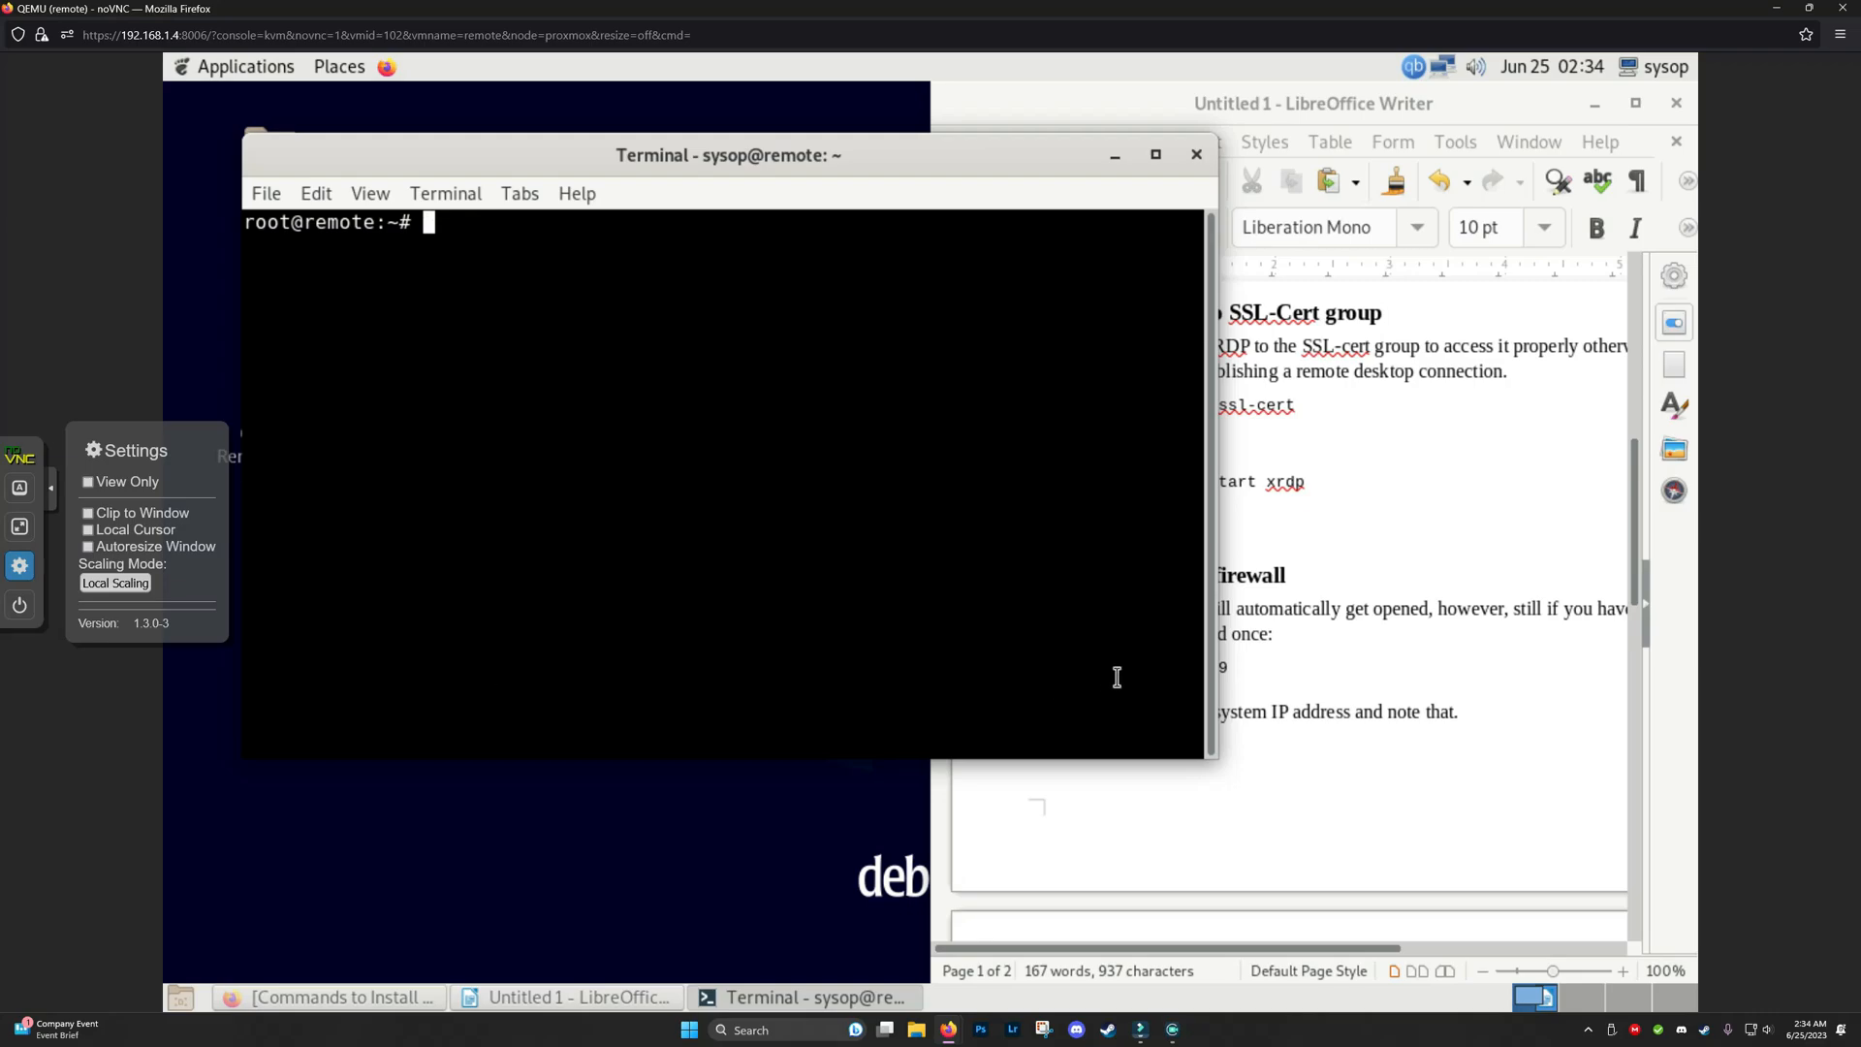
mouse_move(1040, 1030)
type("r")
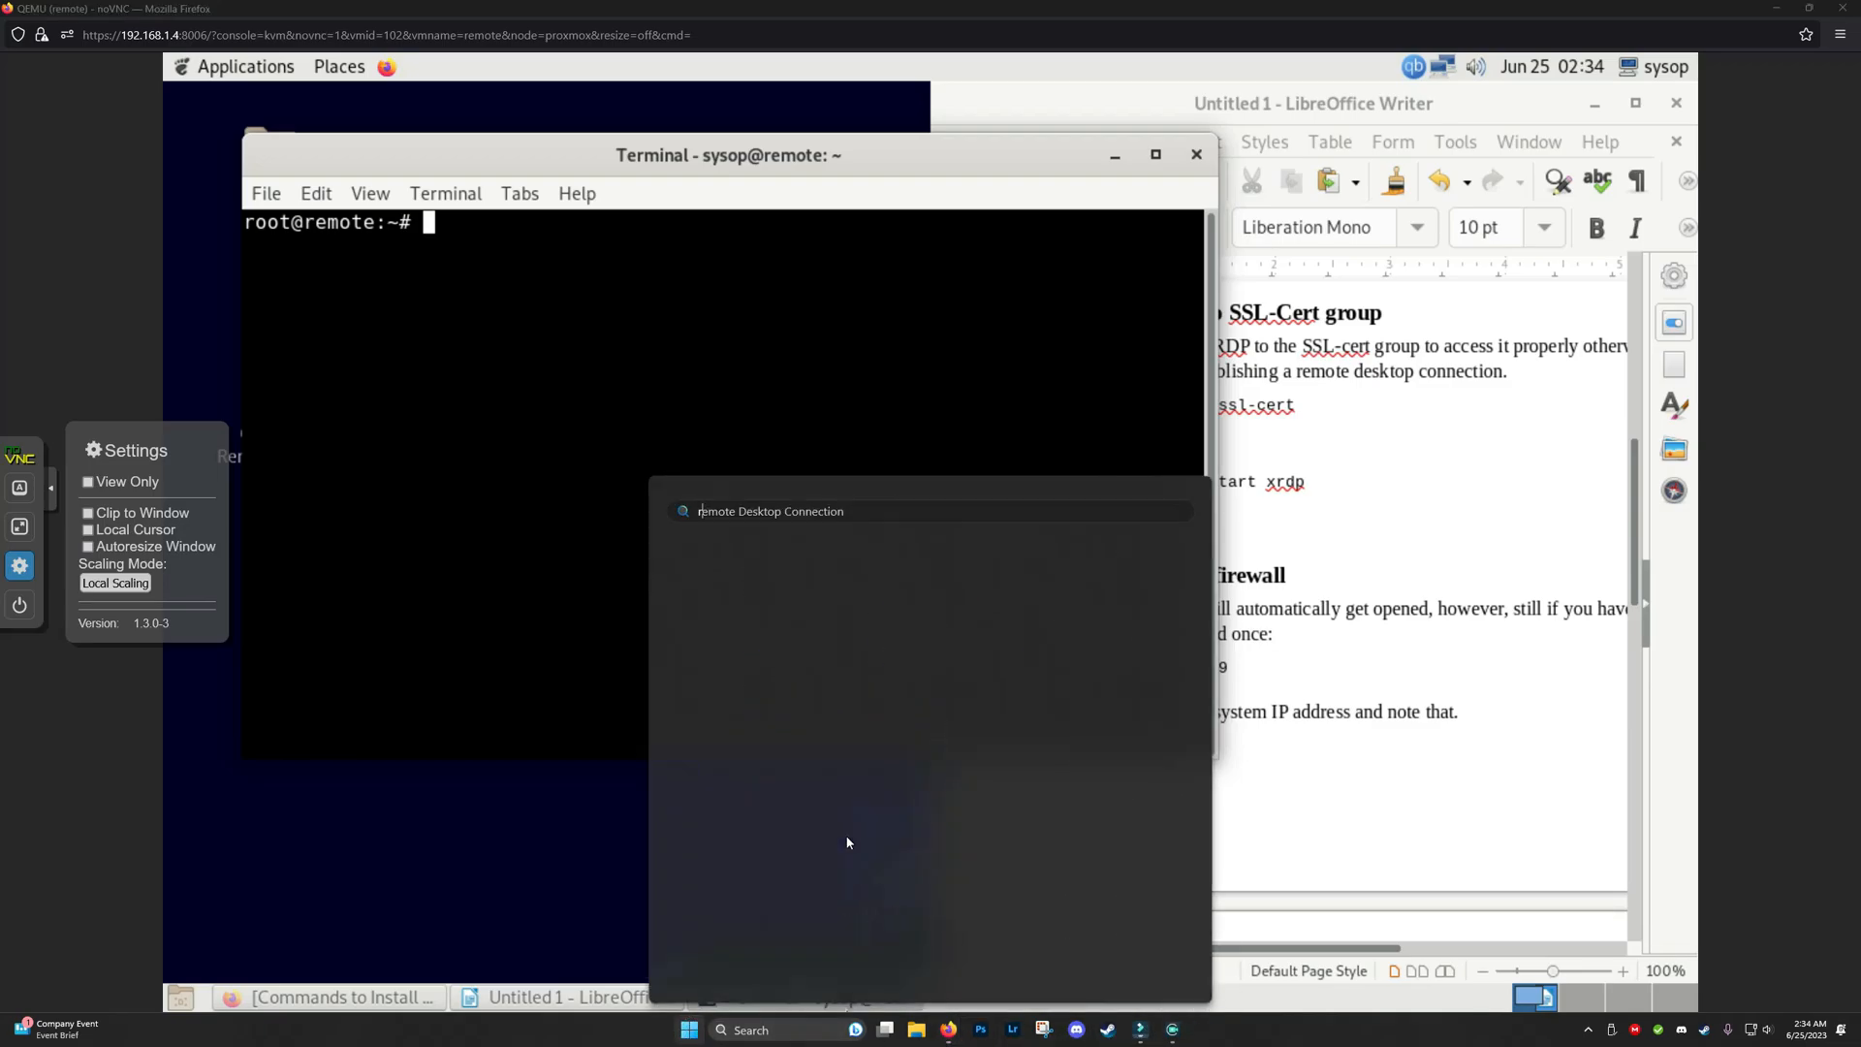
Connect Remote Desktop to 192.168.1.237, accept the certificate warning, and log in as sysop.
left_click(768, 511)
type("192.168.1.2")
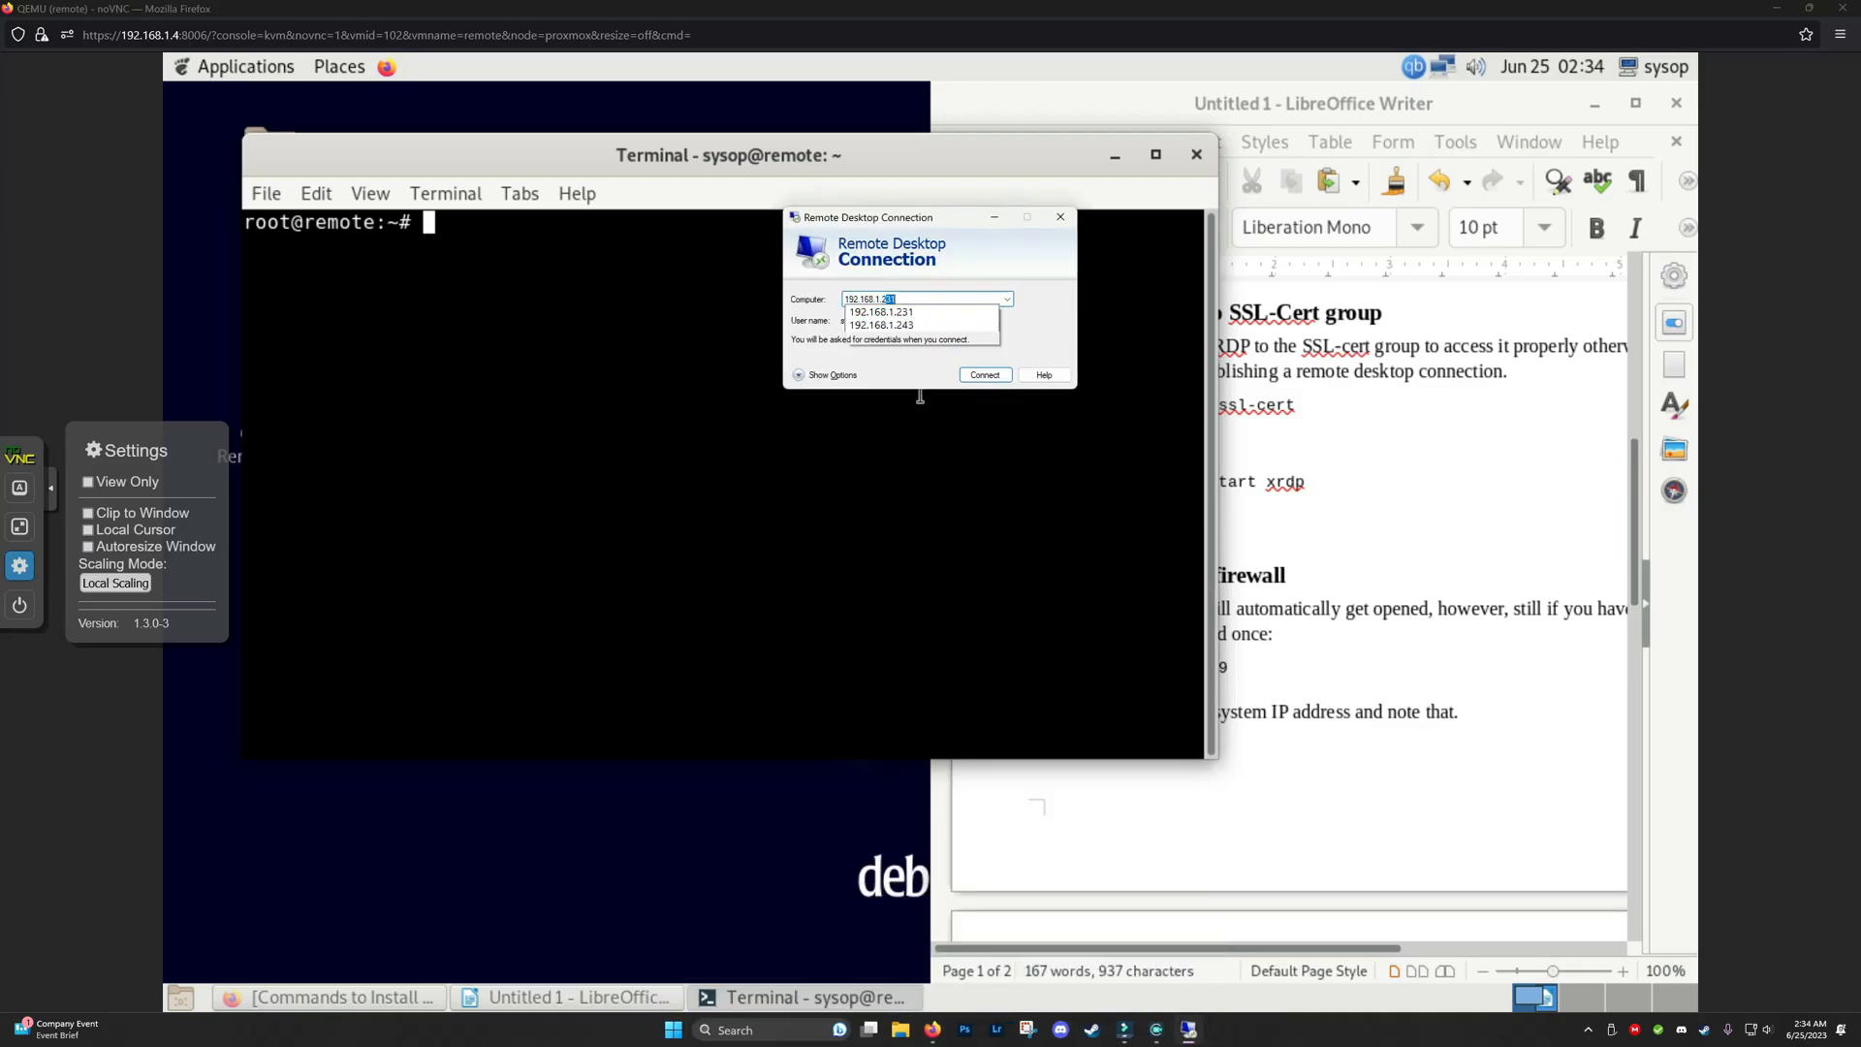
left_click(983, 375)
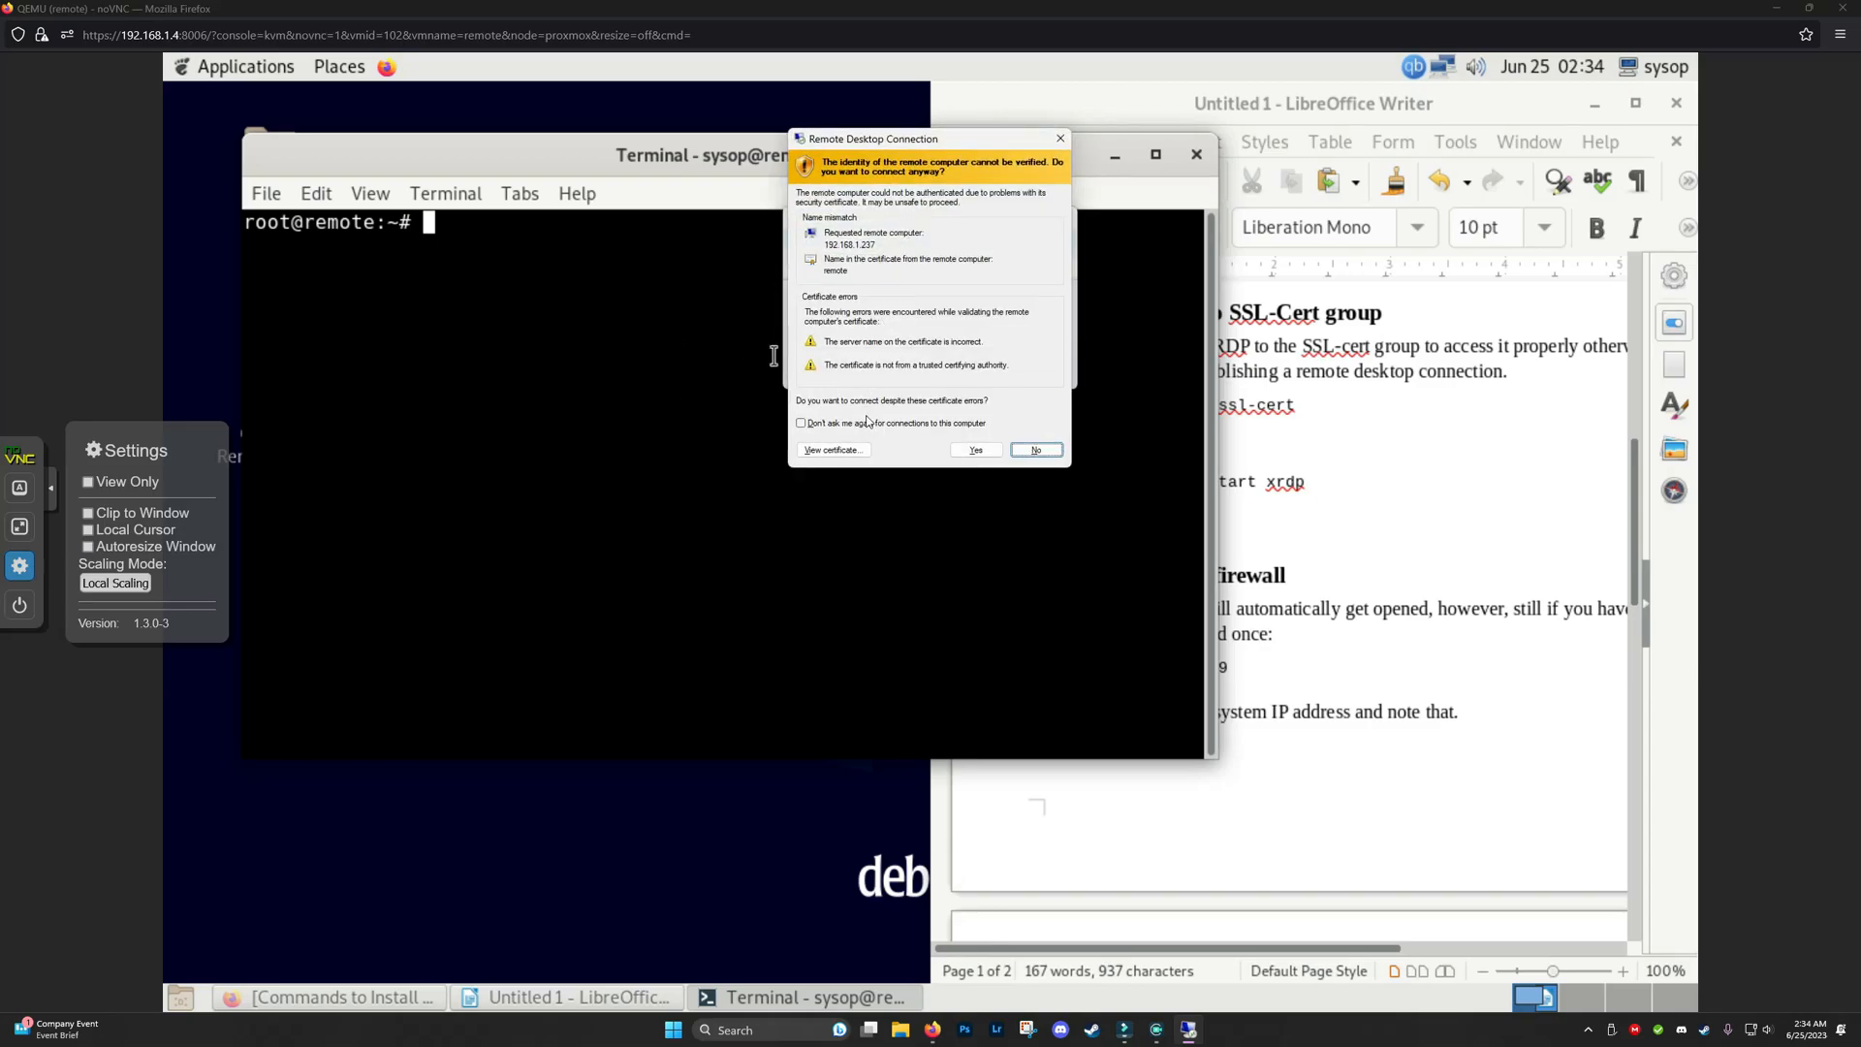
left_click(973, 448)
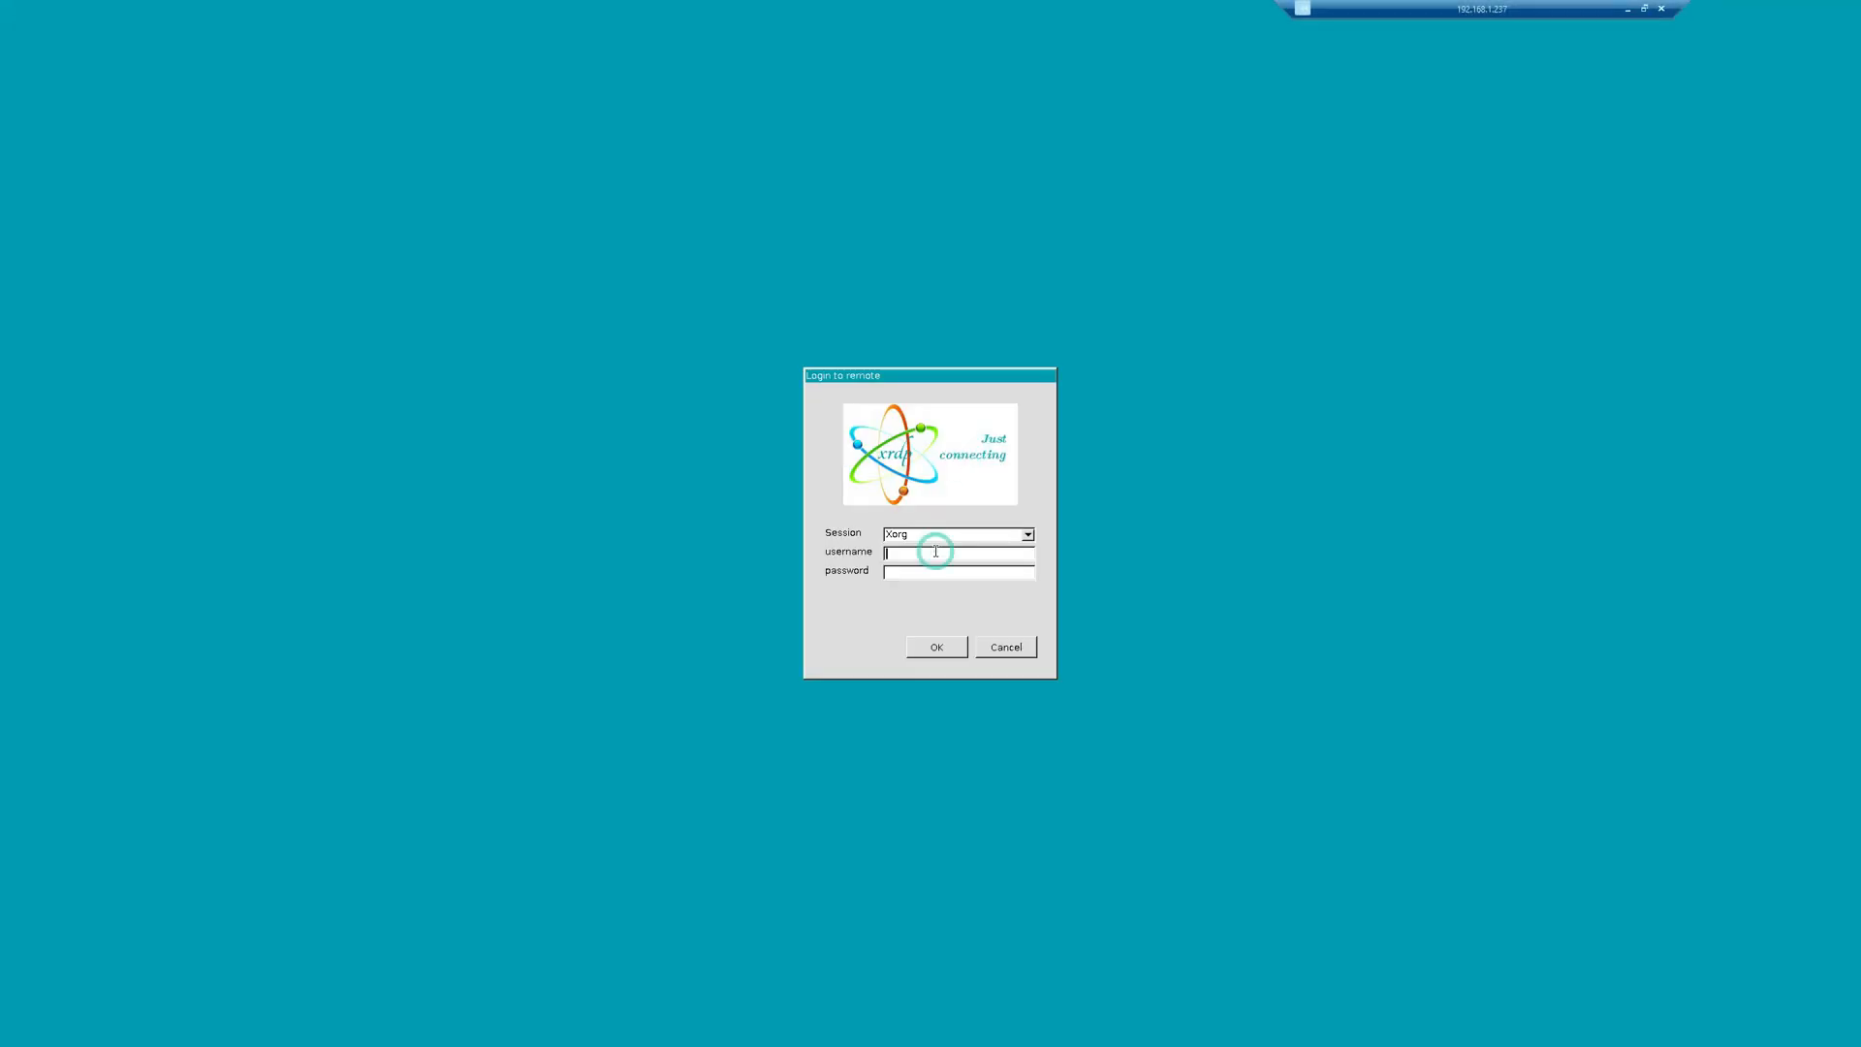
type("sysop")
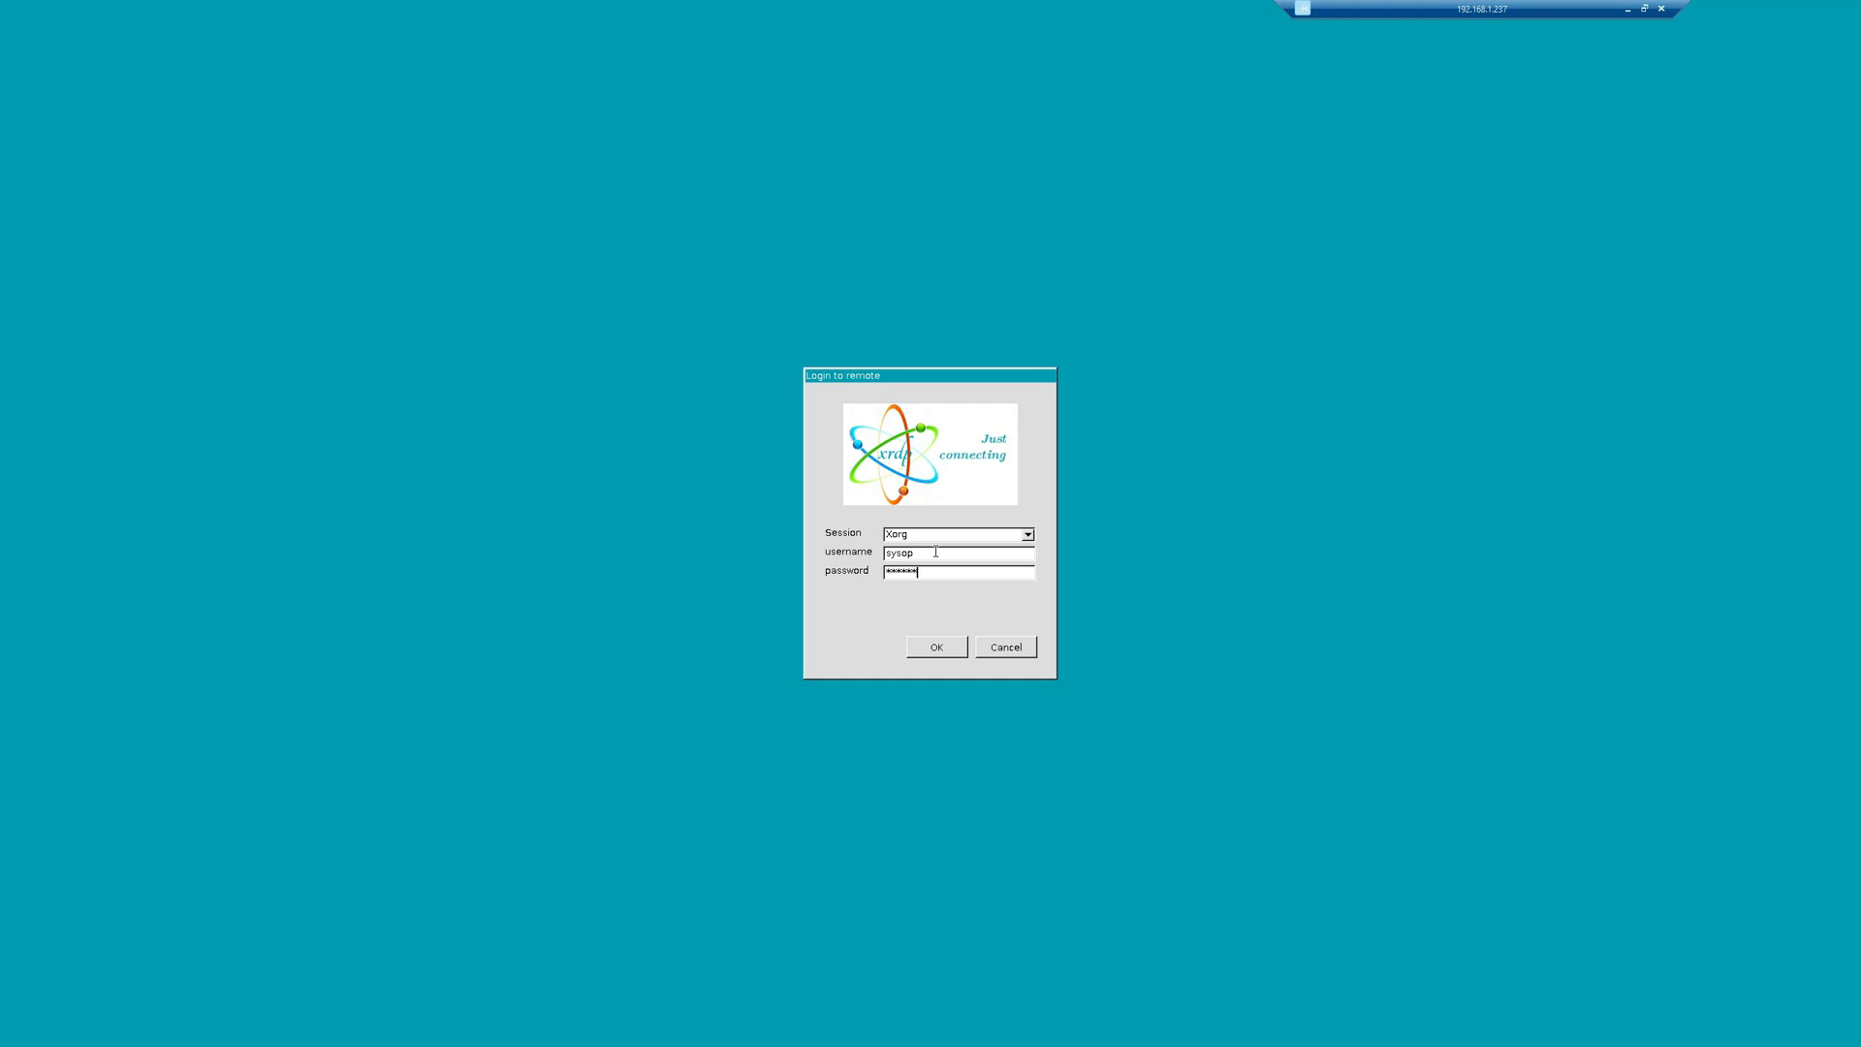
left_click(935, 647)
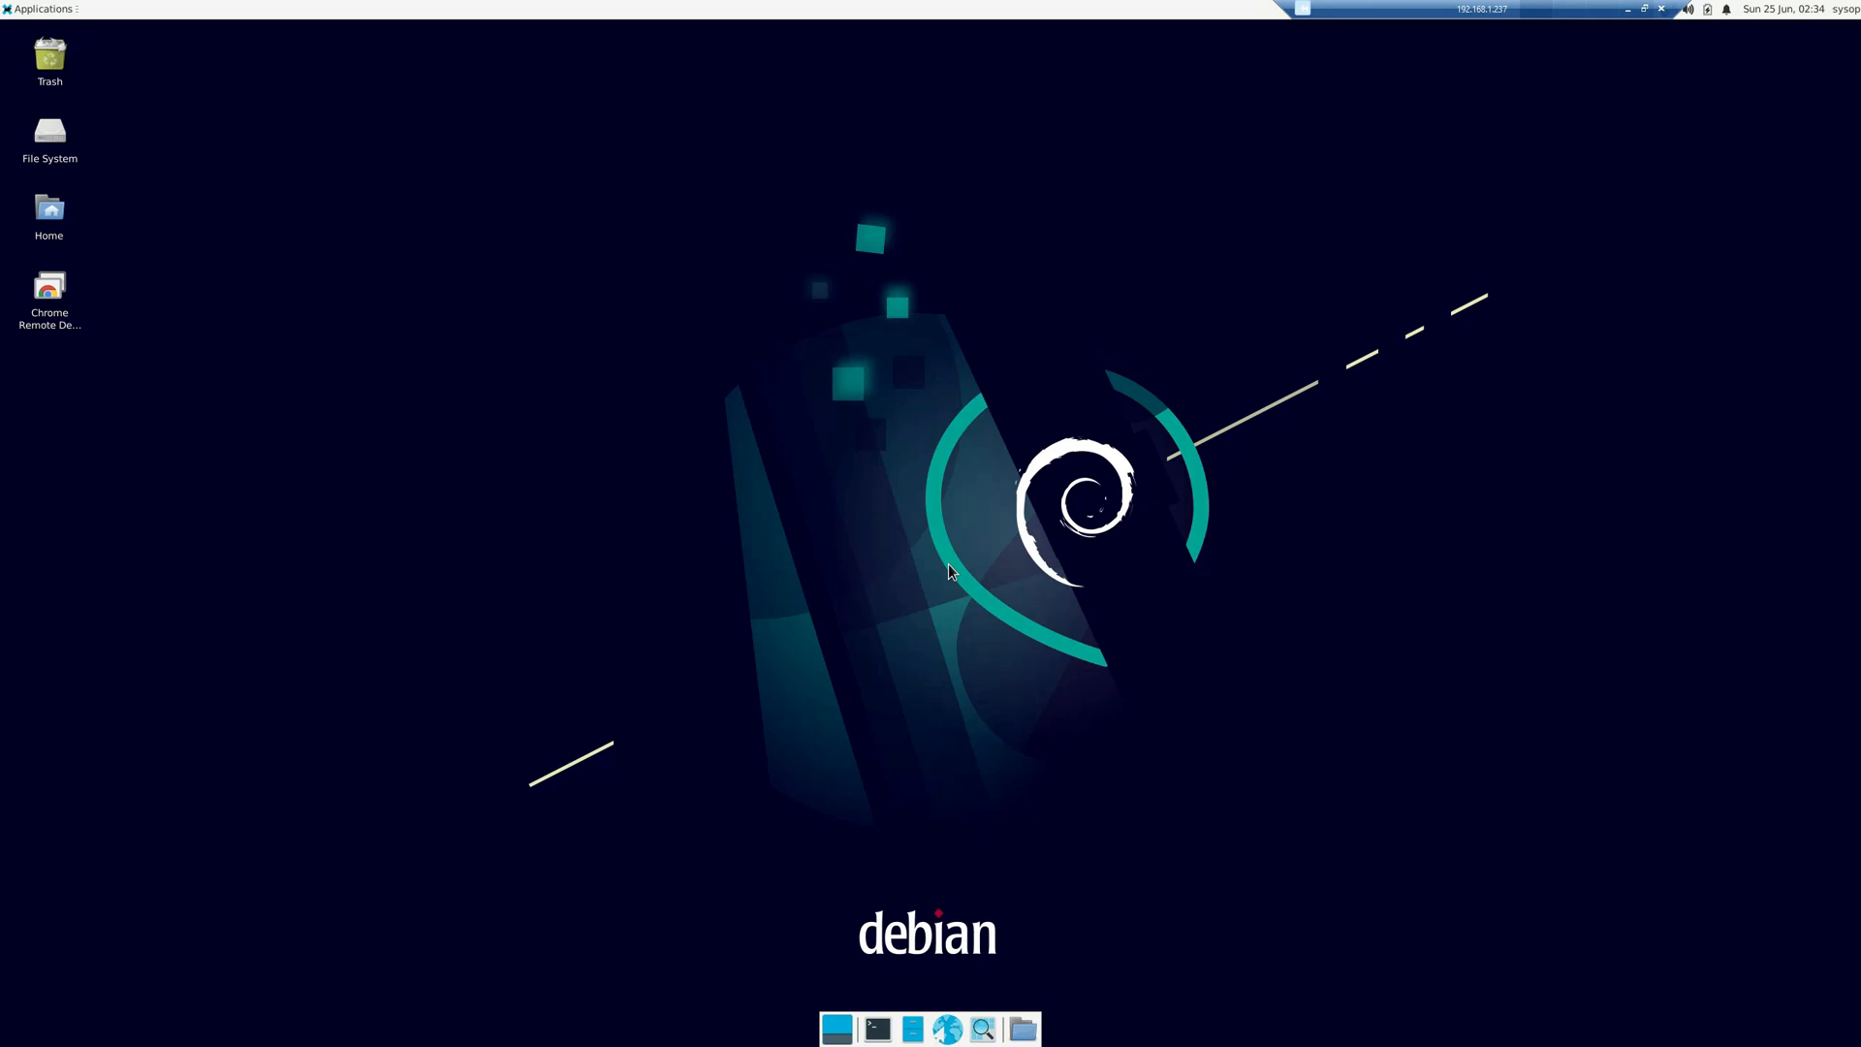
mouse_move(903, 697)
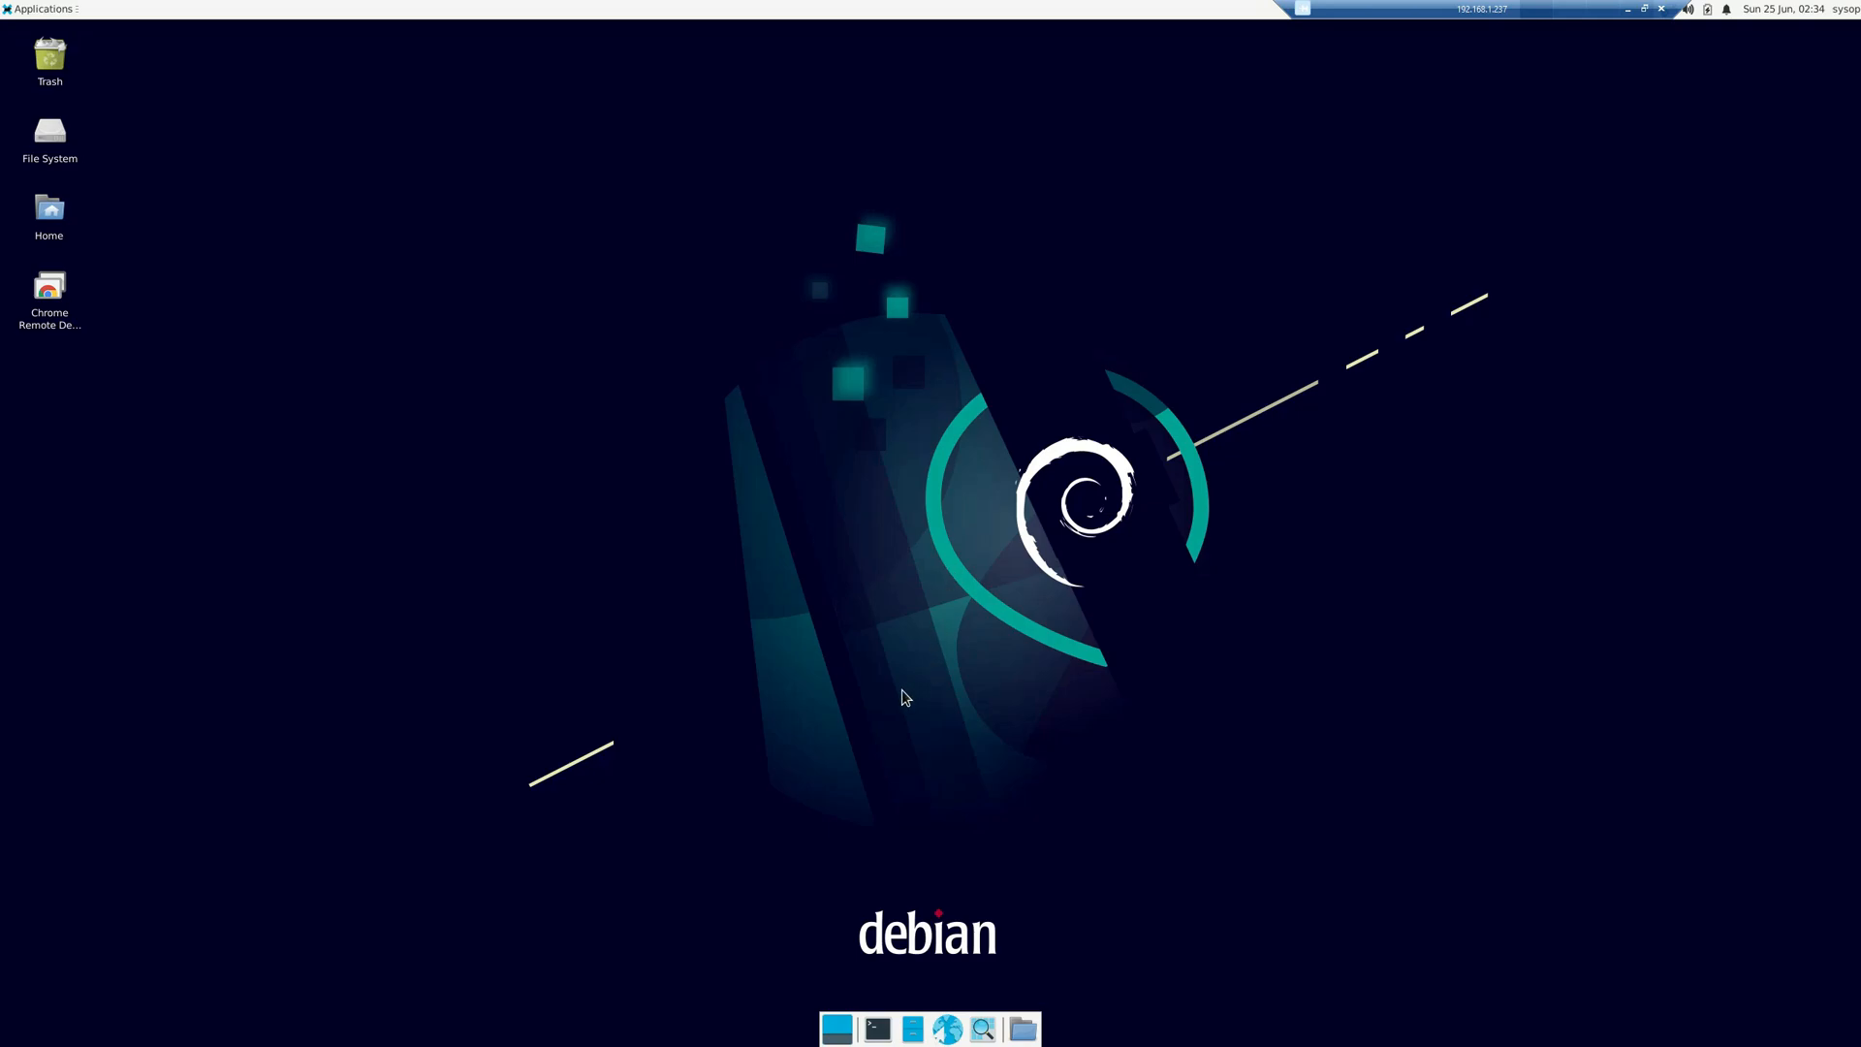
mouse_move(1233, 488)
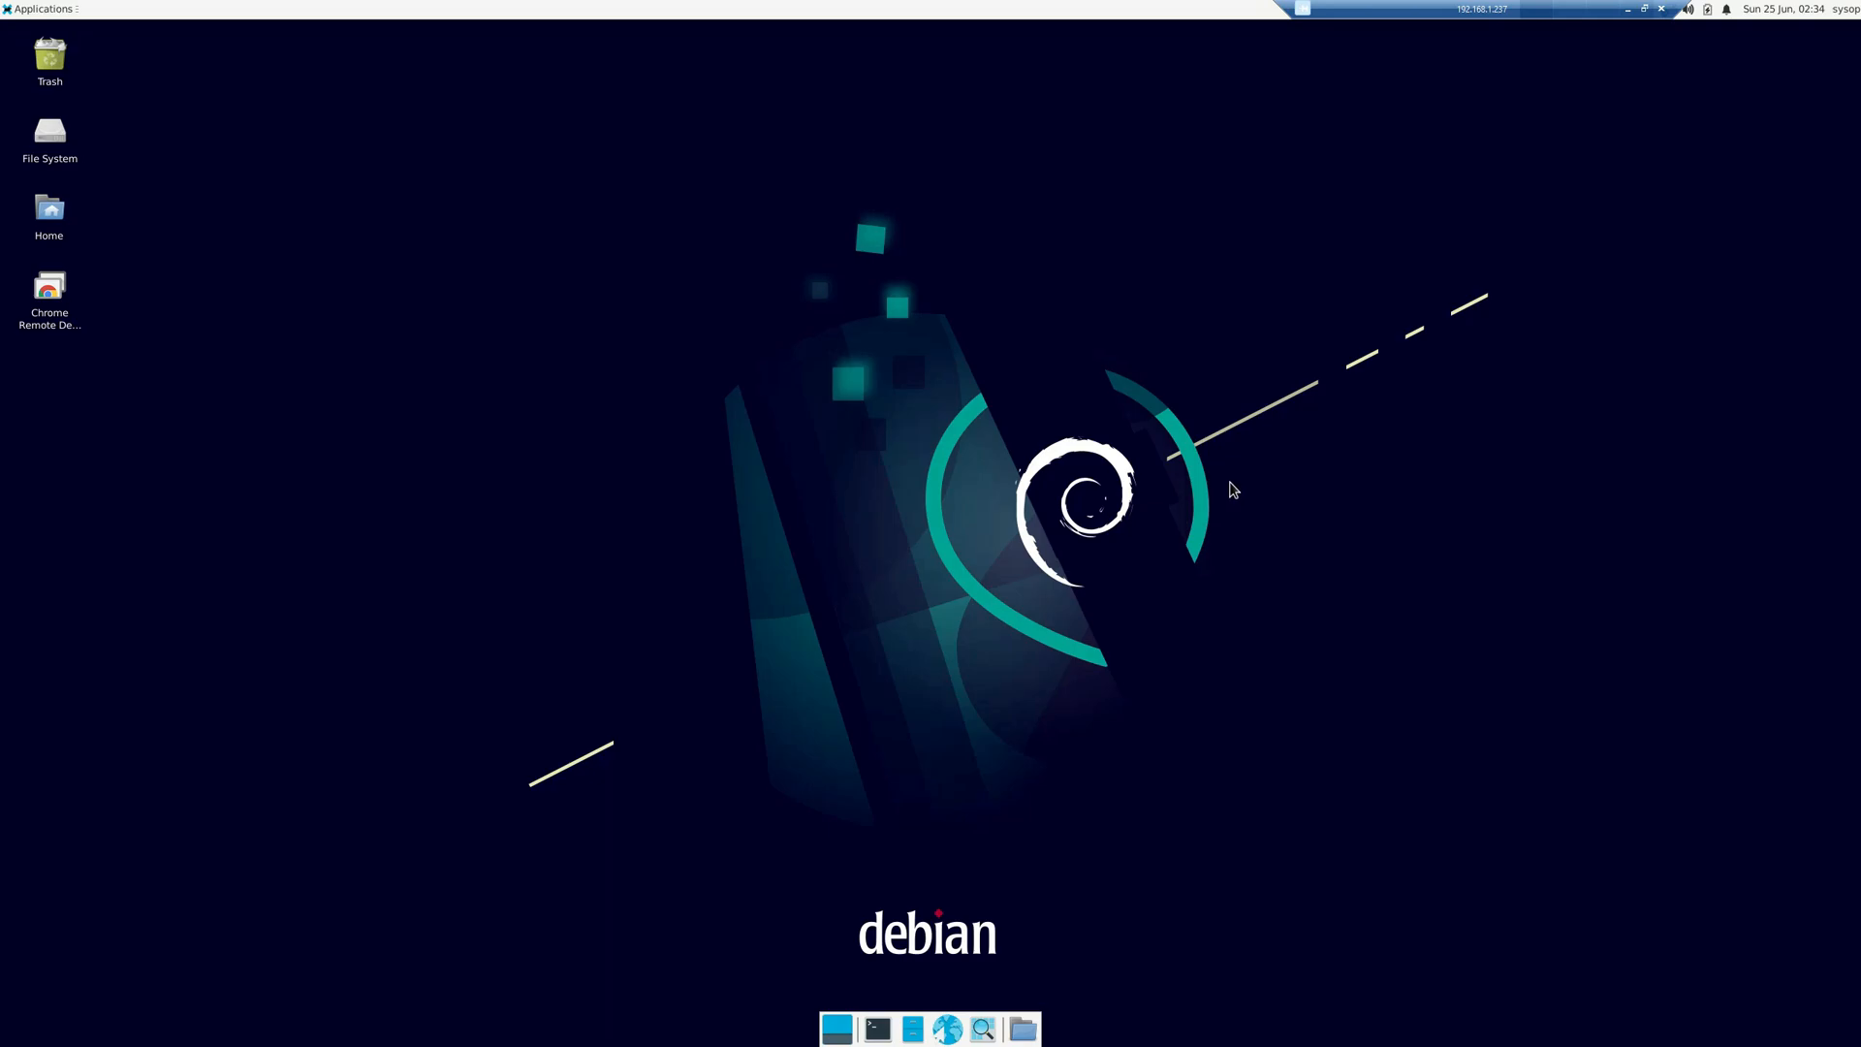
mouse_move(1389, 455)
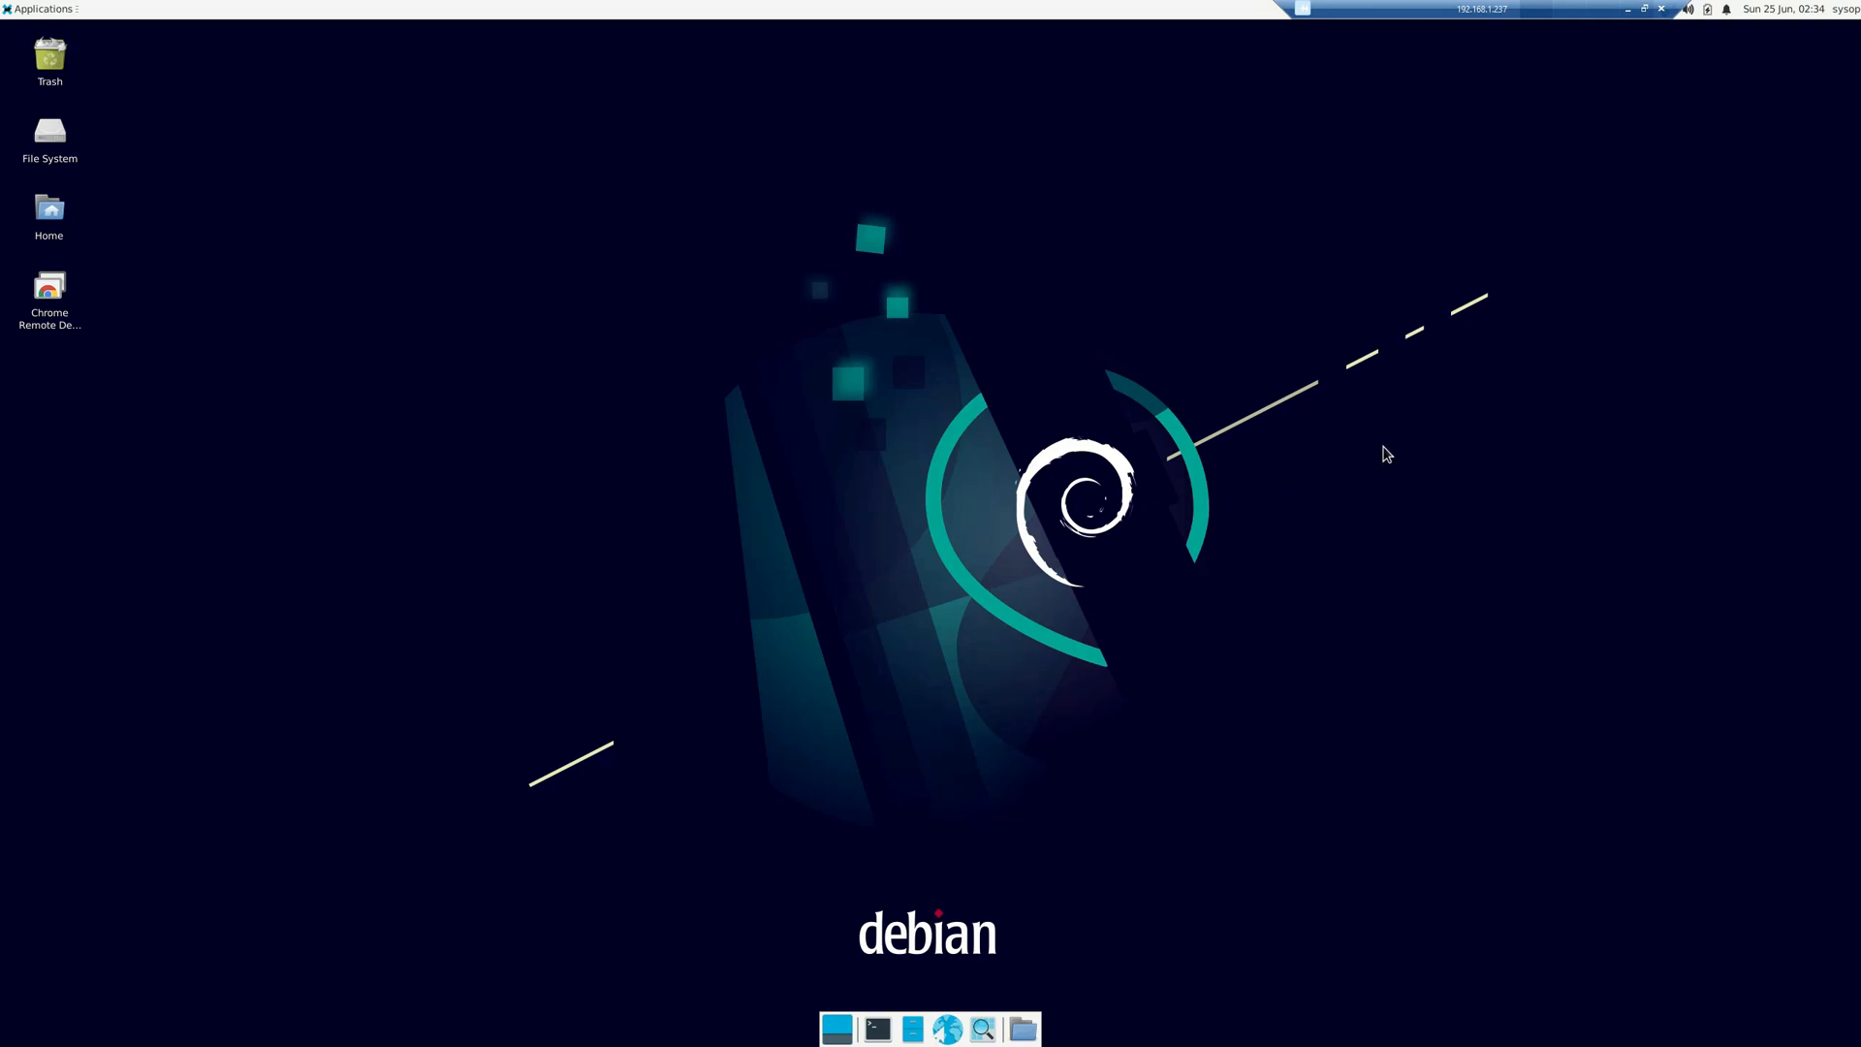
mouse_move(1302, 488)
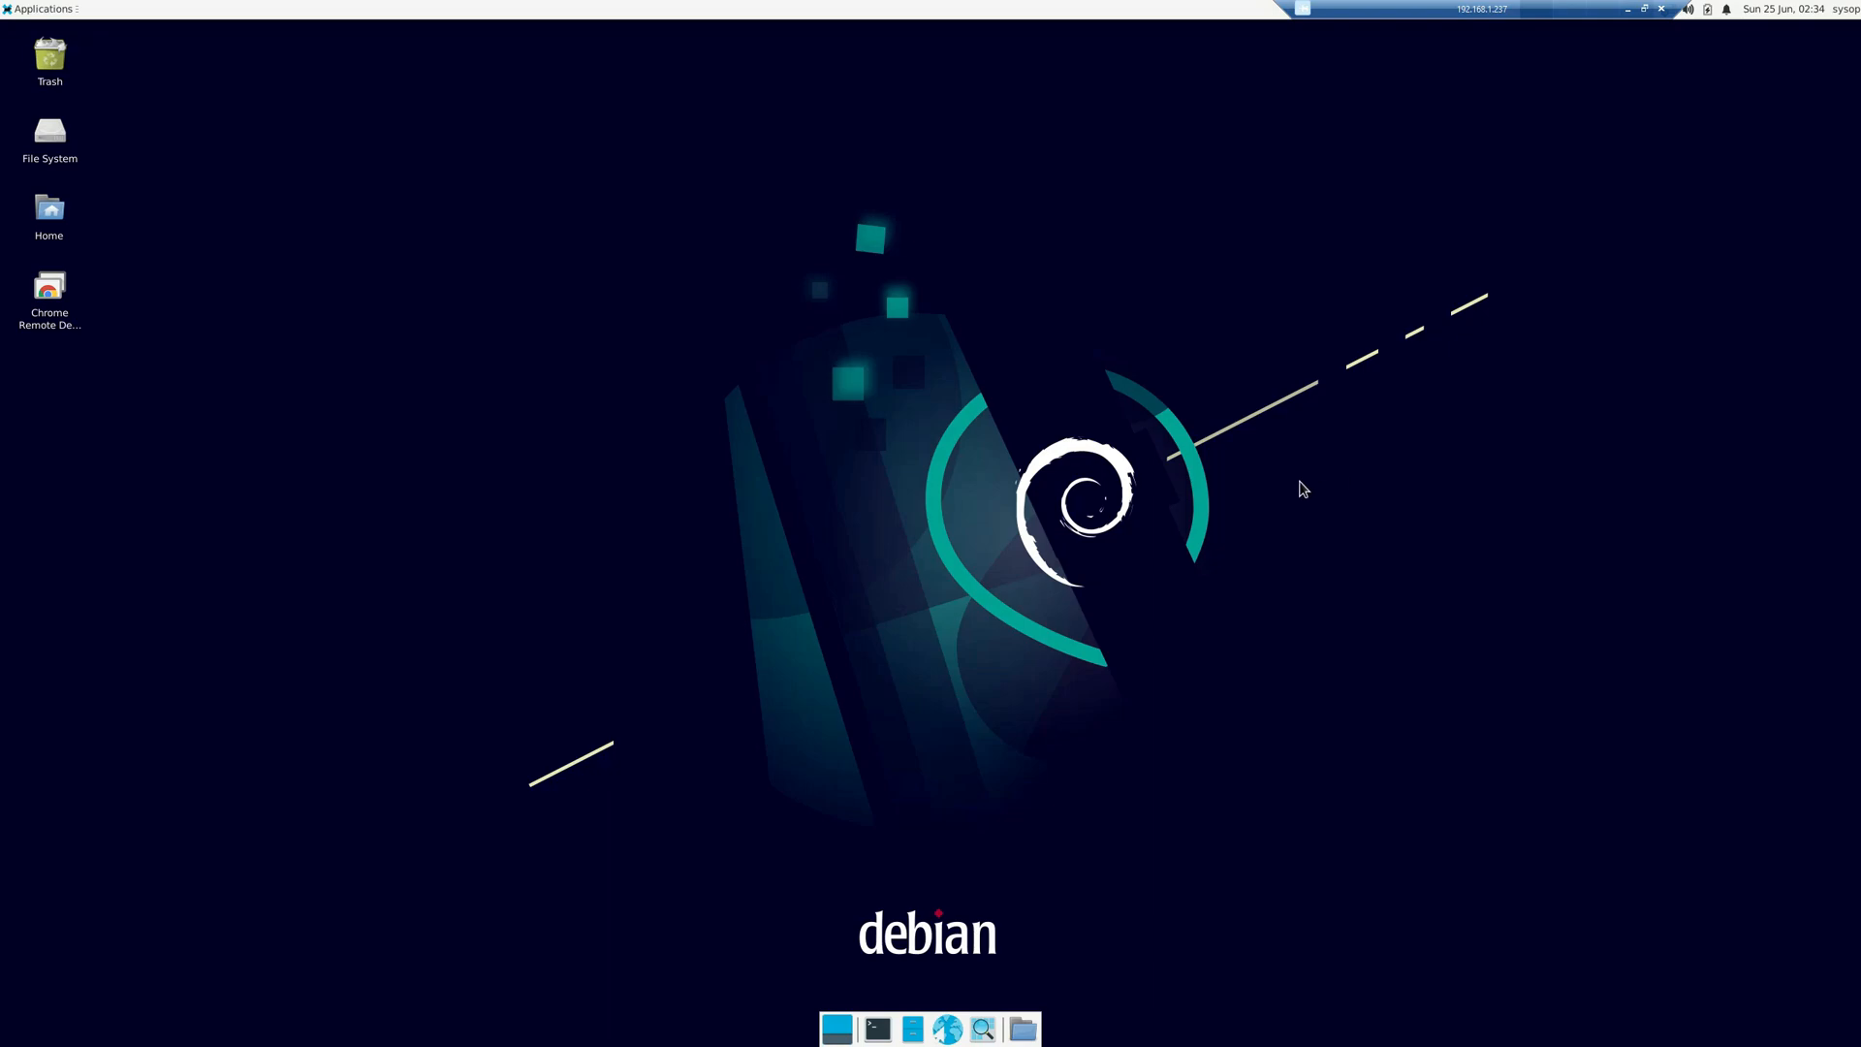
mouse_move(1543, 243)
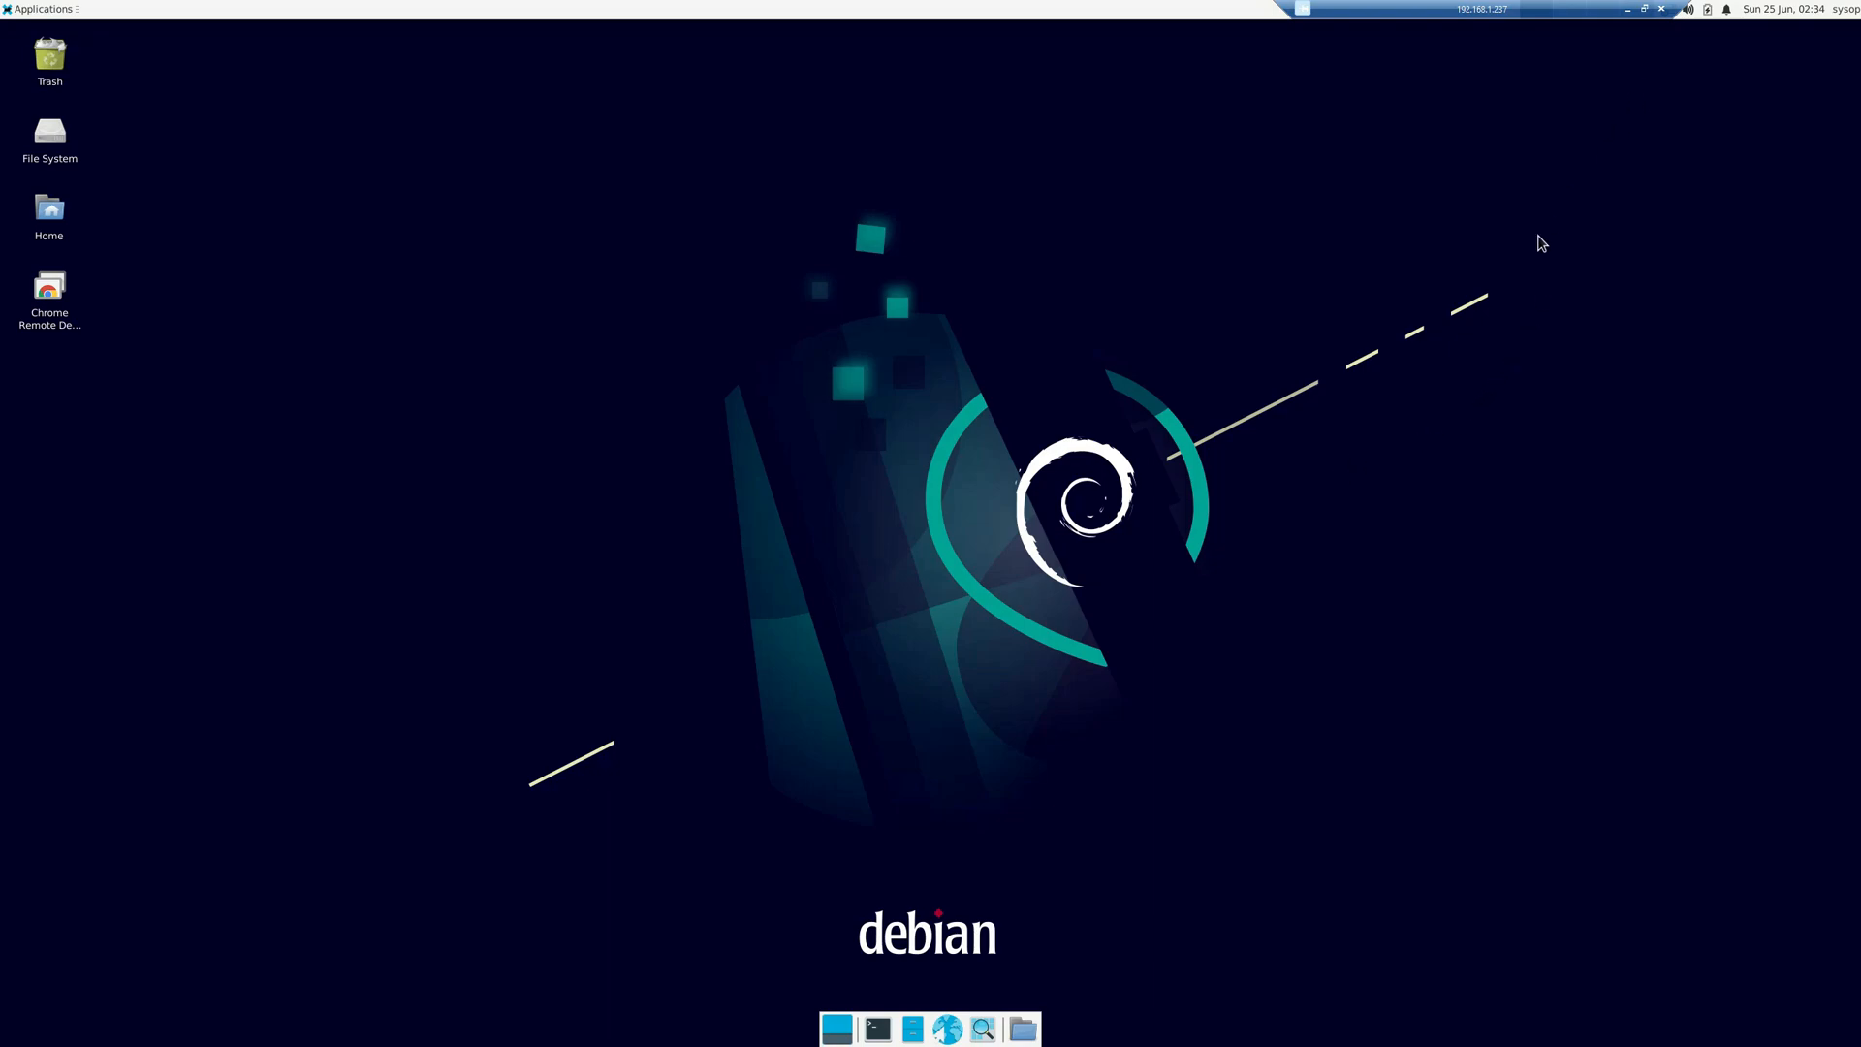